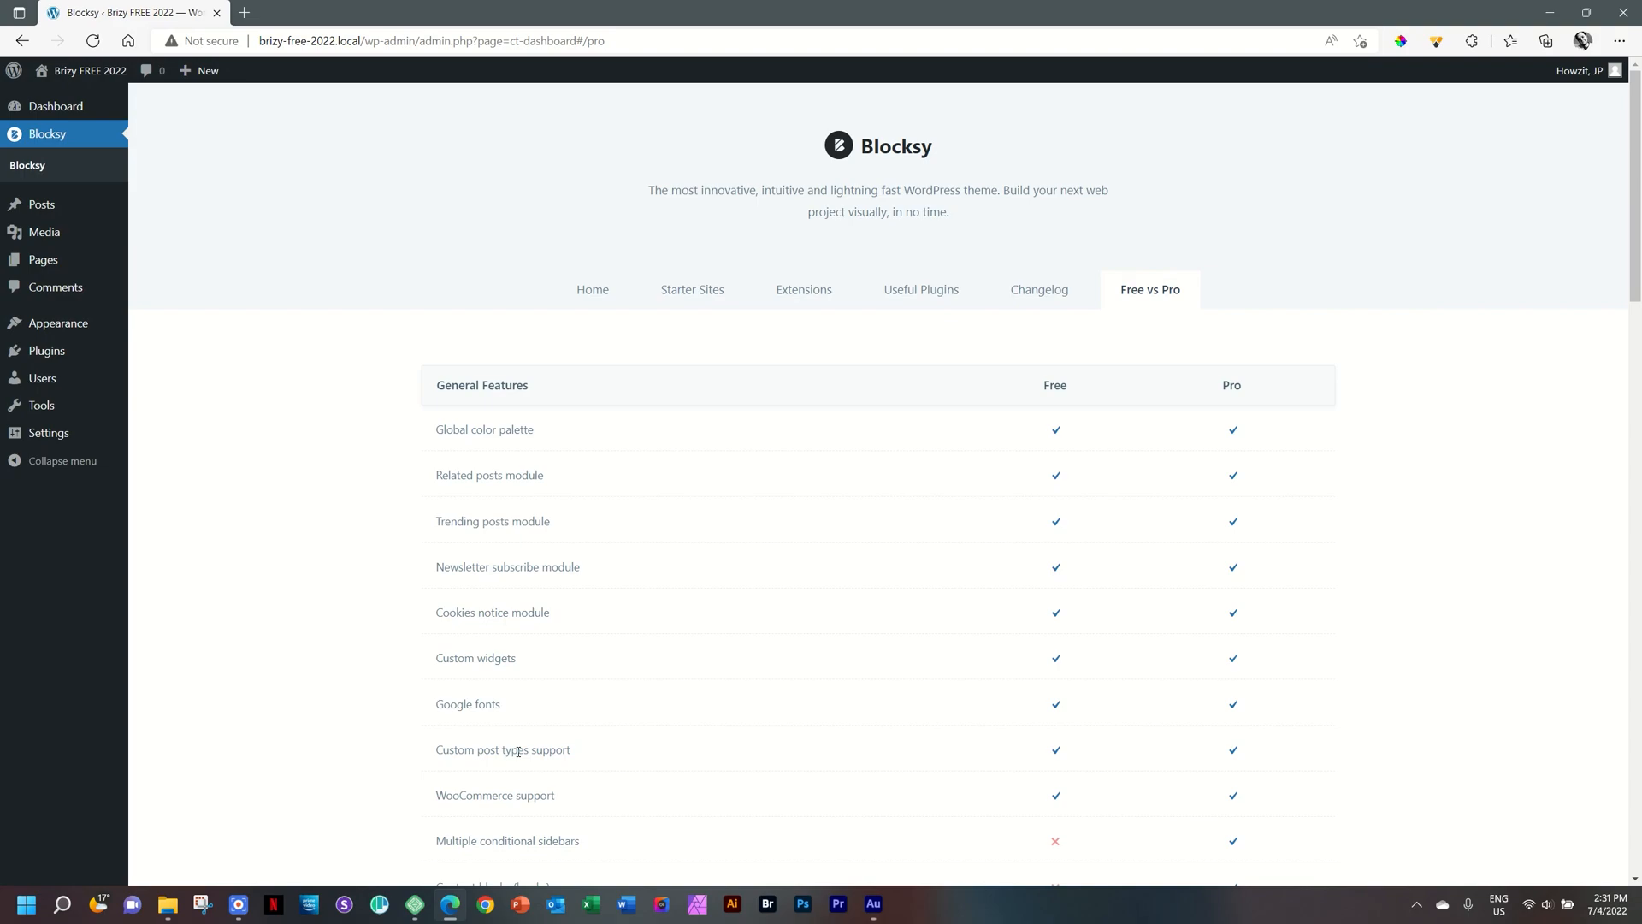
{"action": "mouse_move", "coordinate": [723, 337]}
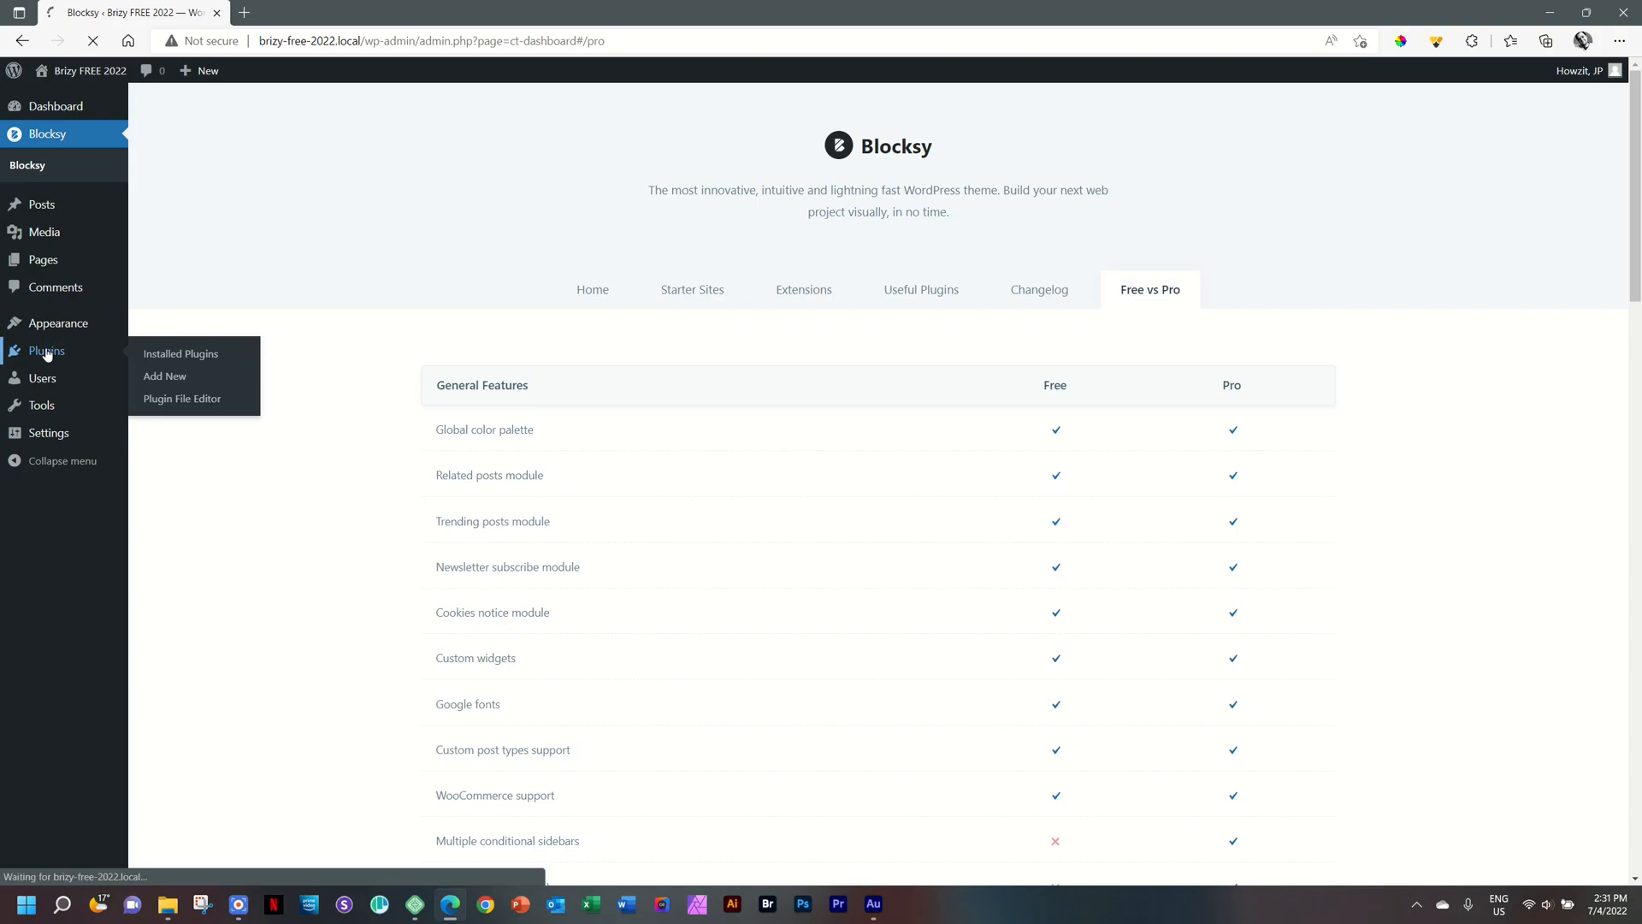
- Open Plugins > Installed Plugins, where Blocksy Companion is the only plugin
{"action": "left_click", "coordinate": [180, 353]}
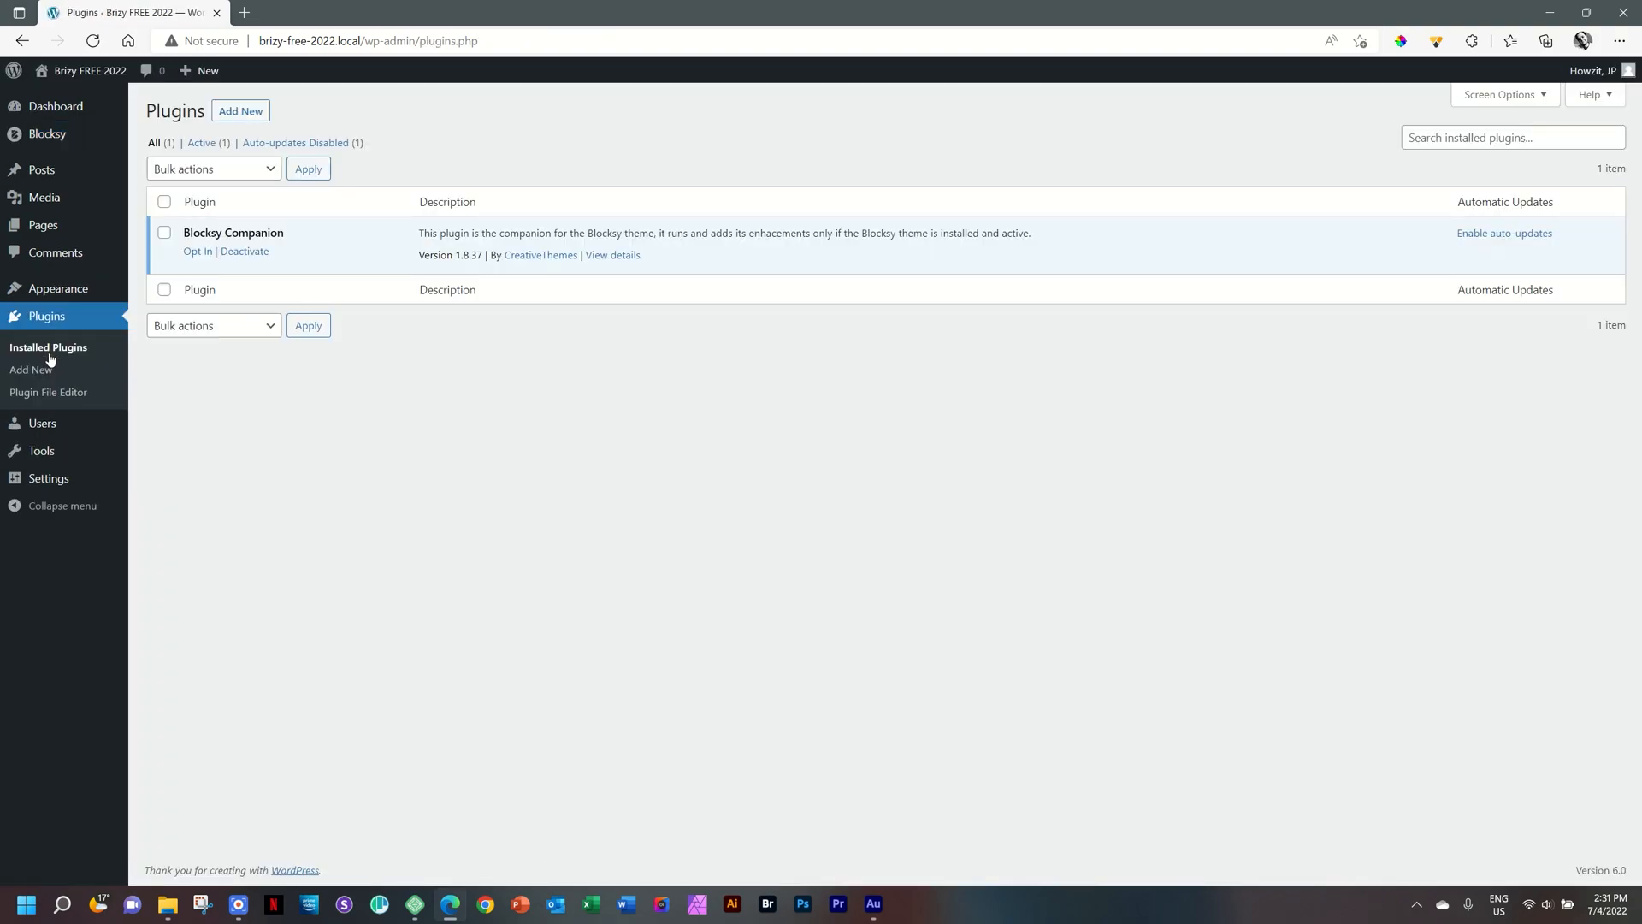
{"action": "mouse_move", "coordinate": [383, 436]}
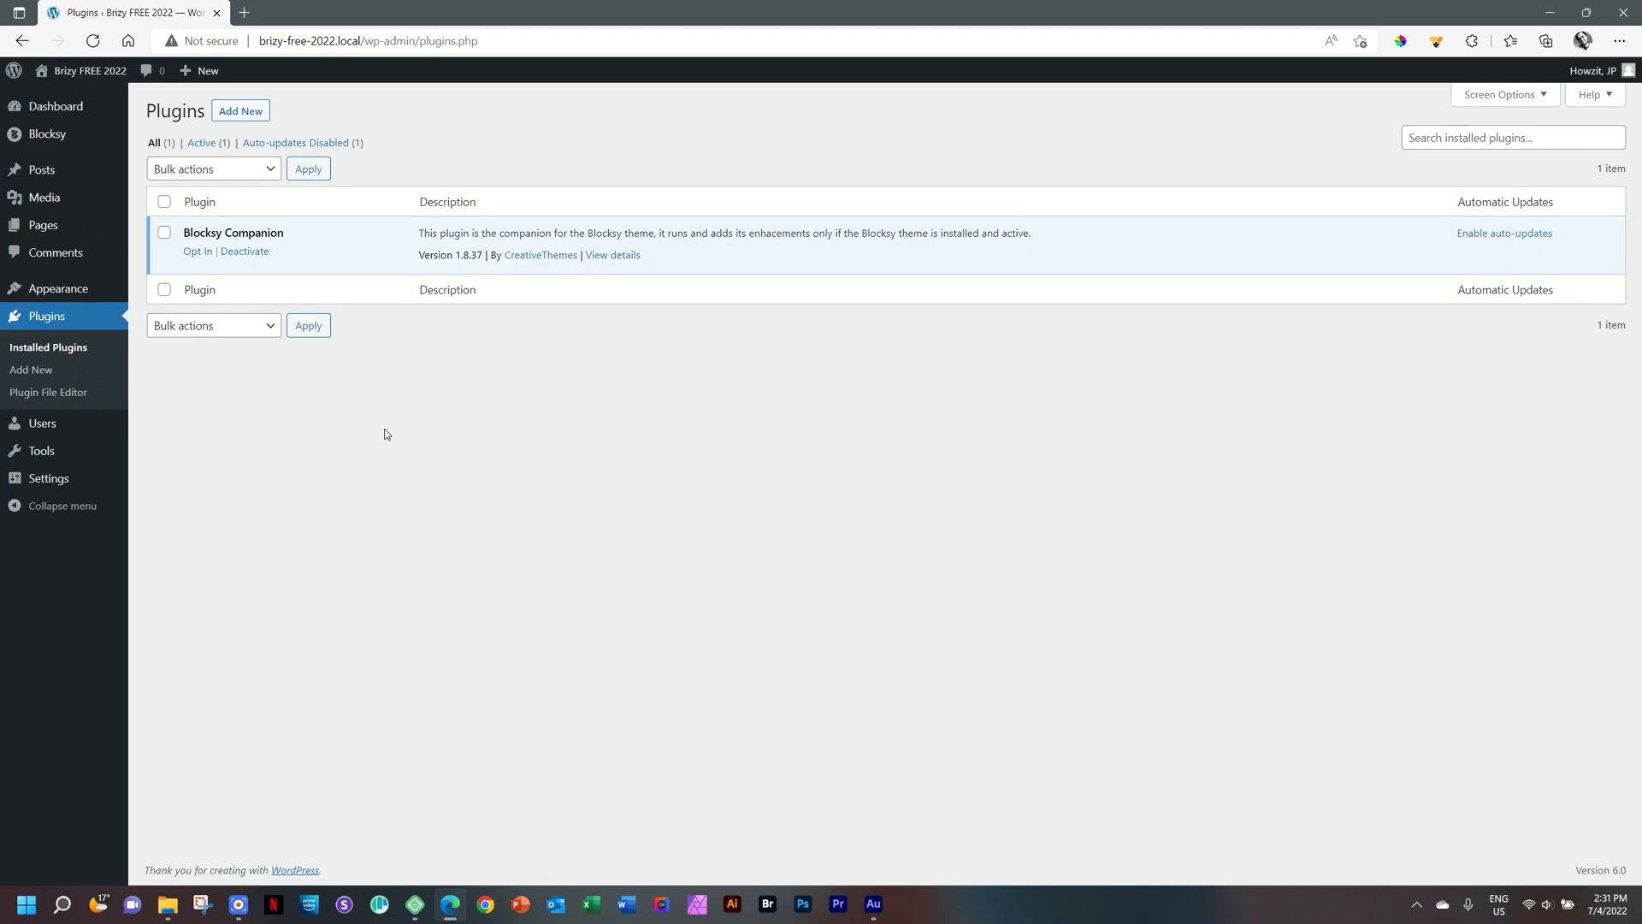
{"action": "mouse_move", "coordinate": [323, 220]}
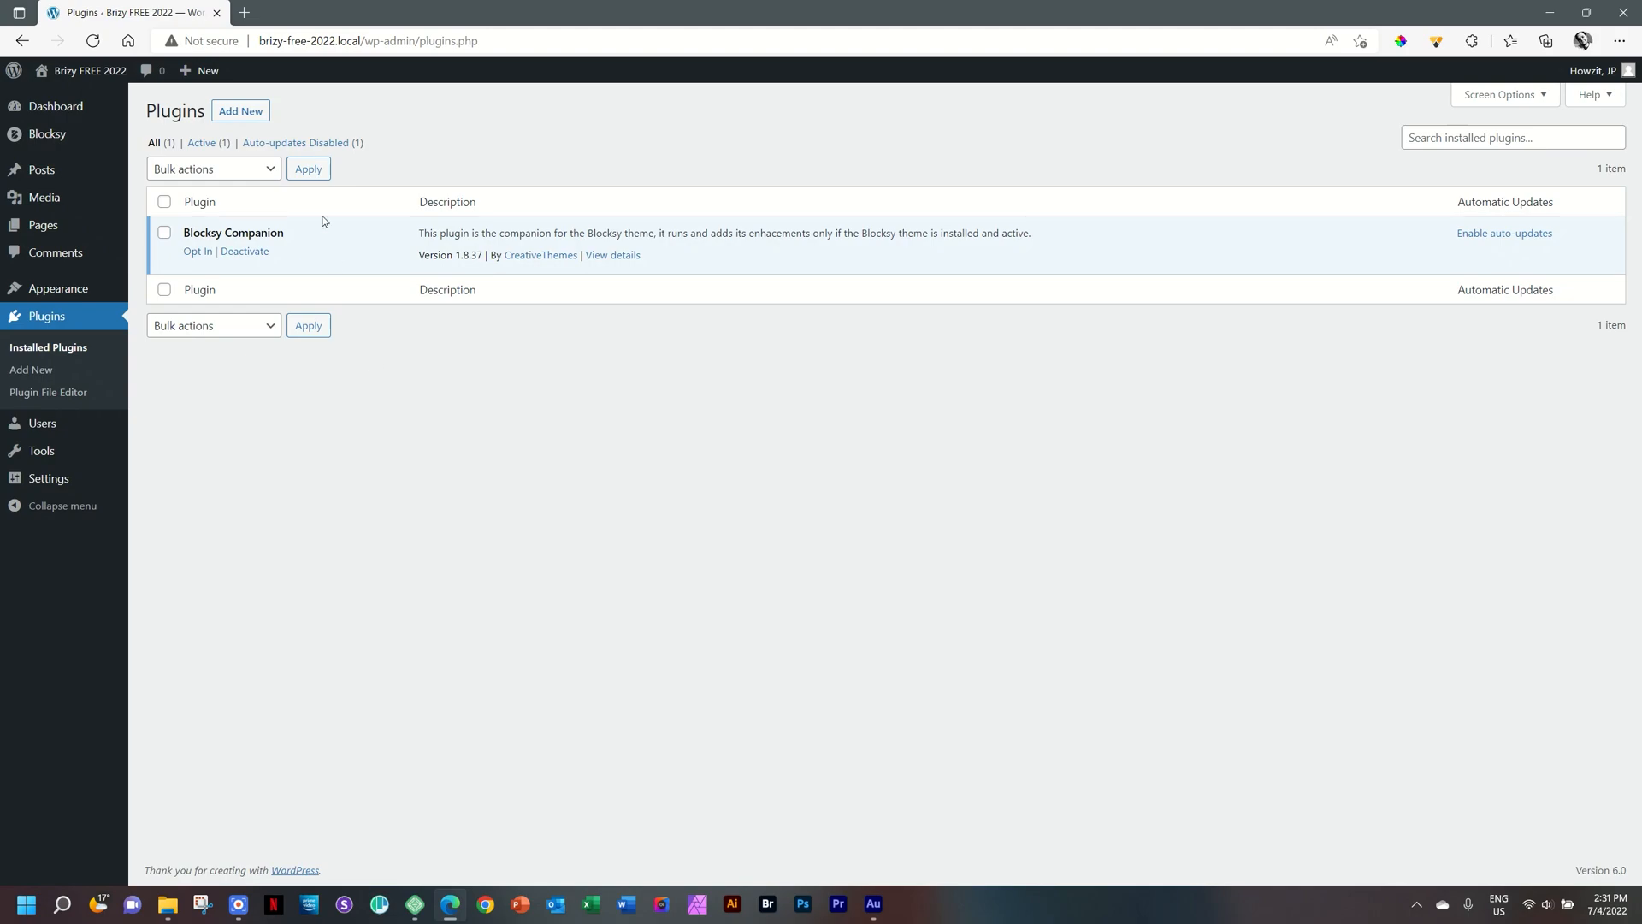
- Search the plugin directory for 'brizy', install Brizy – Page Builder, and activate it
{"action": "left_click", "coordinate": [239, 111]}
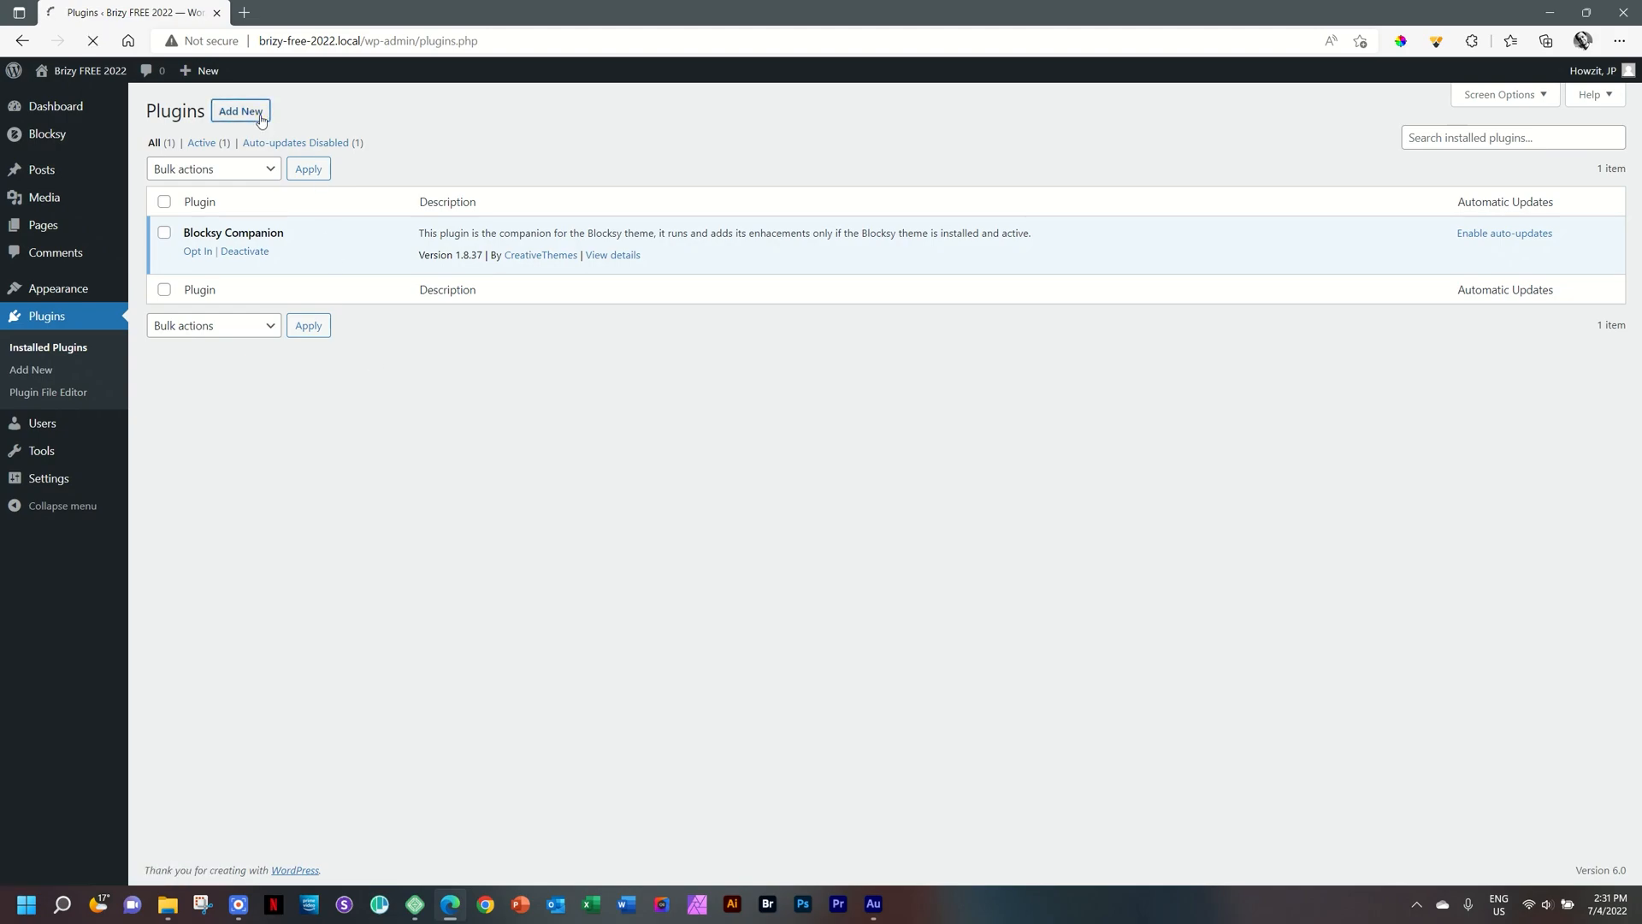
{"action": "left_click", "coordinate": [239, 111]}
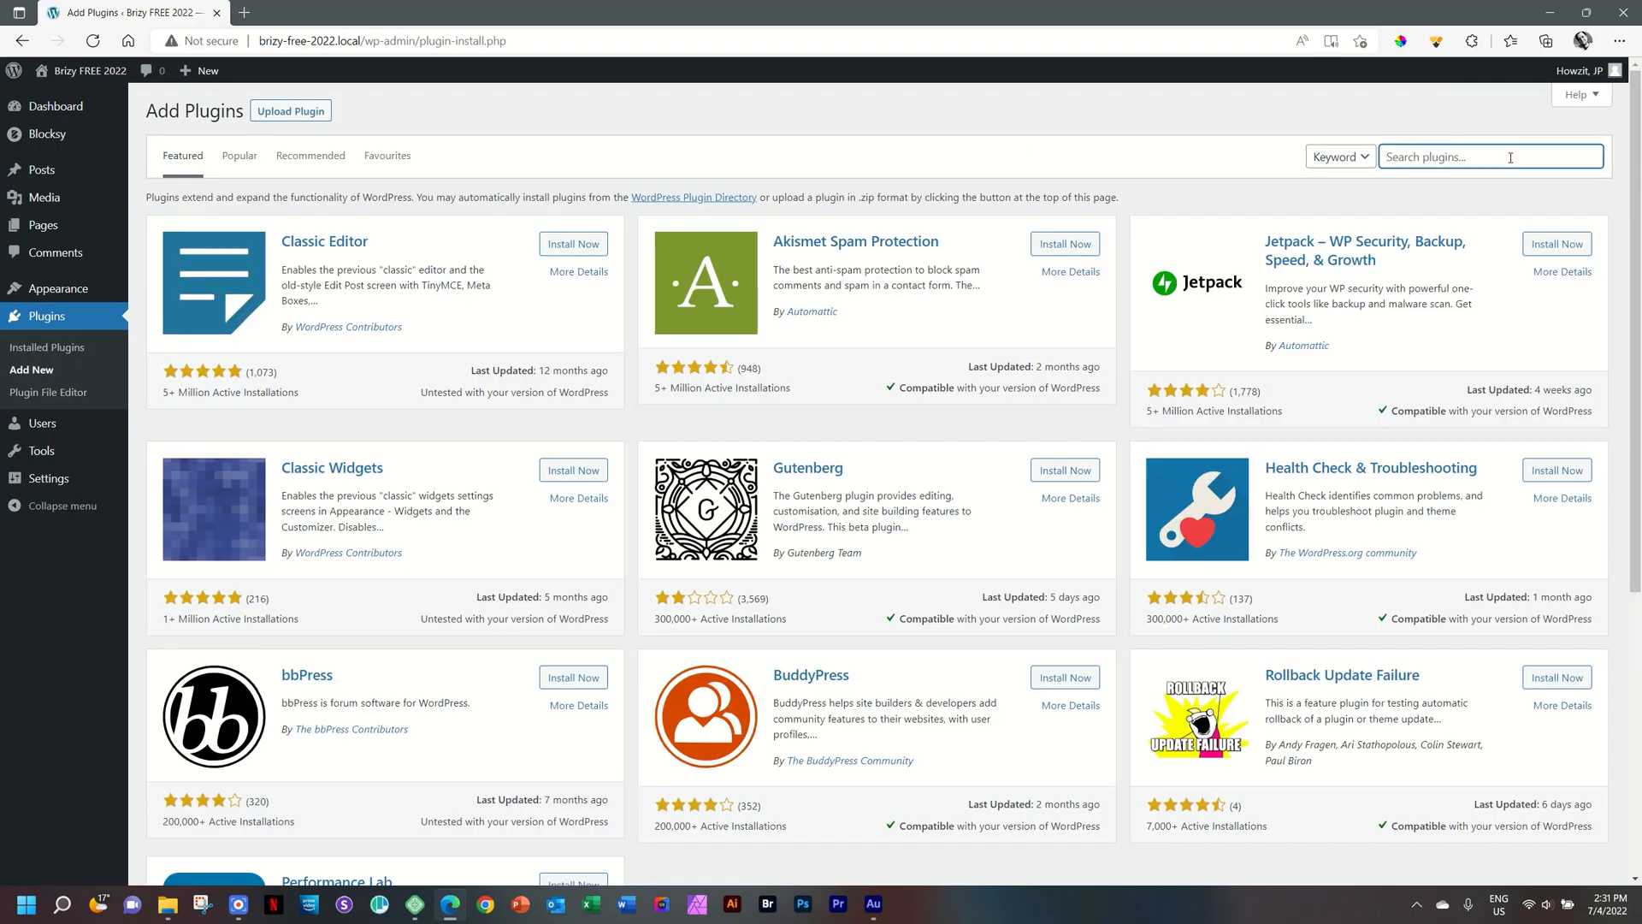
{"action": "type", "text": "brizy"}
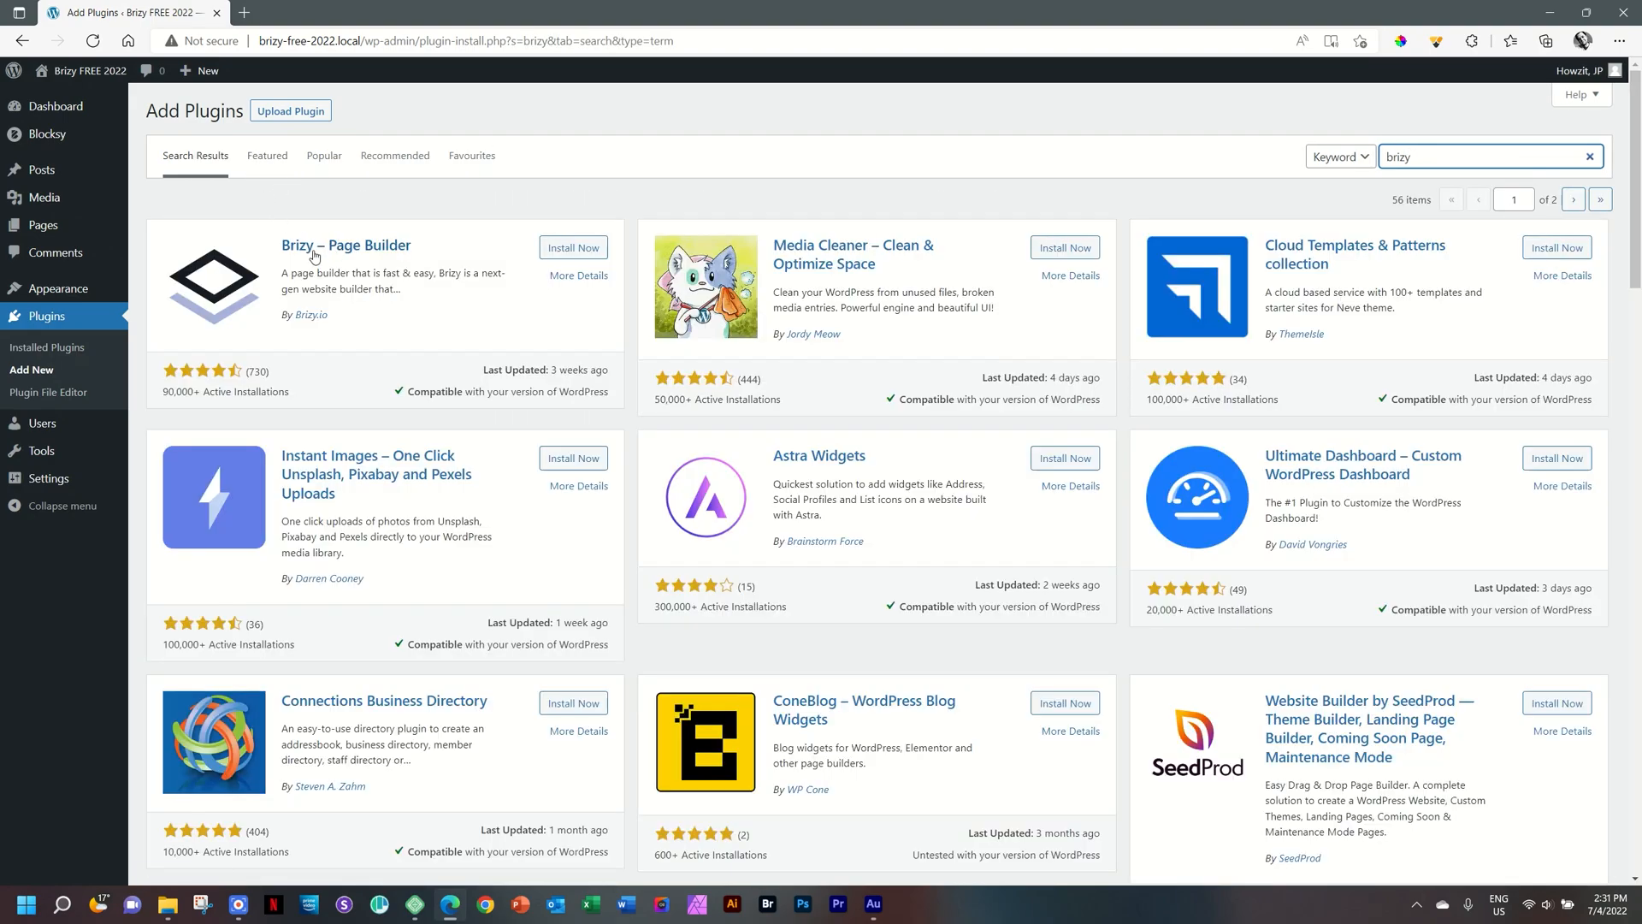
{"action": "mouse_move", "coordinate": [327, 395]}
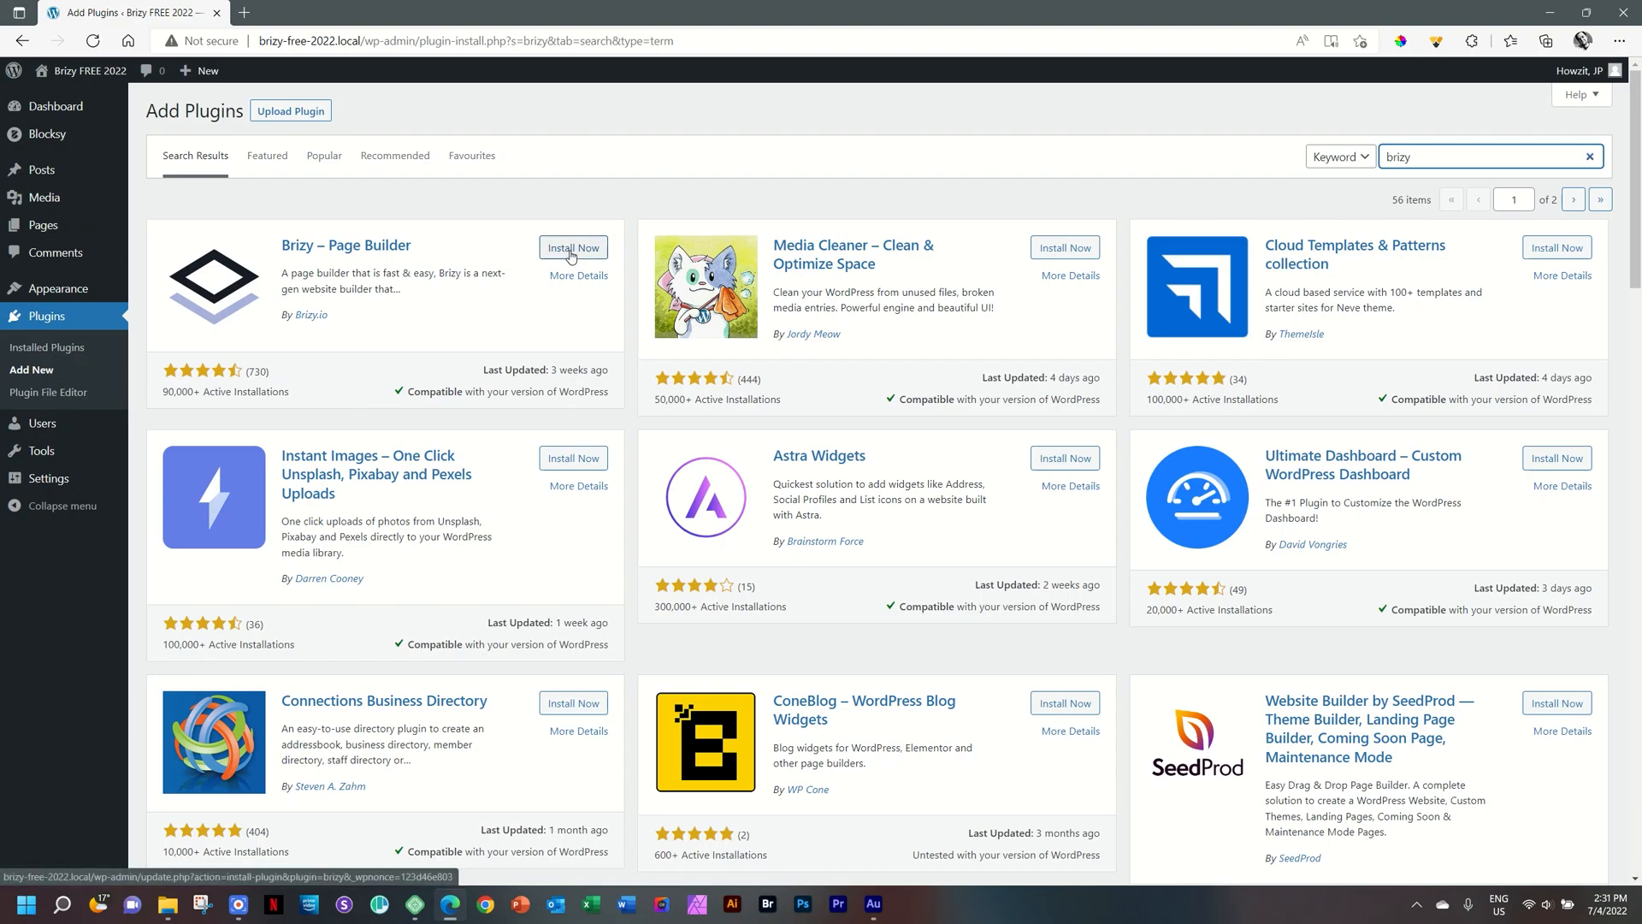
{"action": "left_click", "coordinate": [573, 247]}
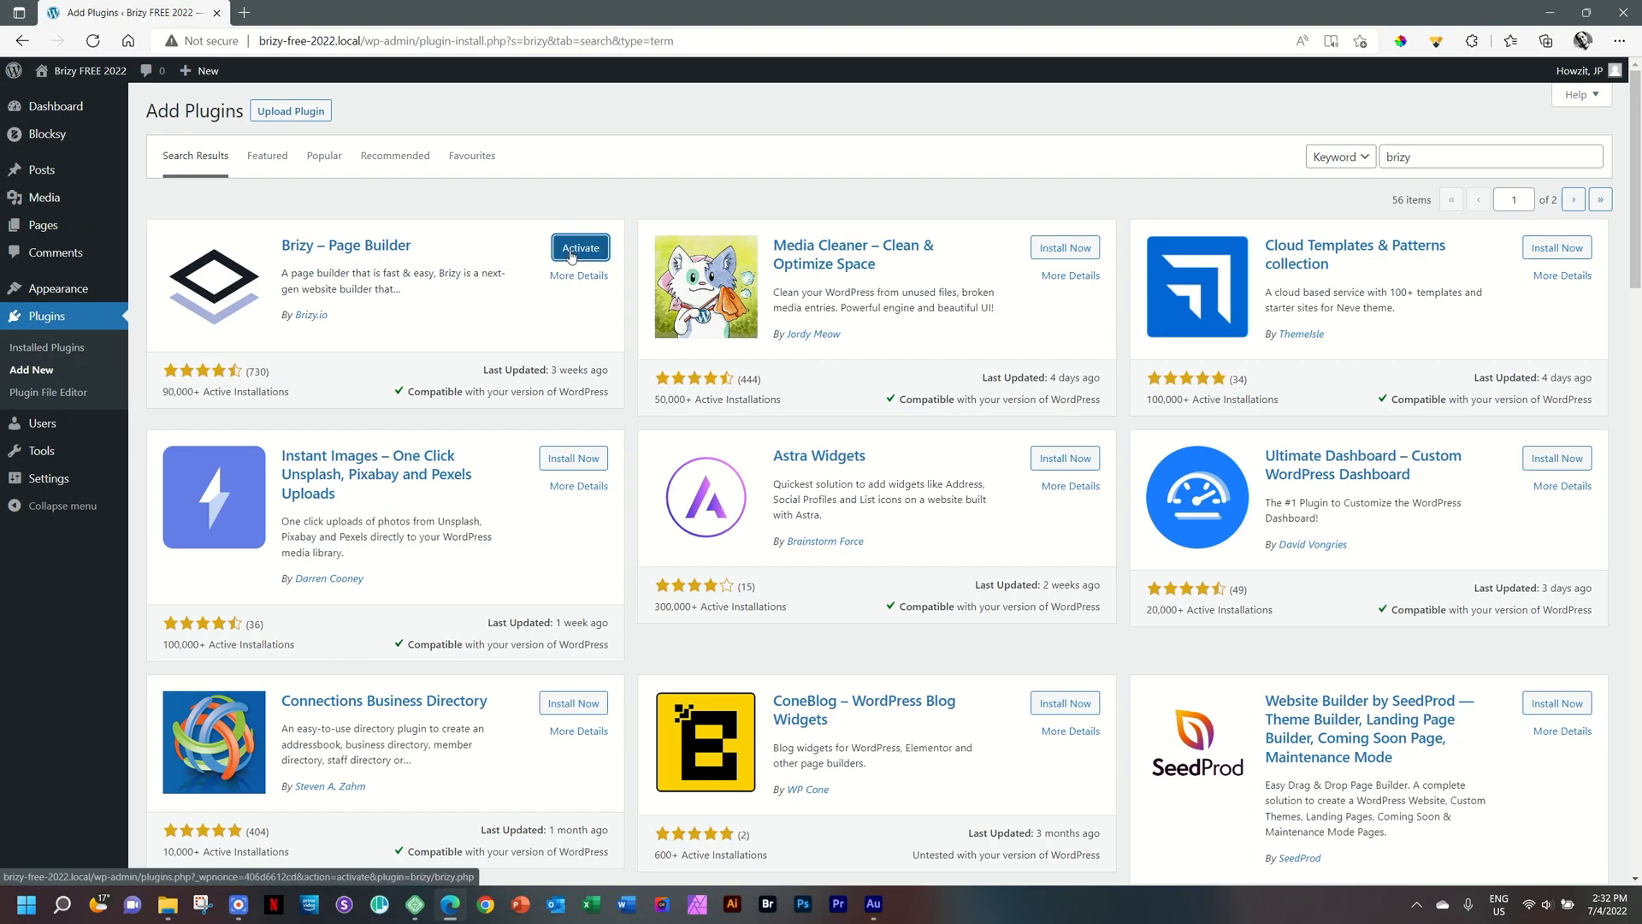
{"action": "left_click", "coordinate": [579, 248]}
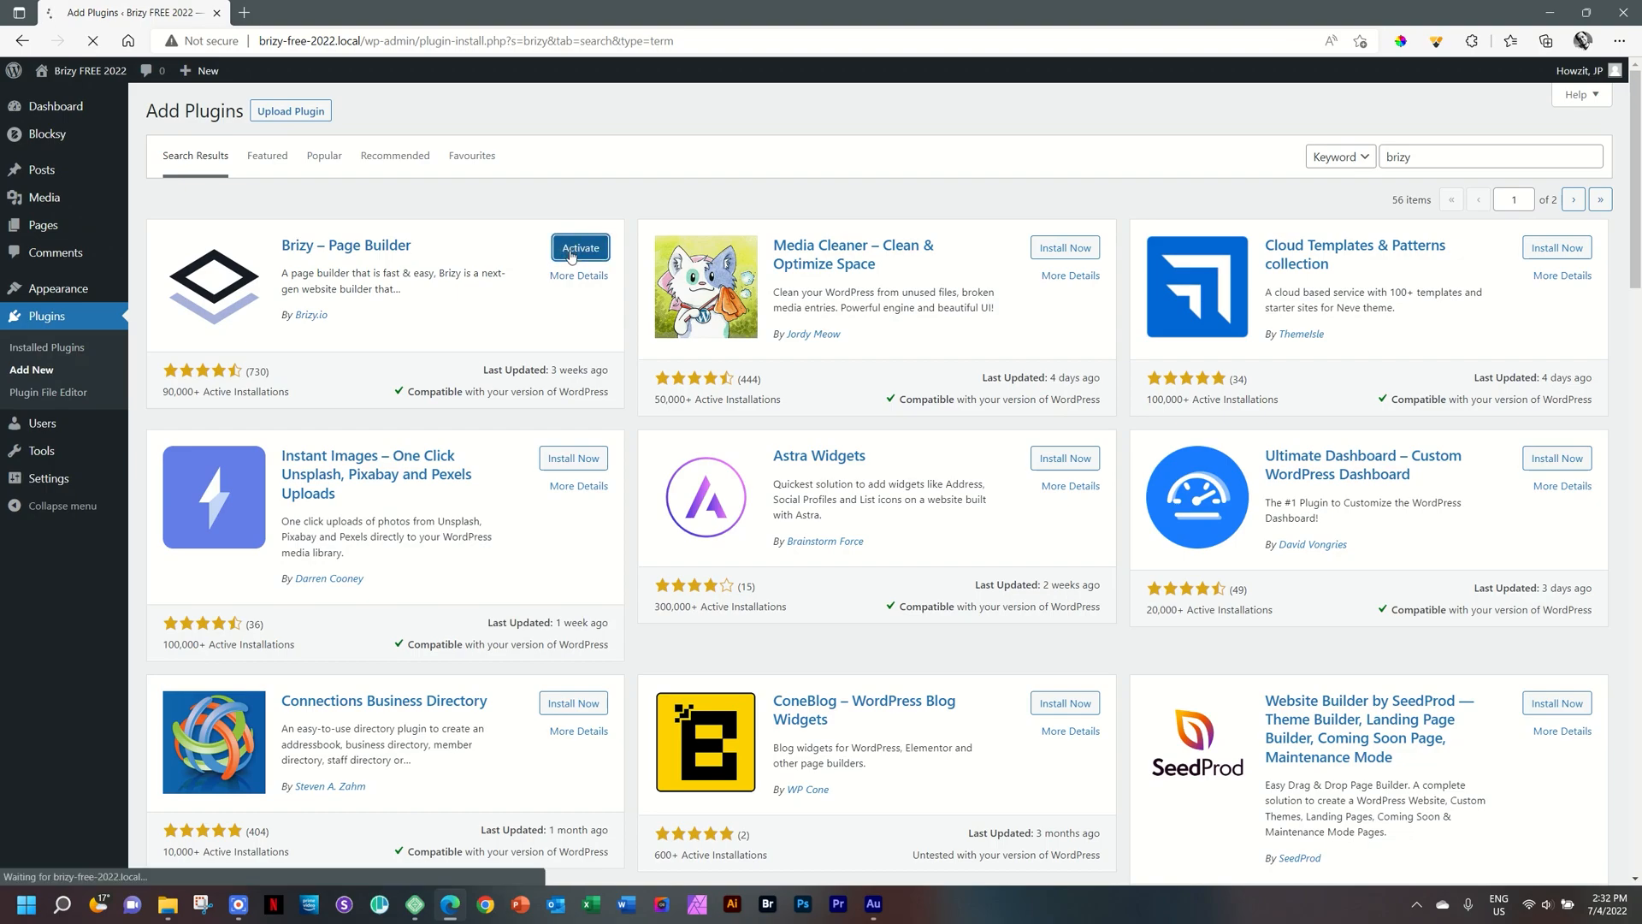
- Let Brizy activation finish so it appears alongside Blocksy Companion in Installed Plugins
{"action": "left_click", "coordinate": [579, 247]}
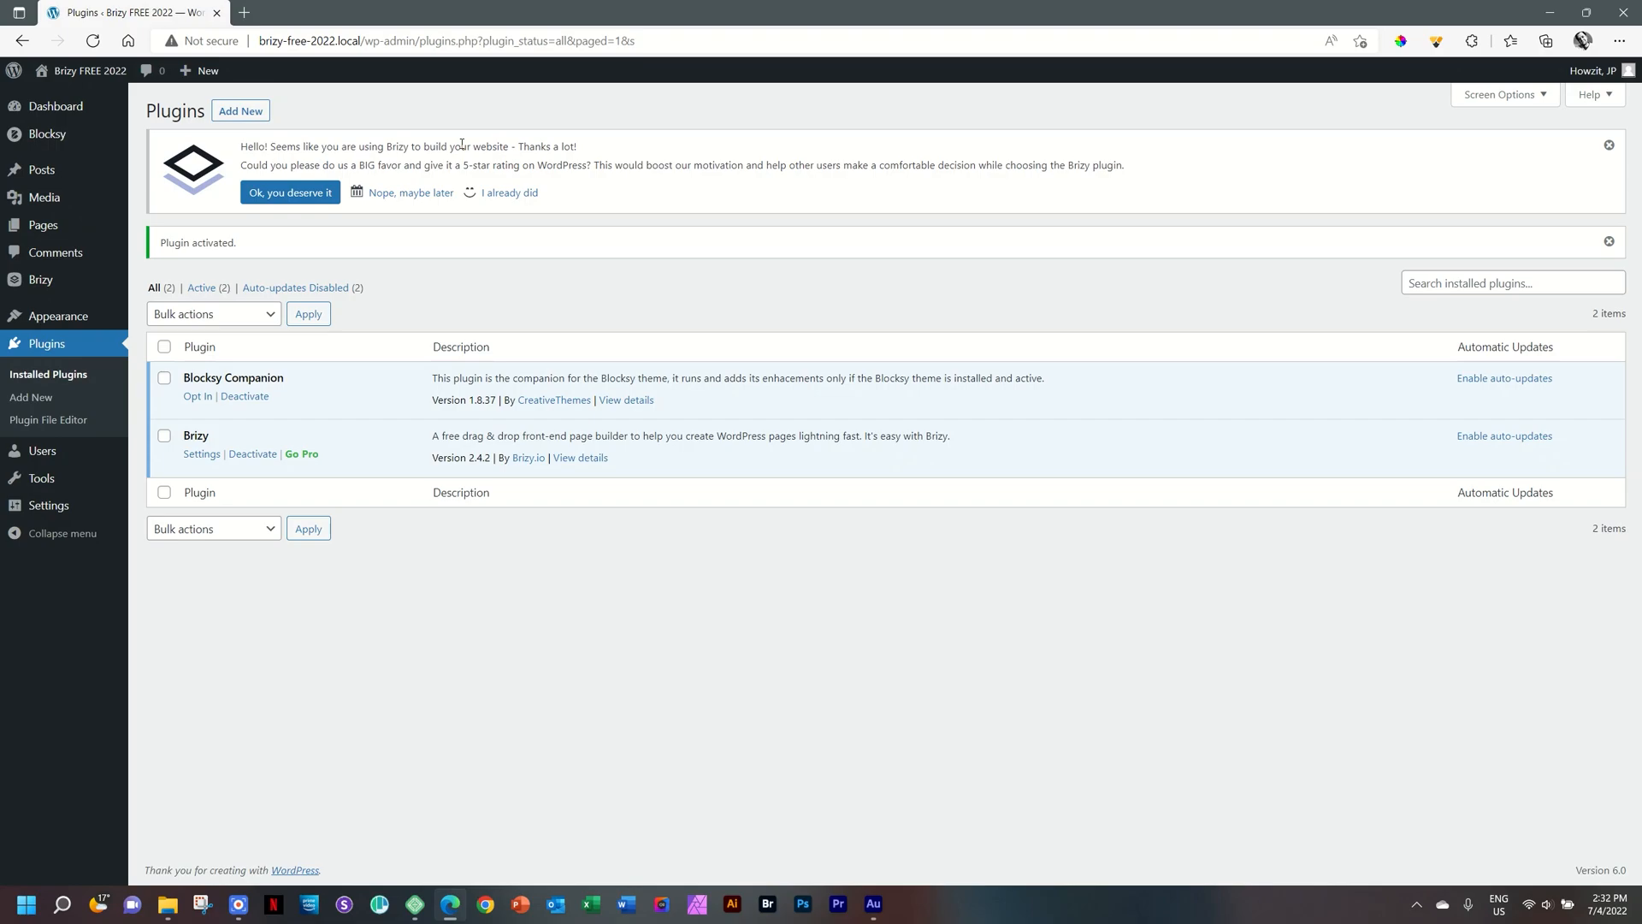
{"action": "mouse_move", "coordinate": [290, 192]}
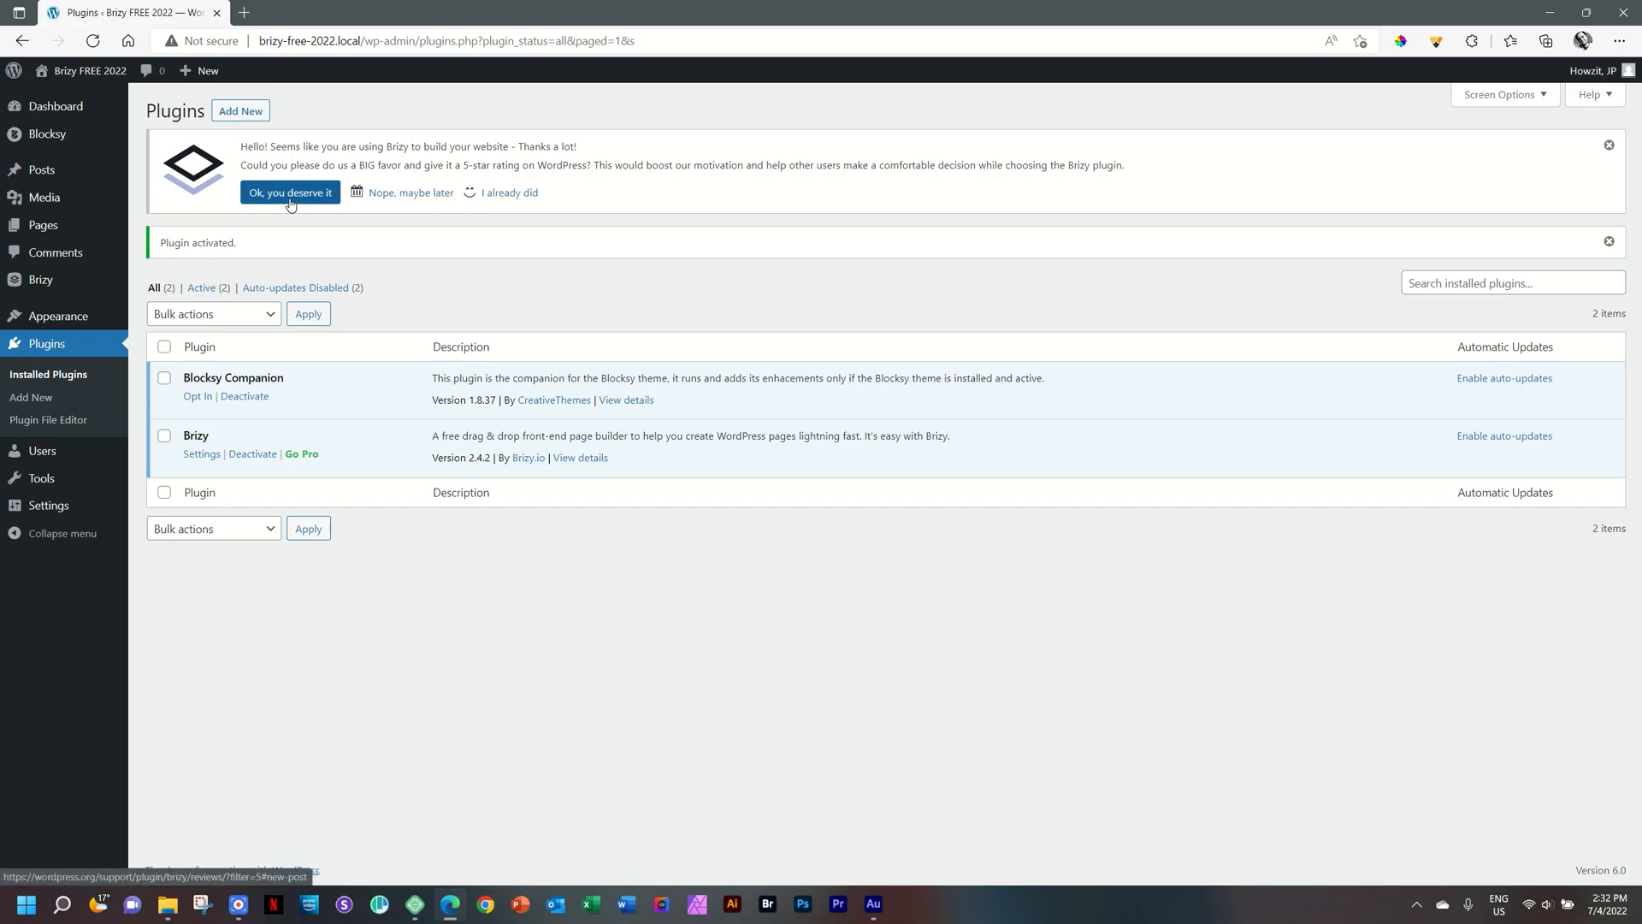
{"action": "mouse_move", "coordinate": [403, 197]}
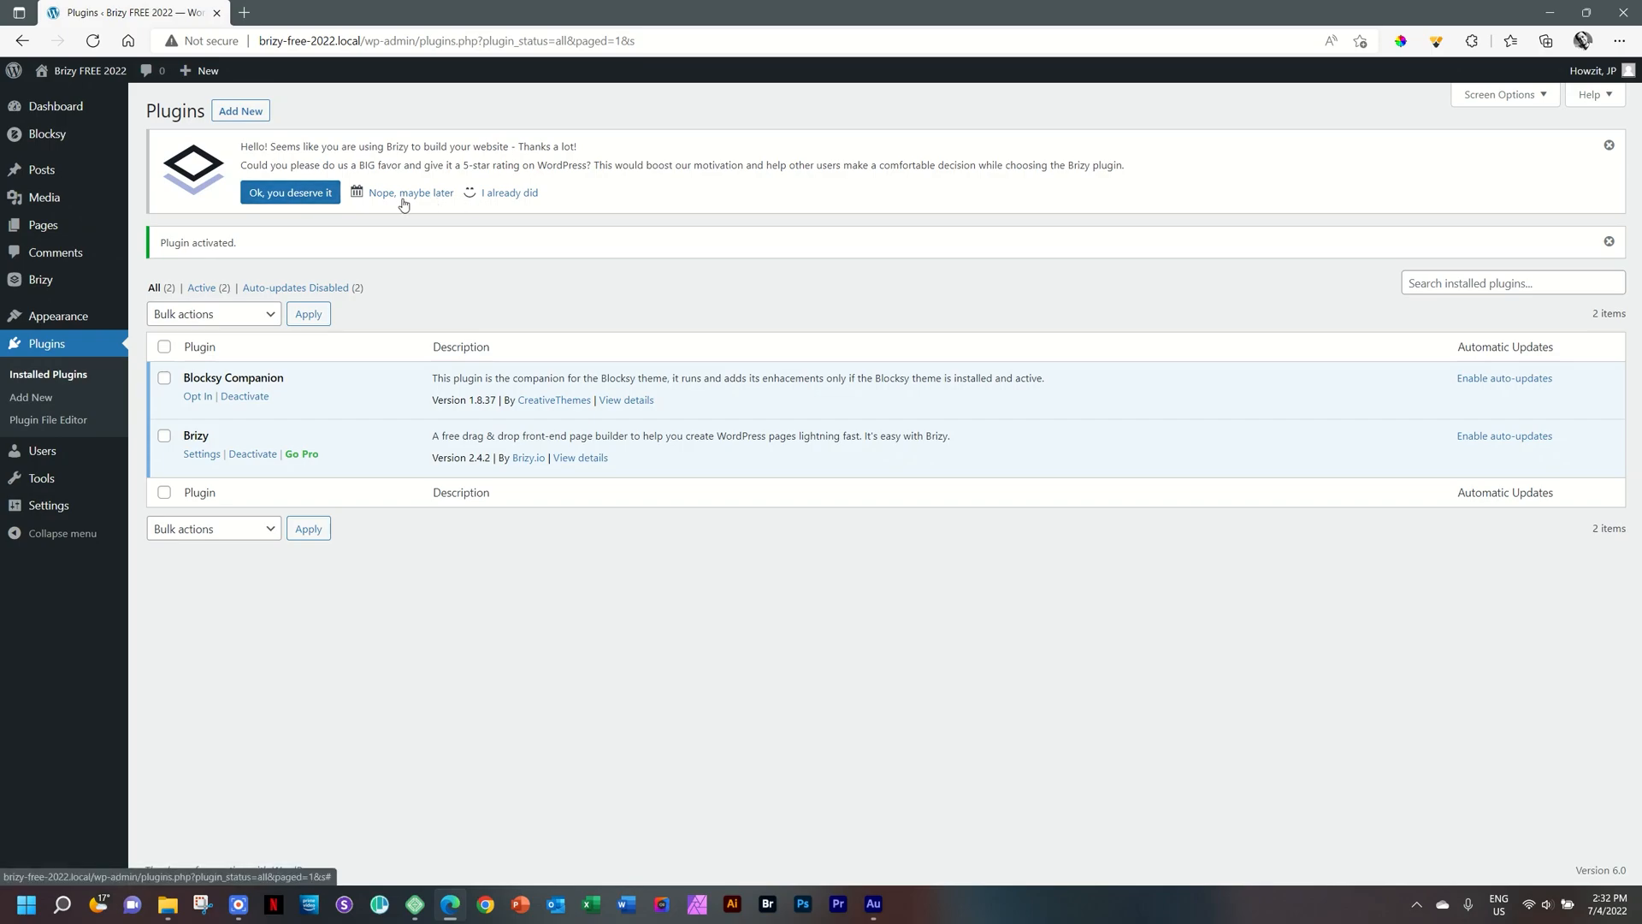
{"action": "mouse_move", "coordinate": [507, 197]}
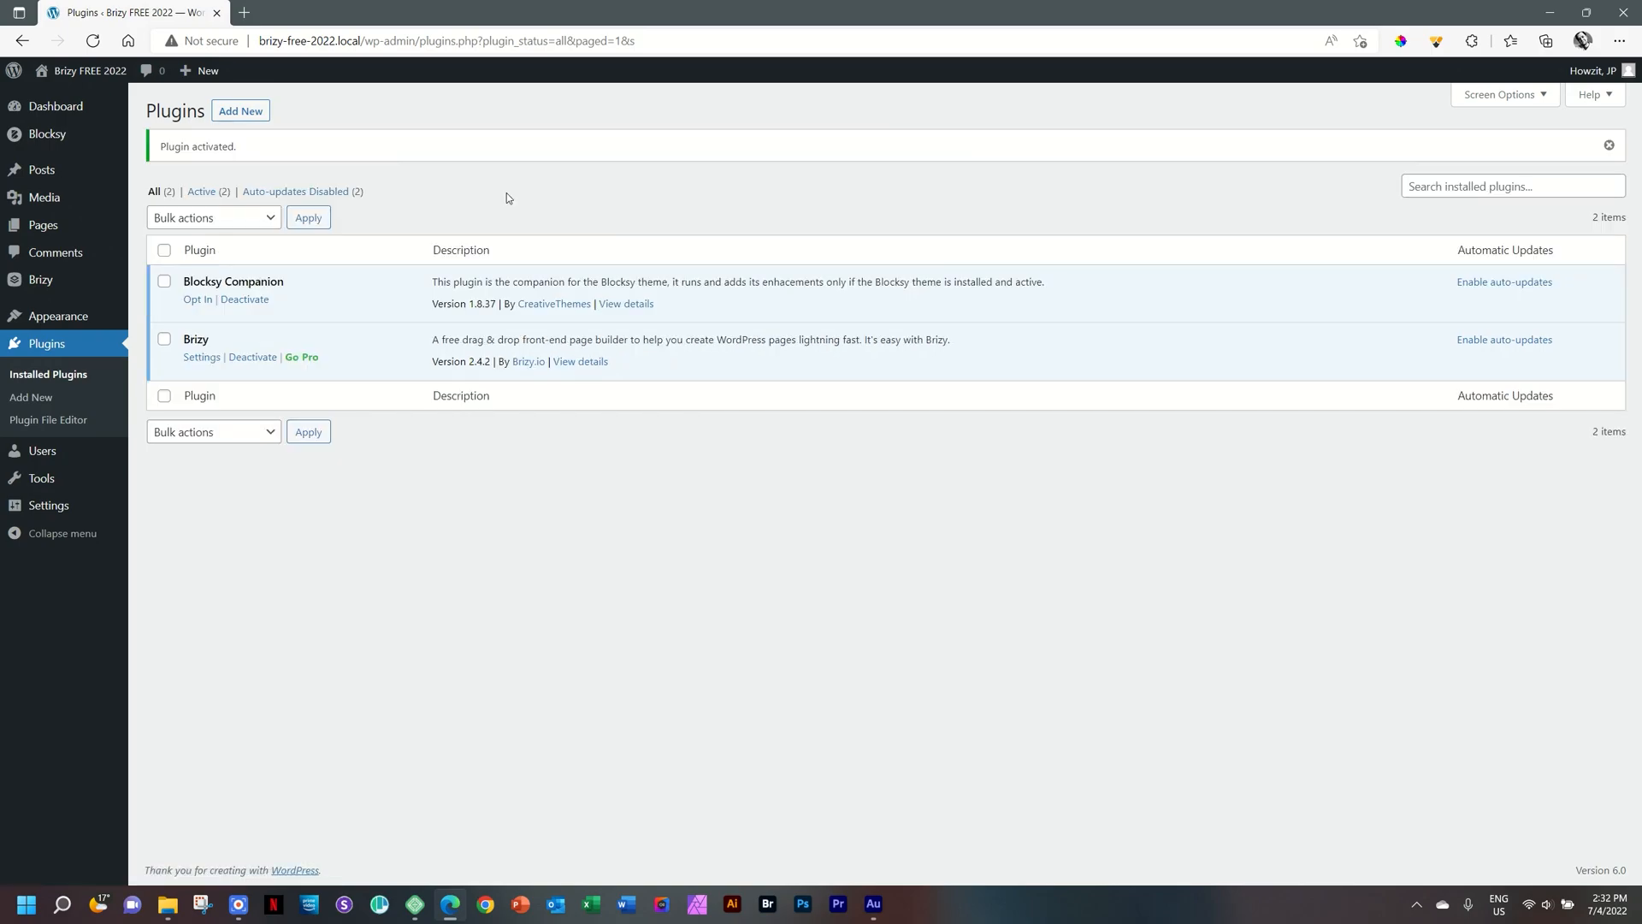
{"action": "mouse_move", "coordinate": [197, 300]}
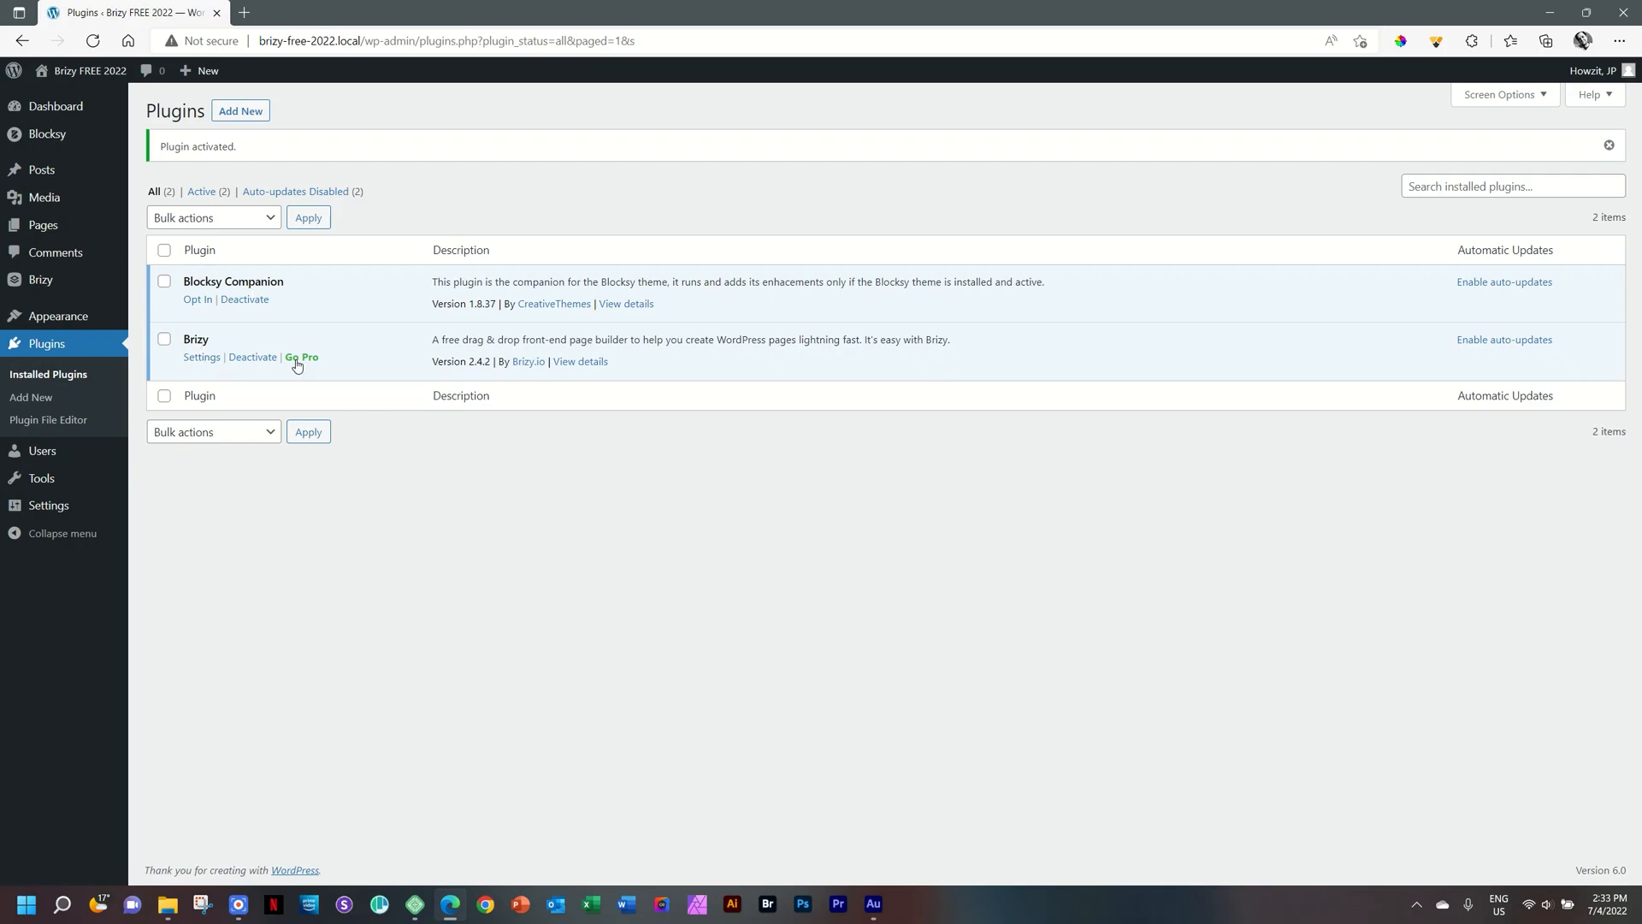
{"action": "mouse_move", "coordinate": [302, 357]}
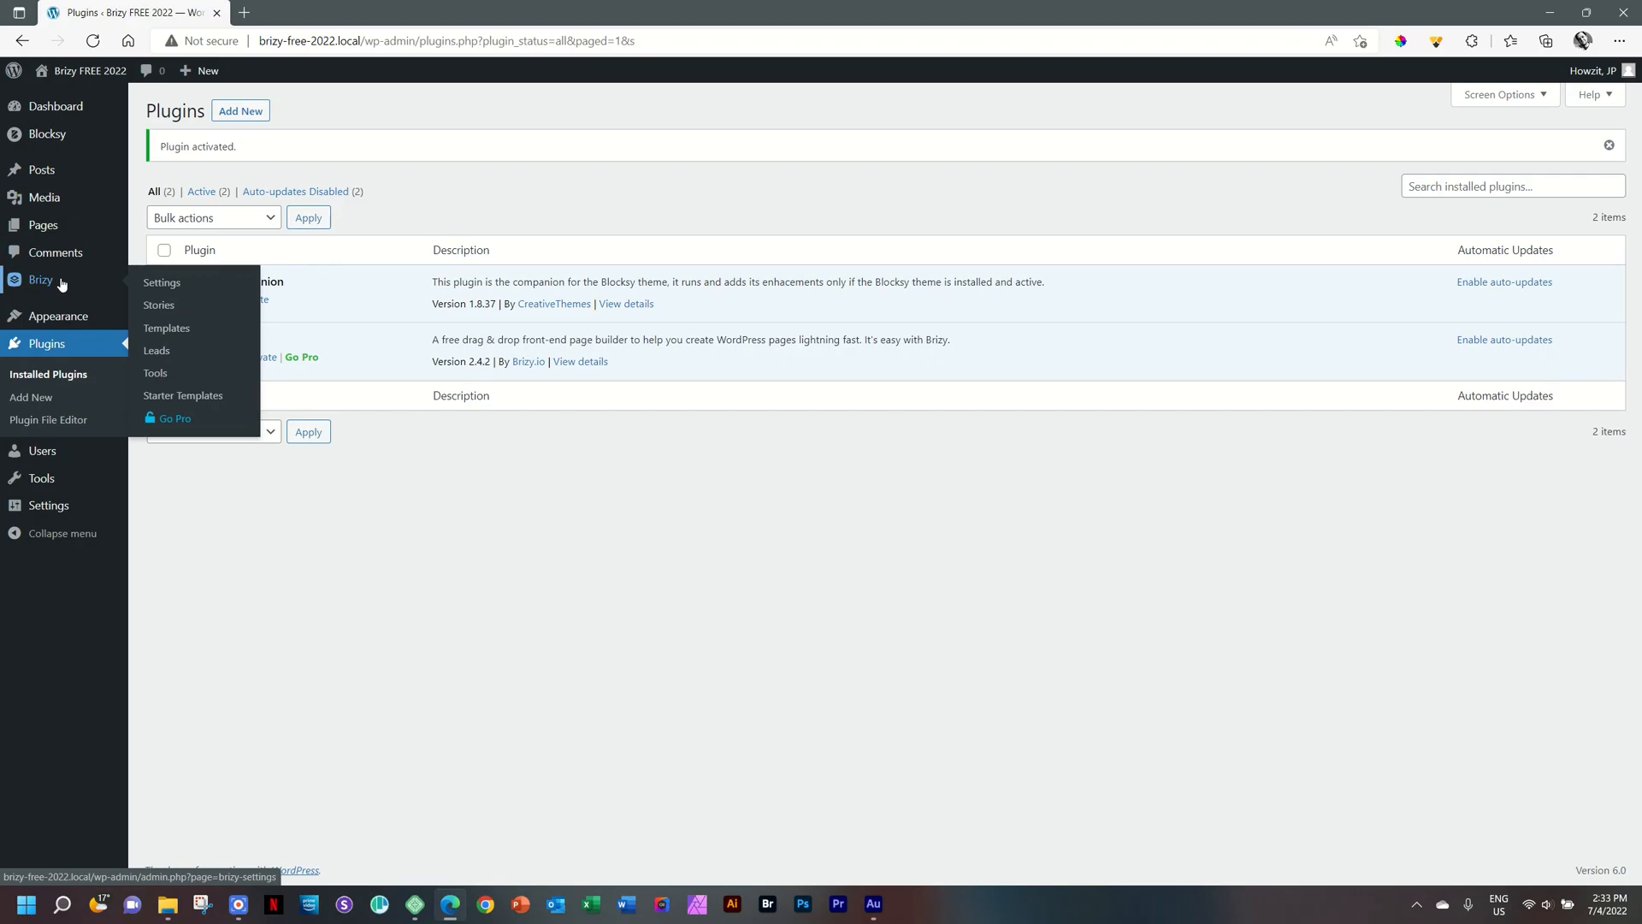
{"action": "mouse_move", "coordinate": [162, 282]}
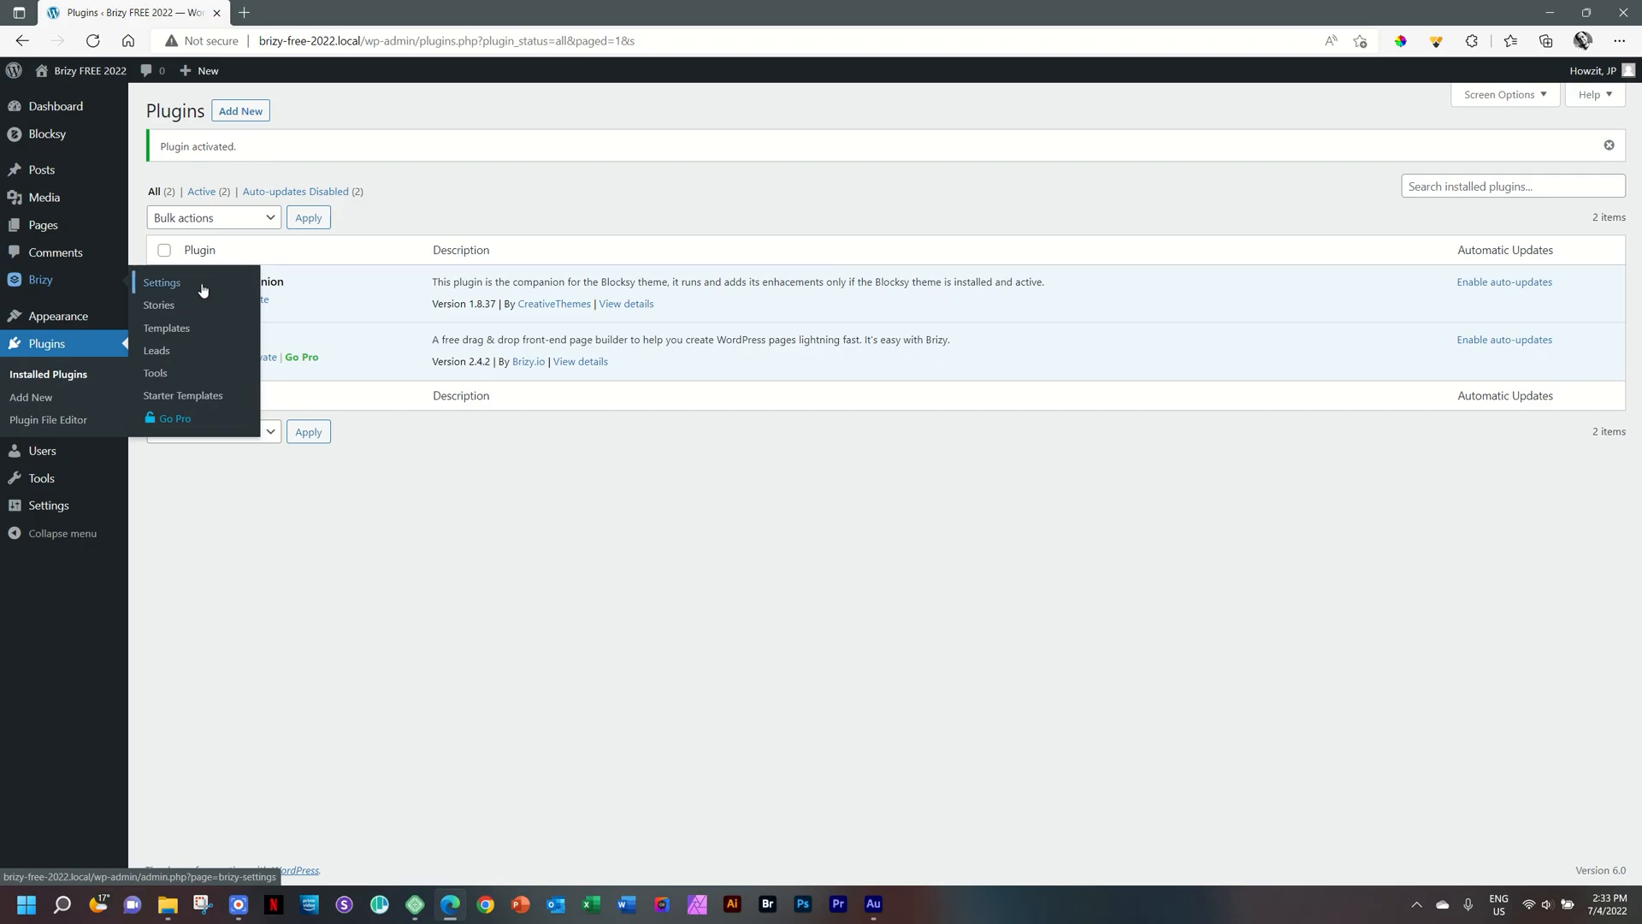
{"action": "mouse_move", "coordinate": [156, 350]}
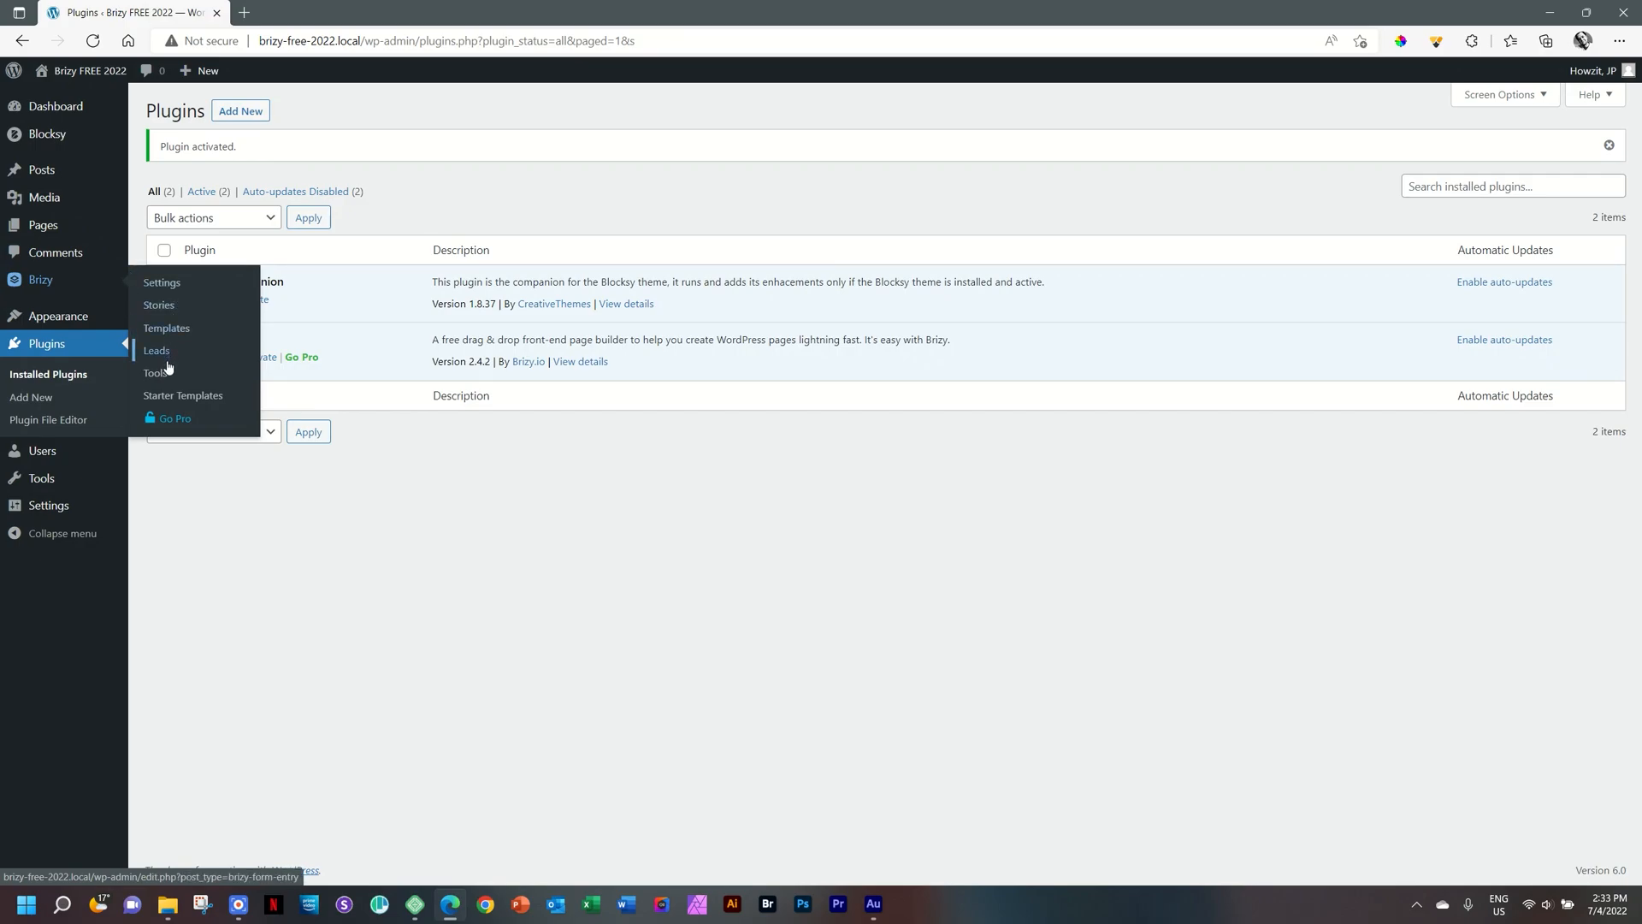
{"action": "mouse_move", "coordinate": [172, 418]}
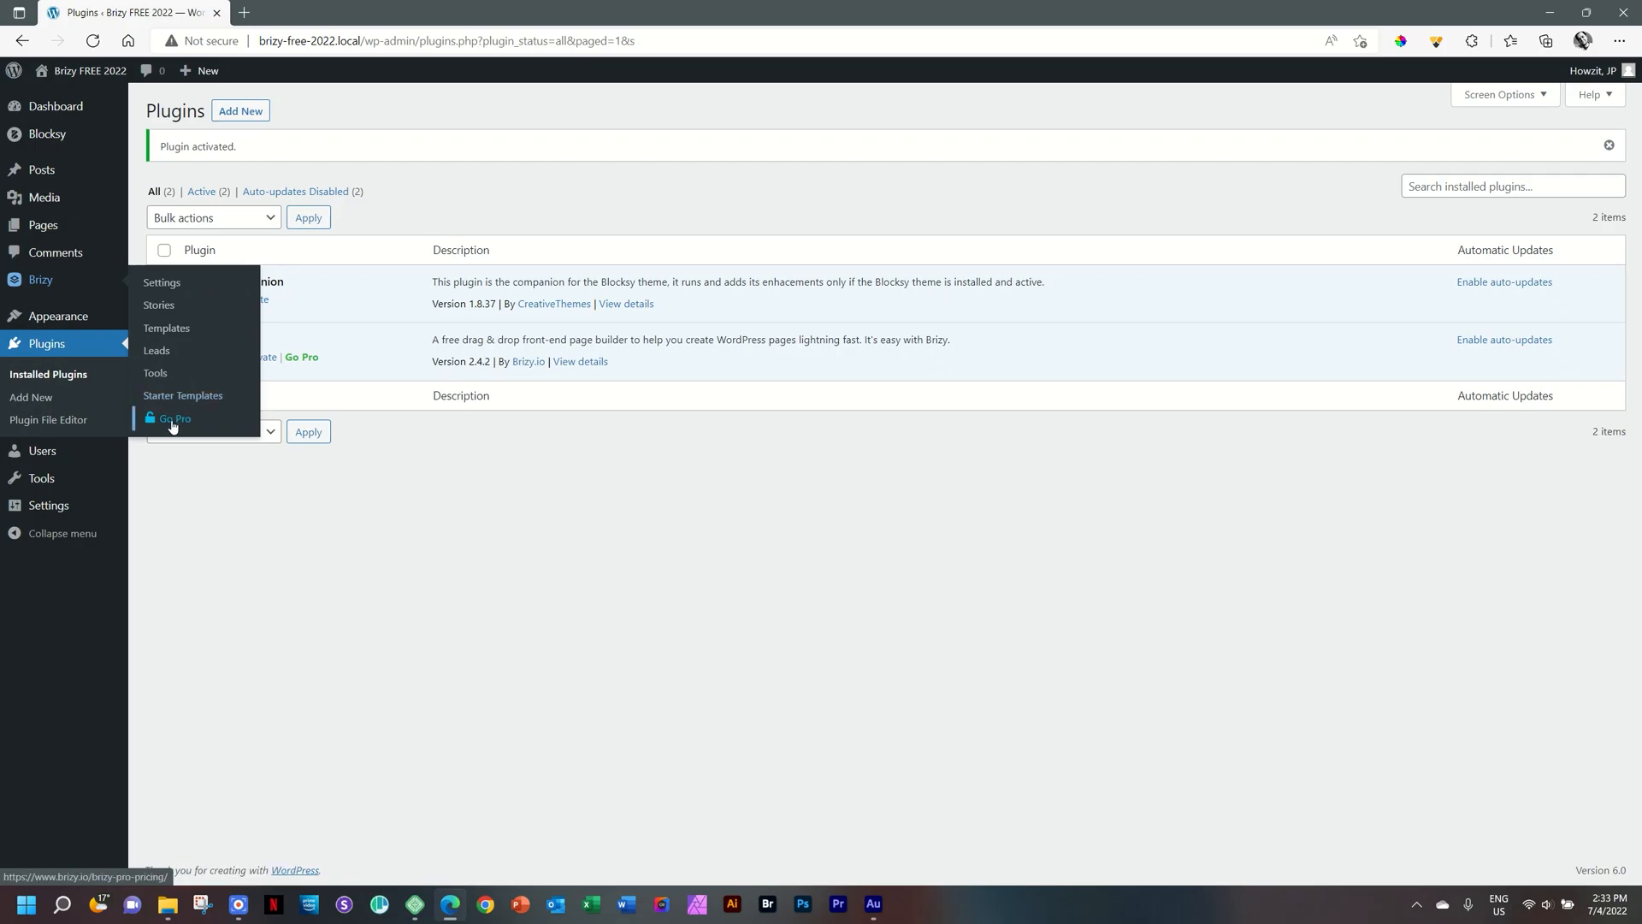
{"action": "mouse_move", "coordinate": [162, 283]}
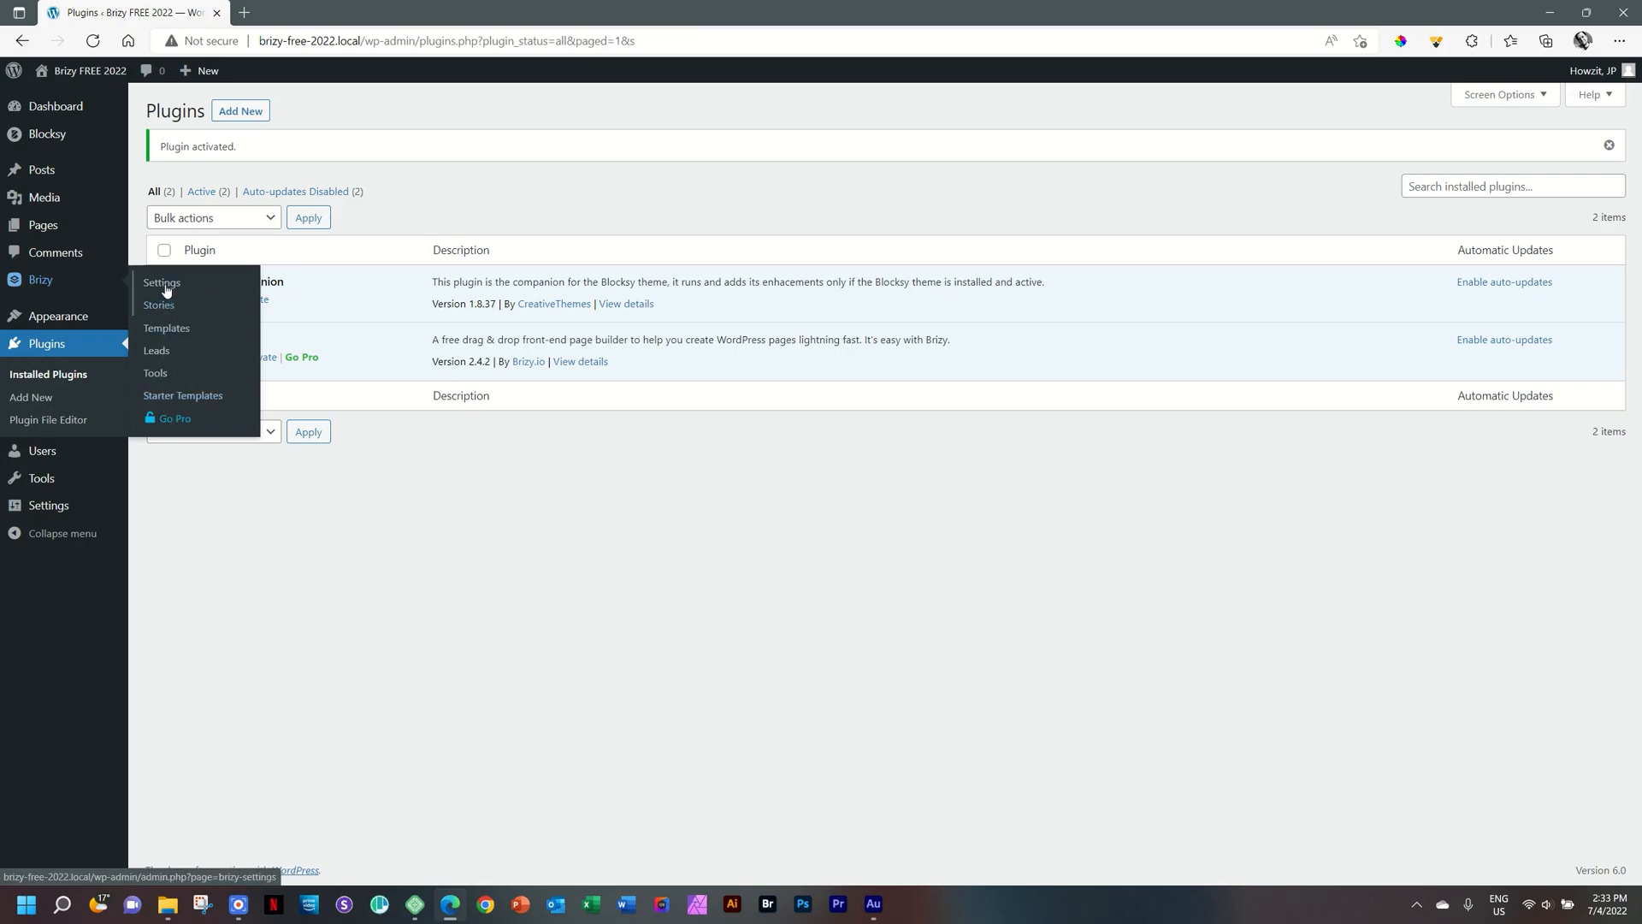
- Open Brizy's general settings page, with Brizy enabled for Posts and Pages
{"action": "left_click", "coordinate": [162, 282]}
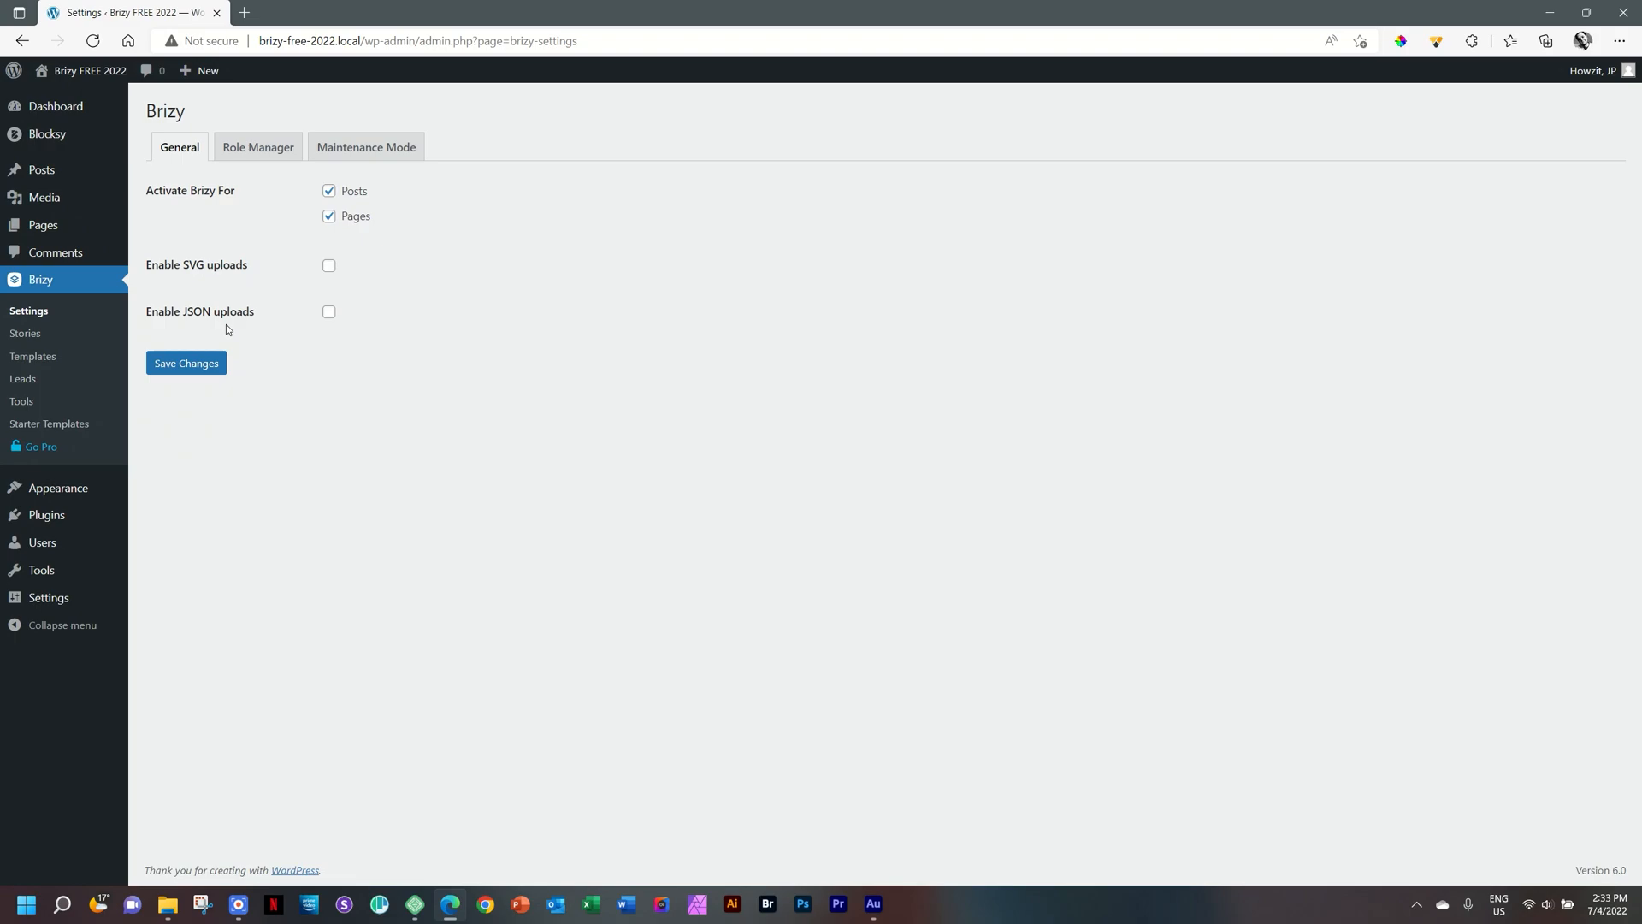
{"action": "mouse_move", "coordinate": [22, 380]}
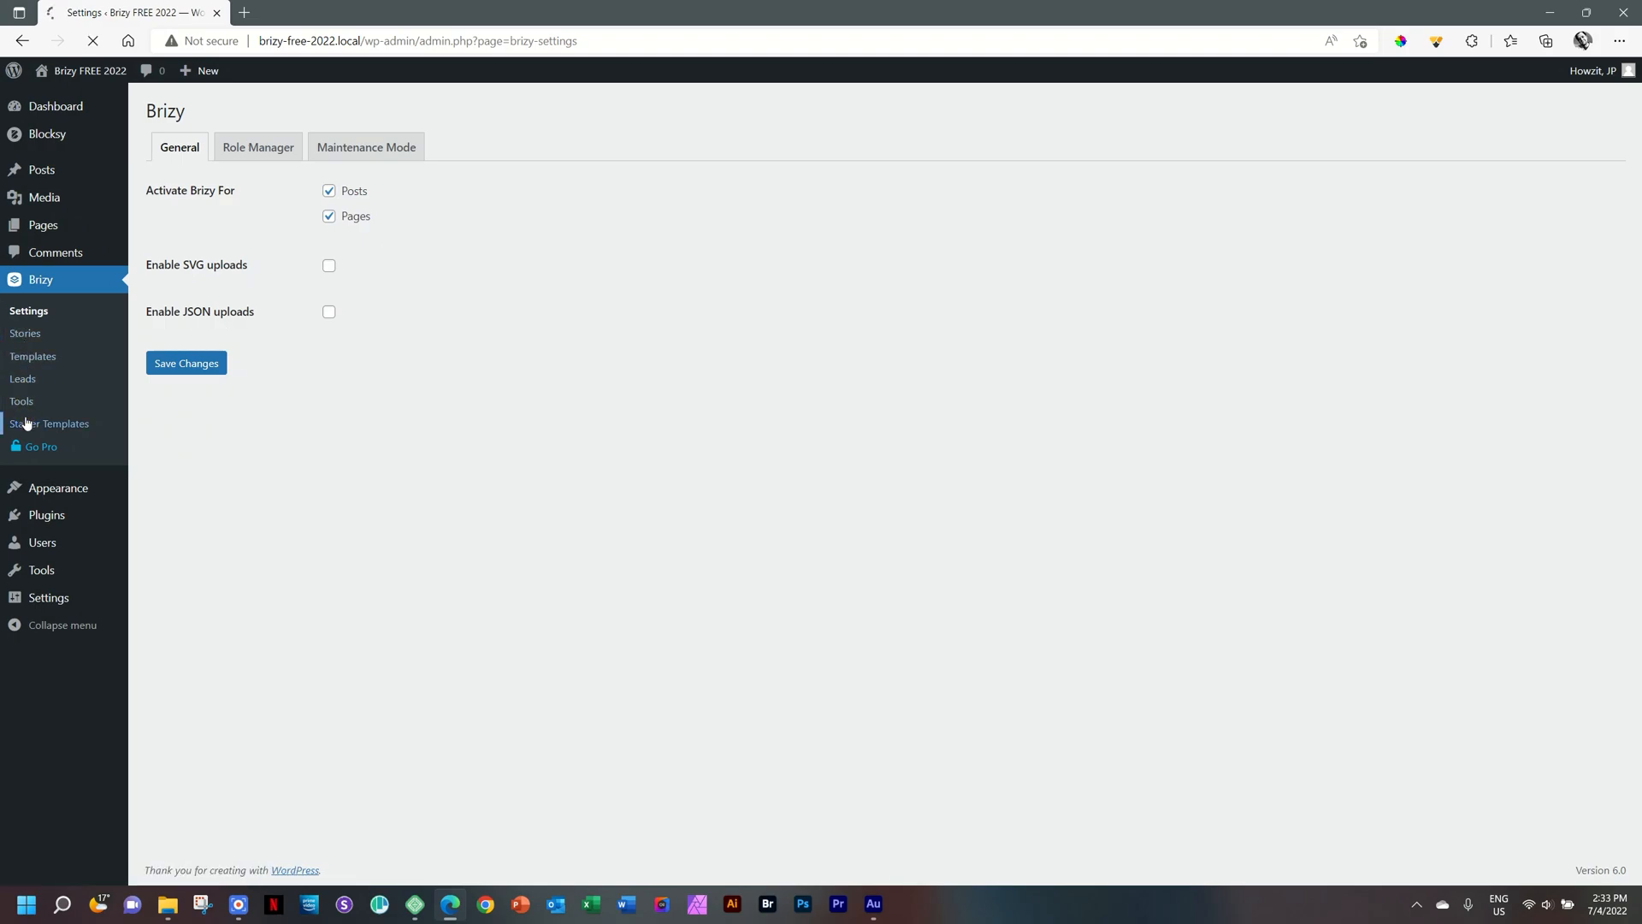
- Open Brizy's Starter Templates gallery of free and pro designs
{"action": "left_click", "coordinate": [50, 423]}
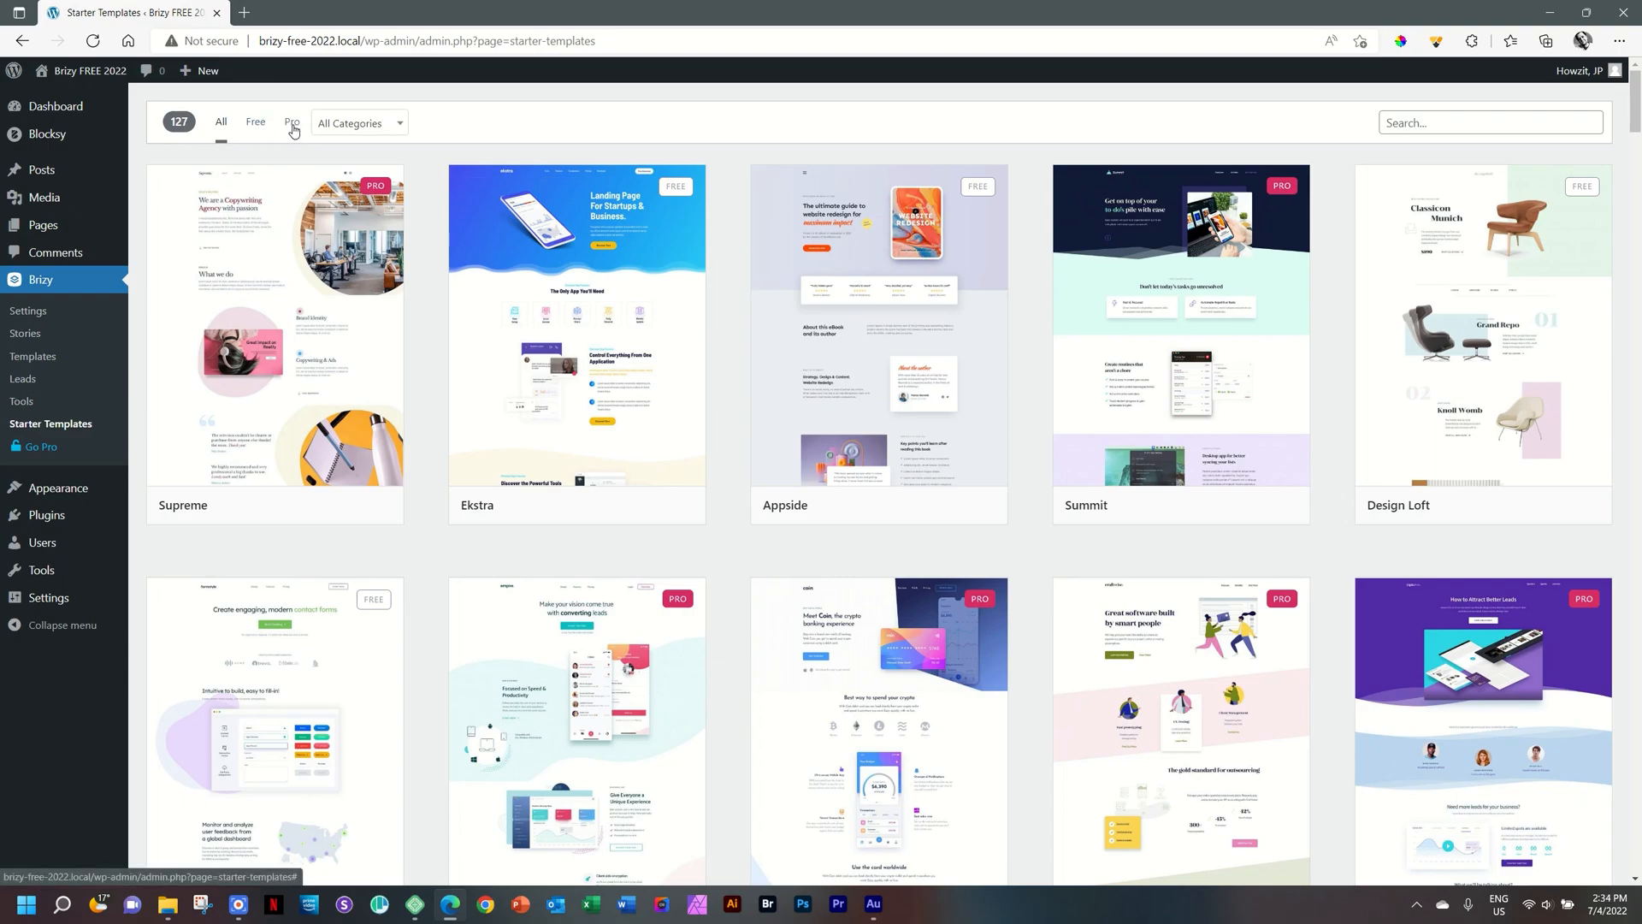
- Filter the starter templates to the 22 free designs and scroll down to Kaufman
{"action": "left_click", "coordinate": [255, 122]}
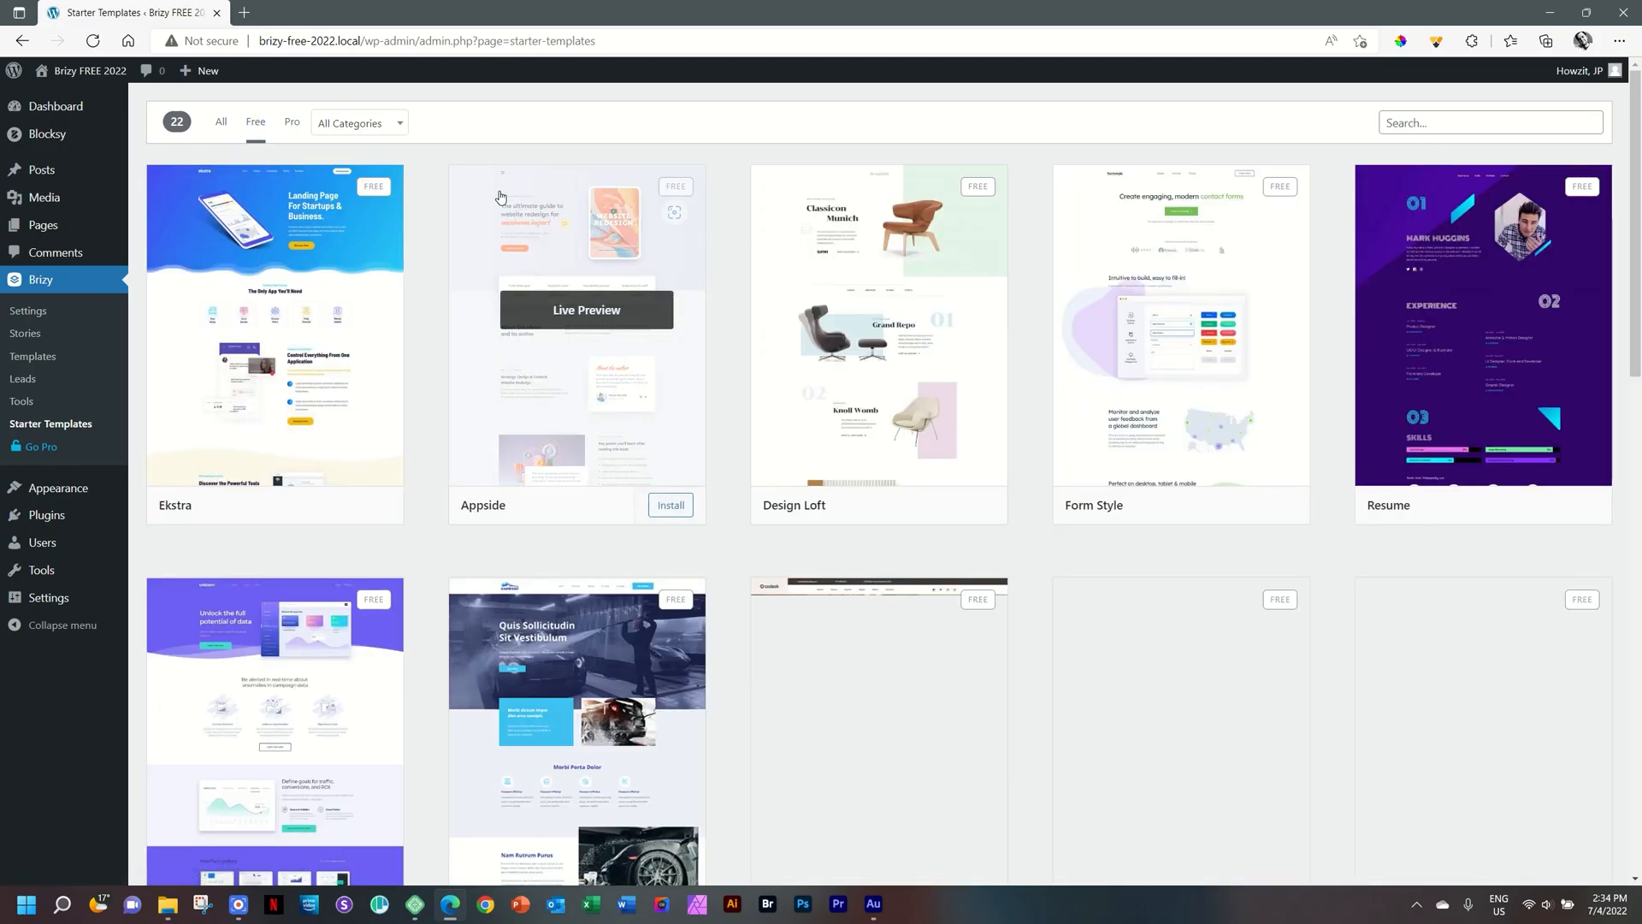
{"action": "scroll", "scroll_direction": "down", "scroll_amount": 3}
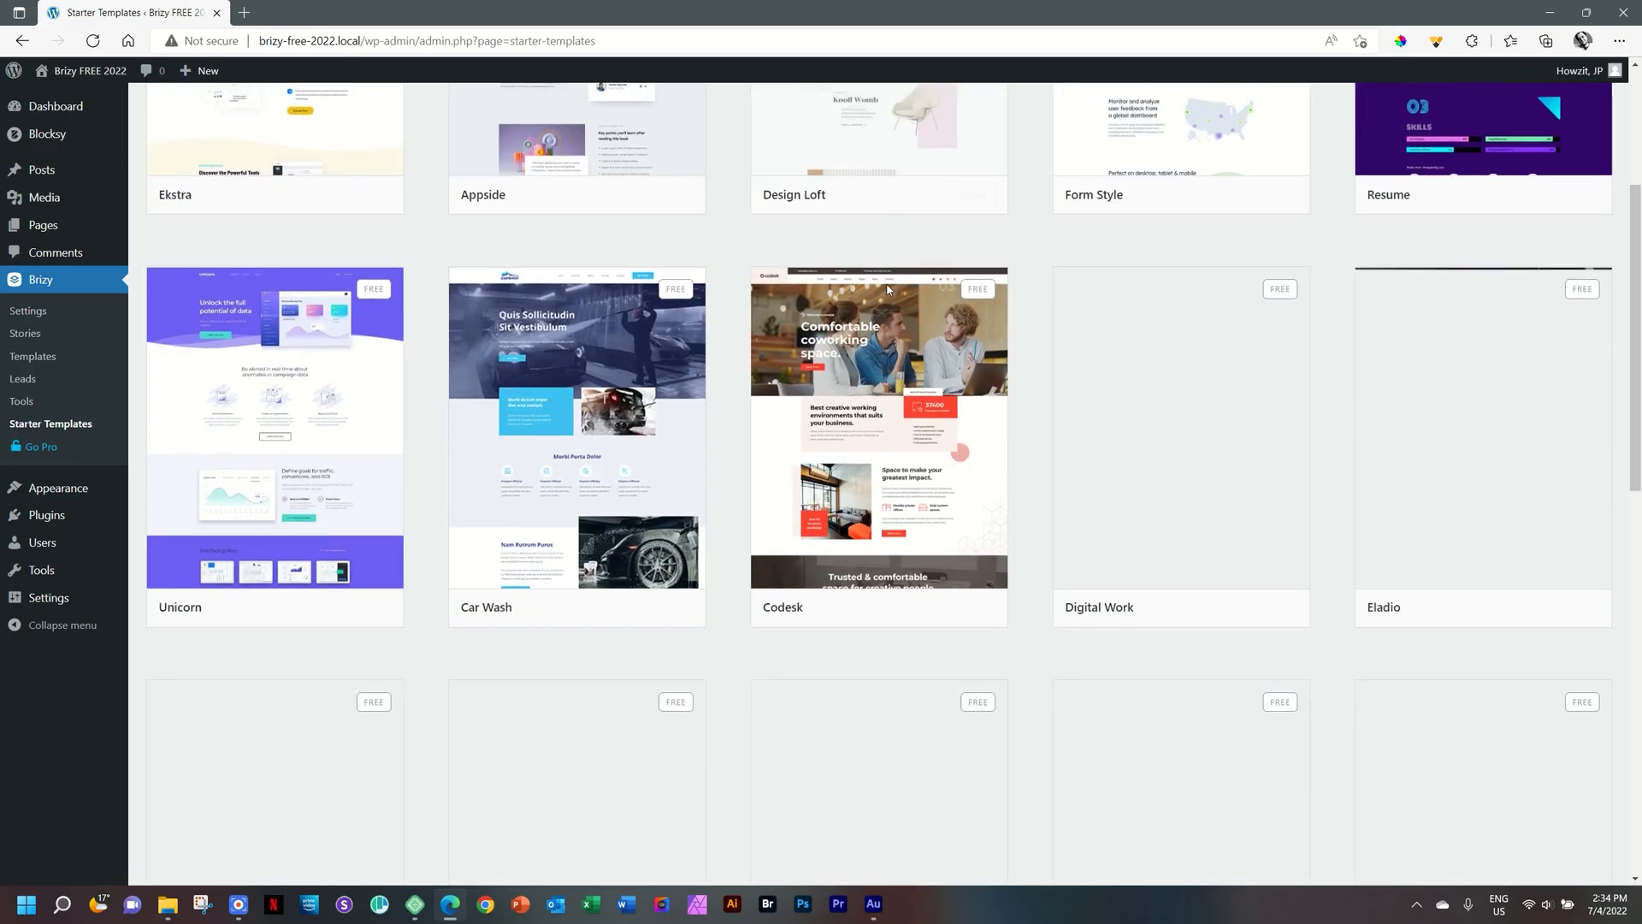
{"action": "scroll", "scroll_direction": "up", "scroll_amount": 3}
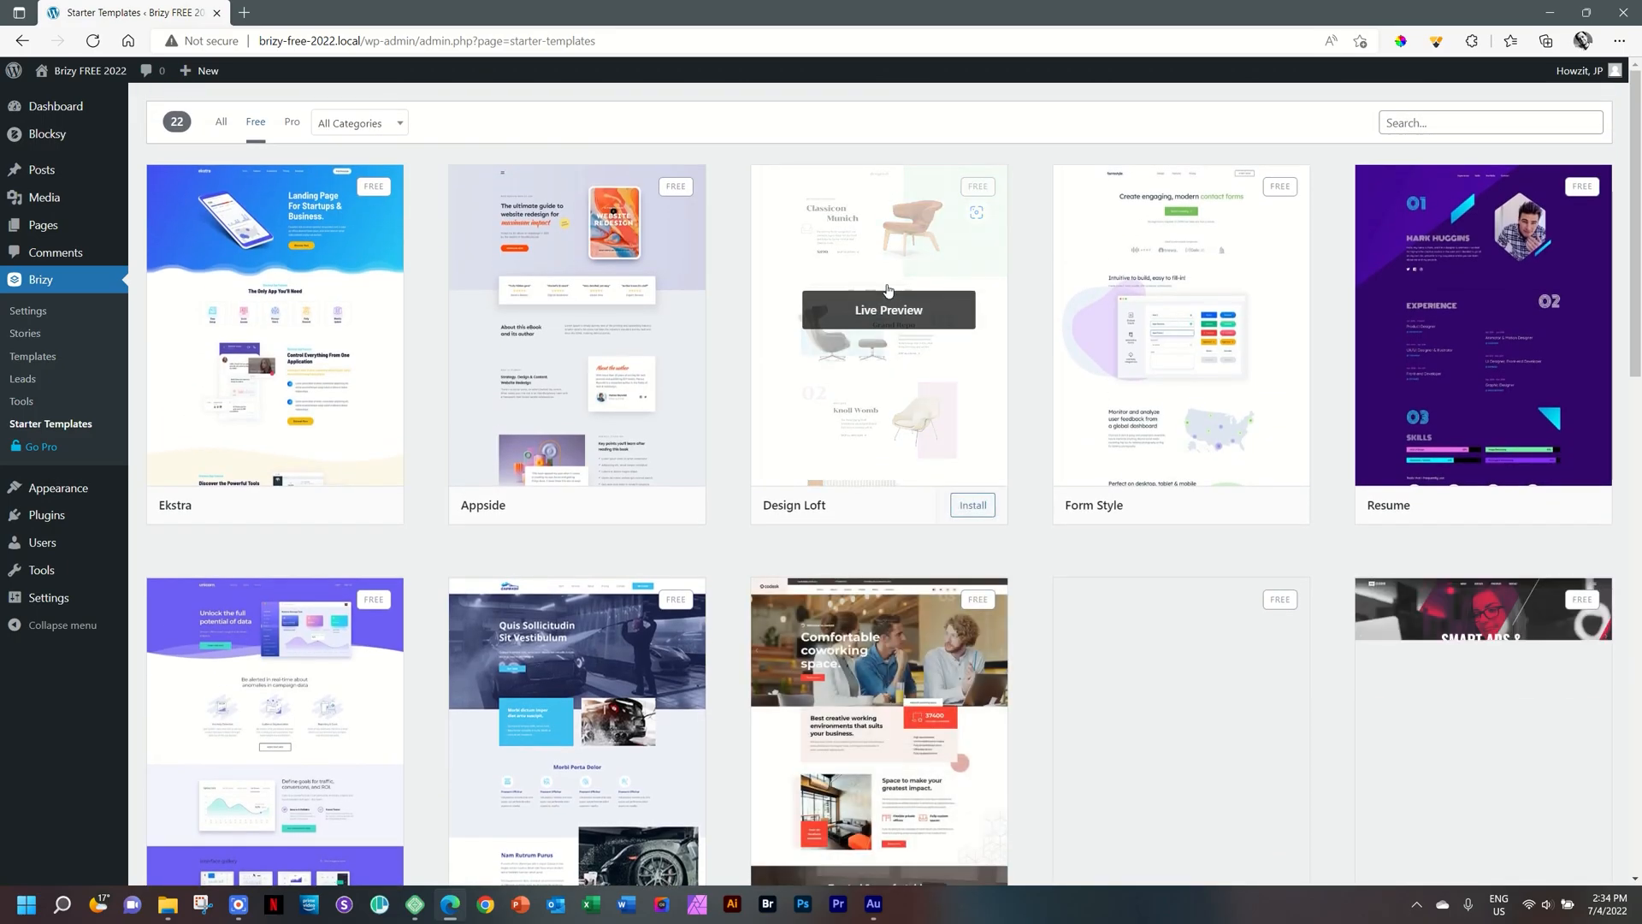
{"action": "scroll", "scroll_direction": "down", "scroll_amount": 3}
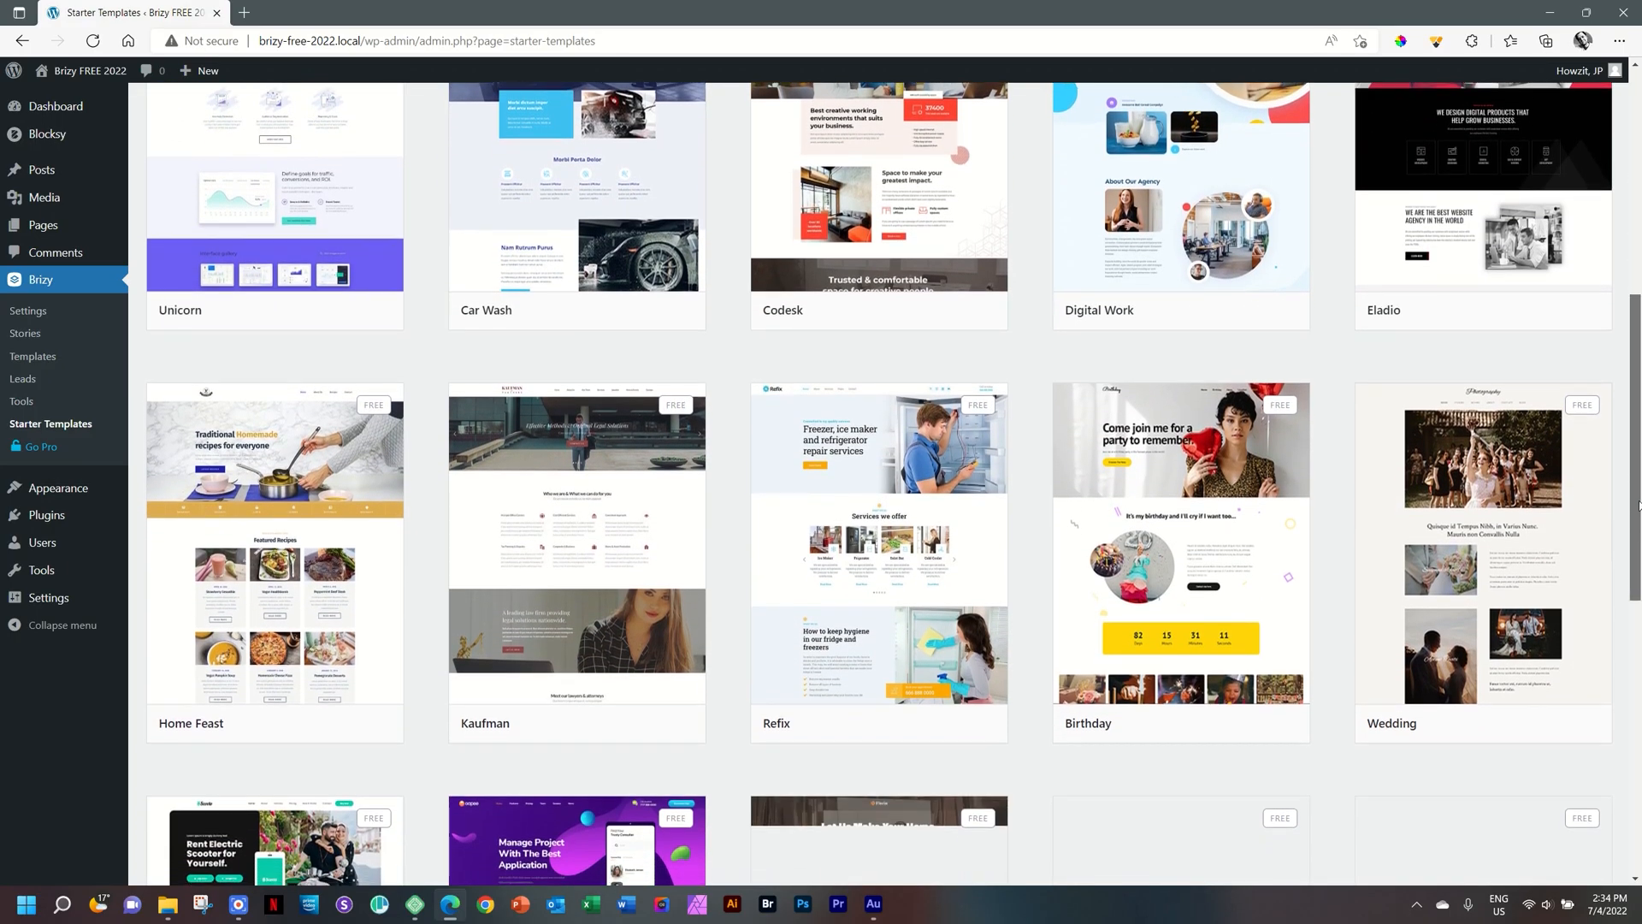
{"action": "scroll", "scroll_direction": "down", "scroll_amount": 3}
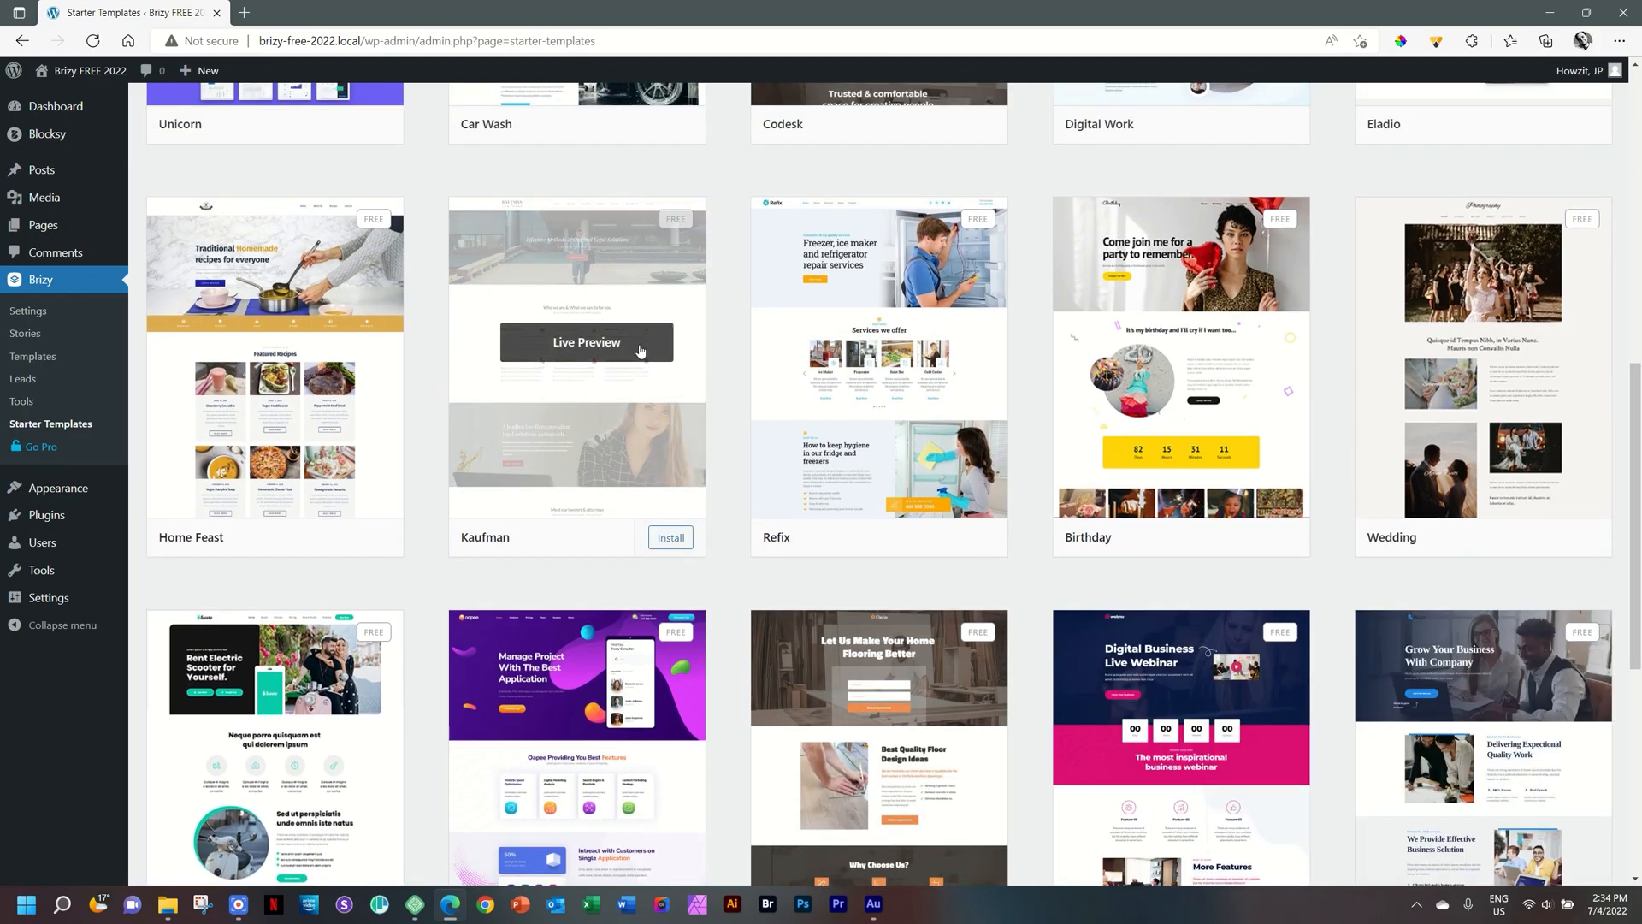
- Live-preview the Kaufman template and advance its hero slider to the last slide
{"action": "left_click", "coordinate": [585, 341]}
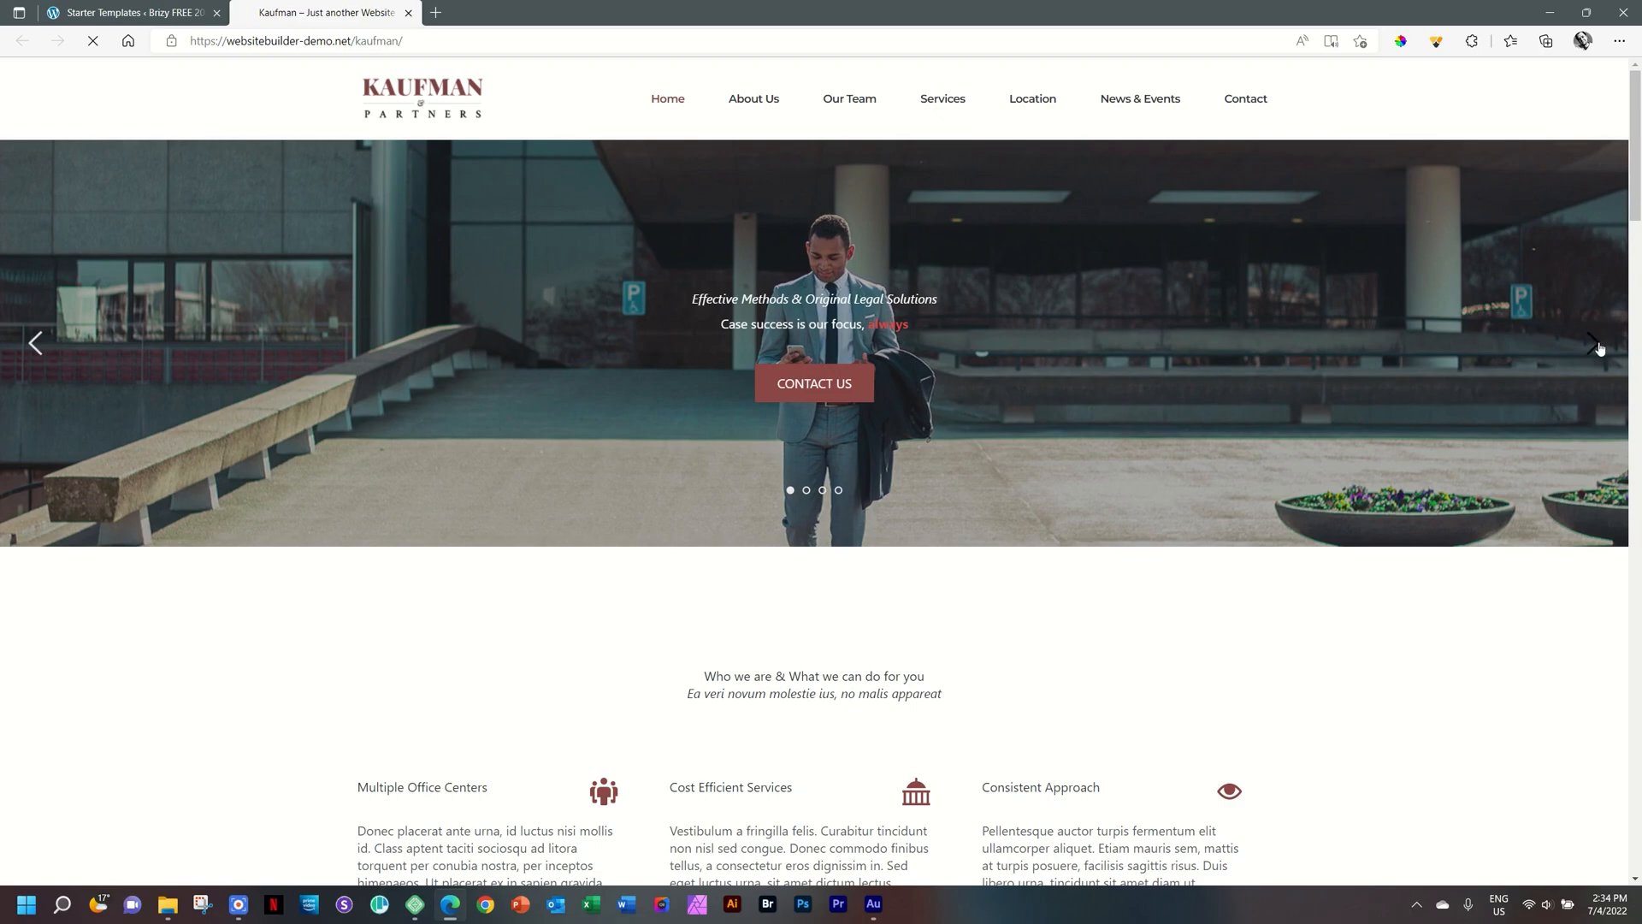
{"action": "left_click", "coordinate": [1599, 345]}
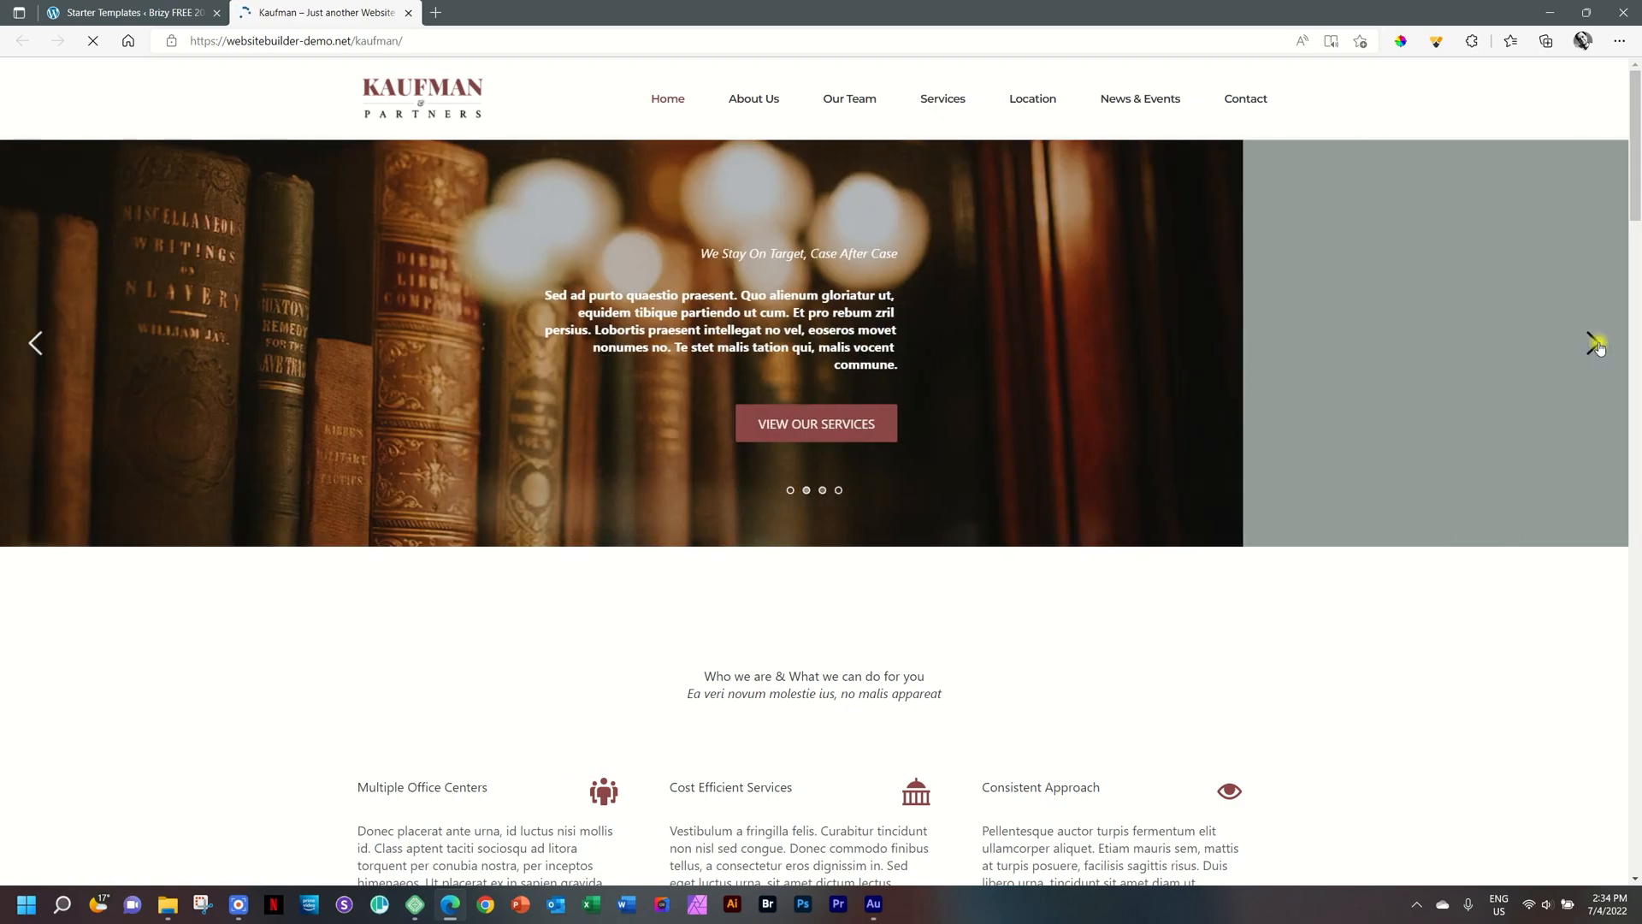
{"action": "left_click", "coordinate": [1596, 344]}
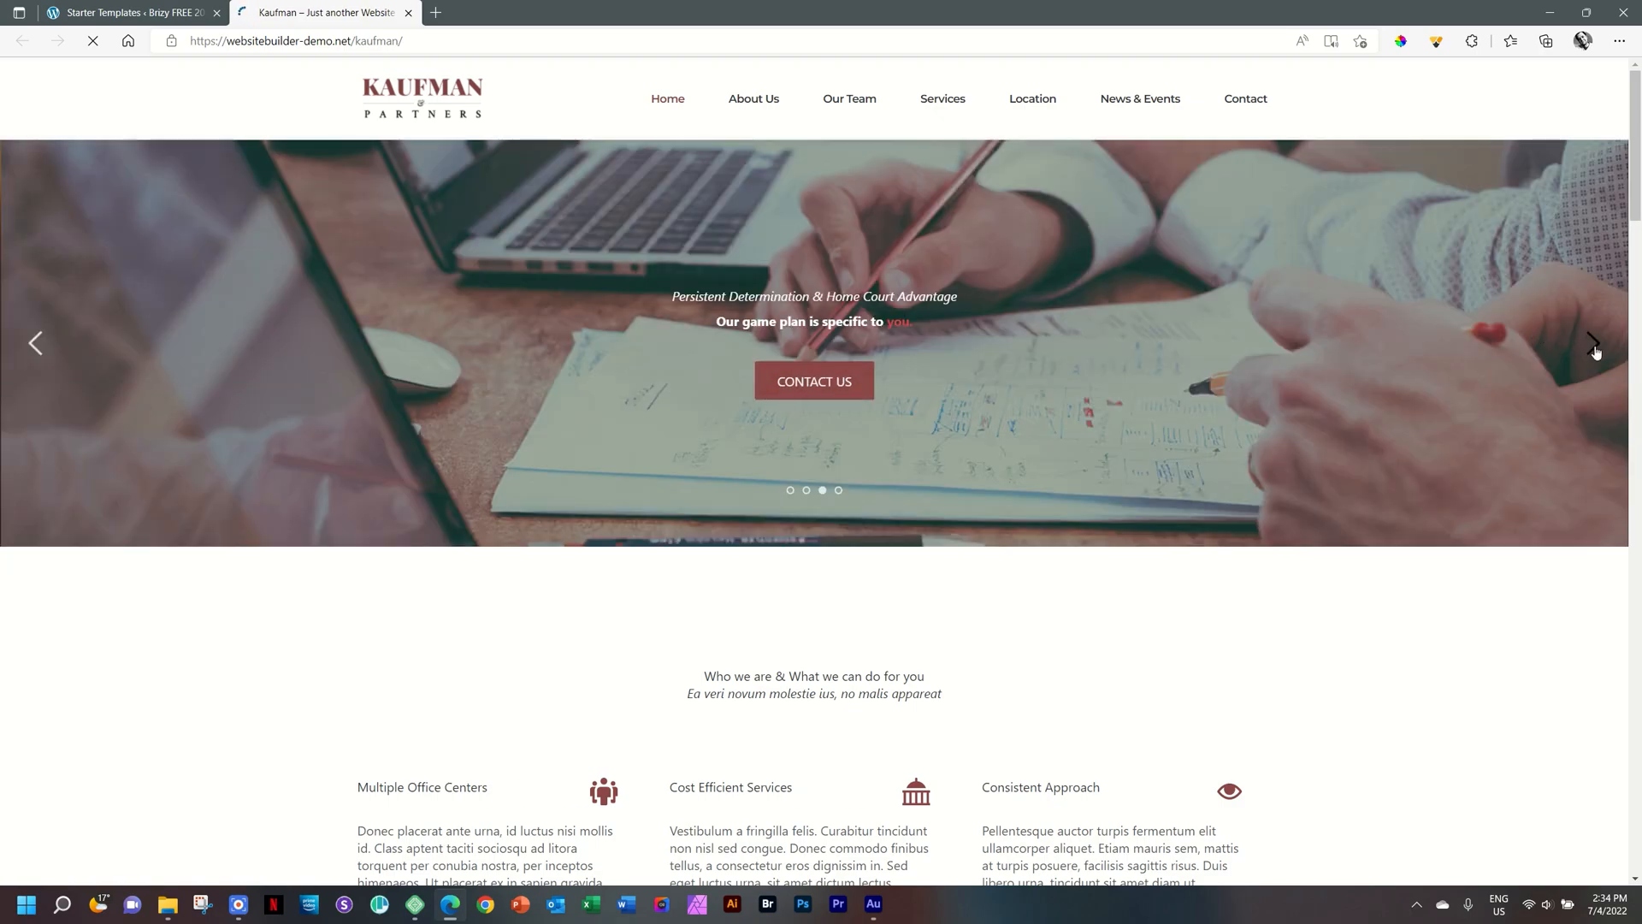
{"action": "left_click", "coordinate": [1593, 342]}
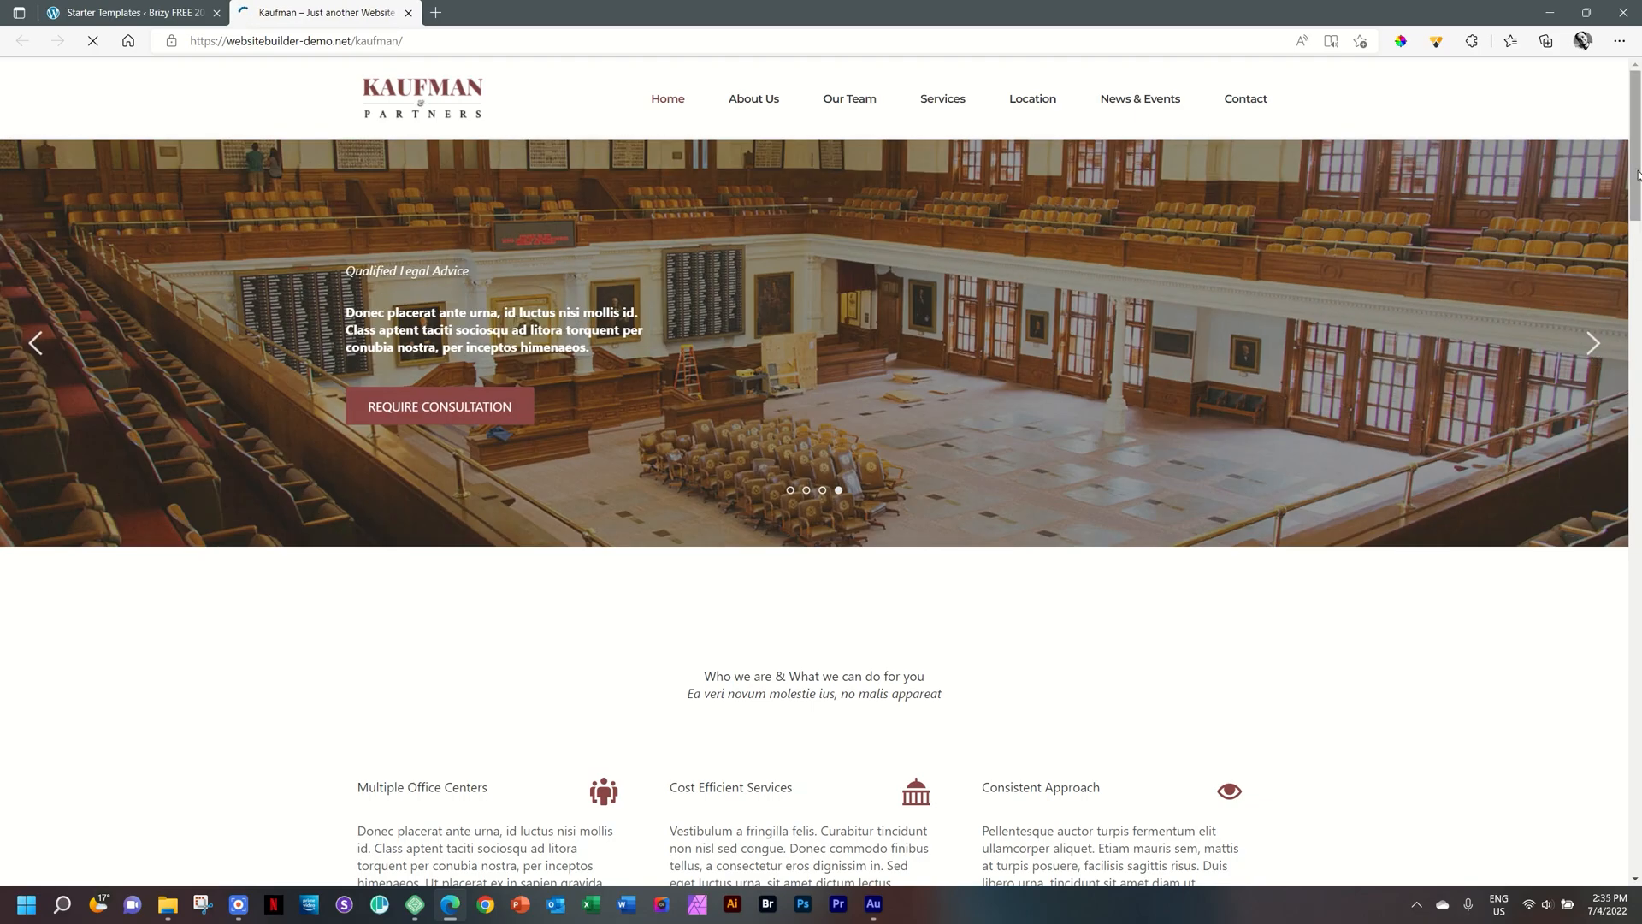
- Scroll down the Kaufman demo page, advancing to the next client testimonial
{"action": "scroll", "scroll_direction": "down", "scroll_amount": 3}
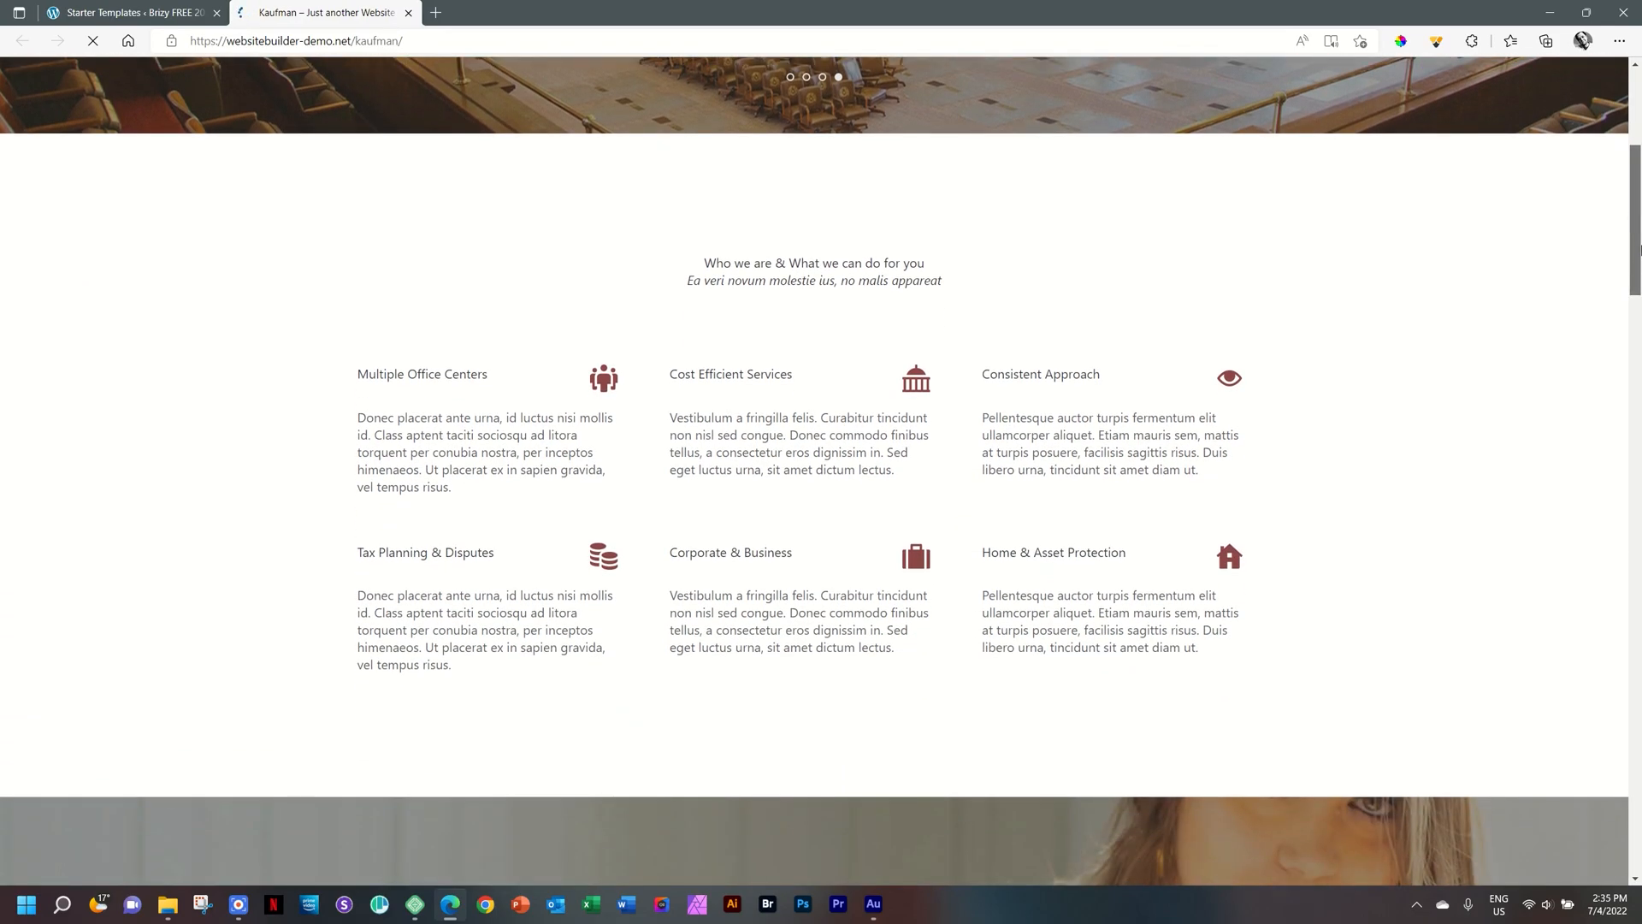
{"action": "scroll", "scroll_direction": "down", "scroll_amount": 3}
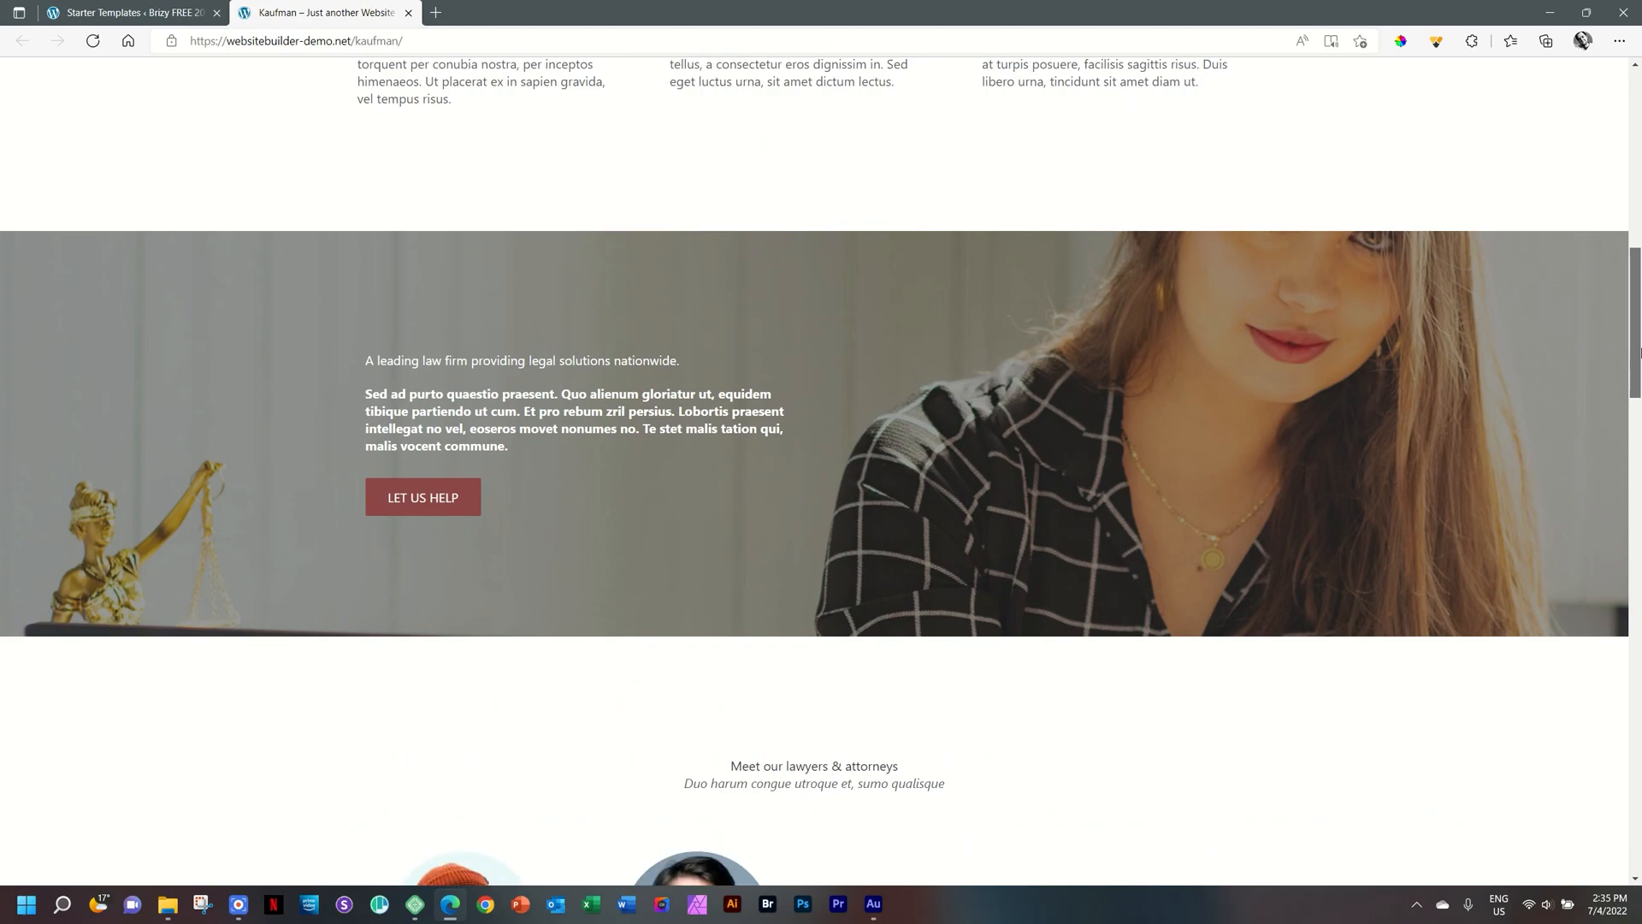
{"action": "scroll", "scroll_direction": "down", "scroll_amount": 3}
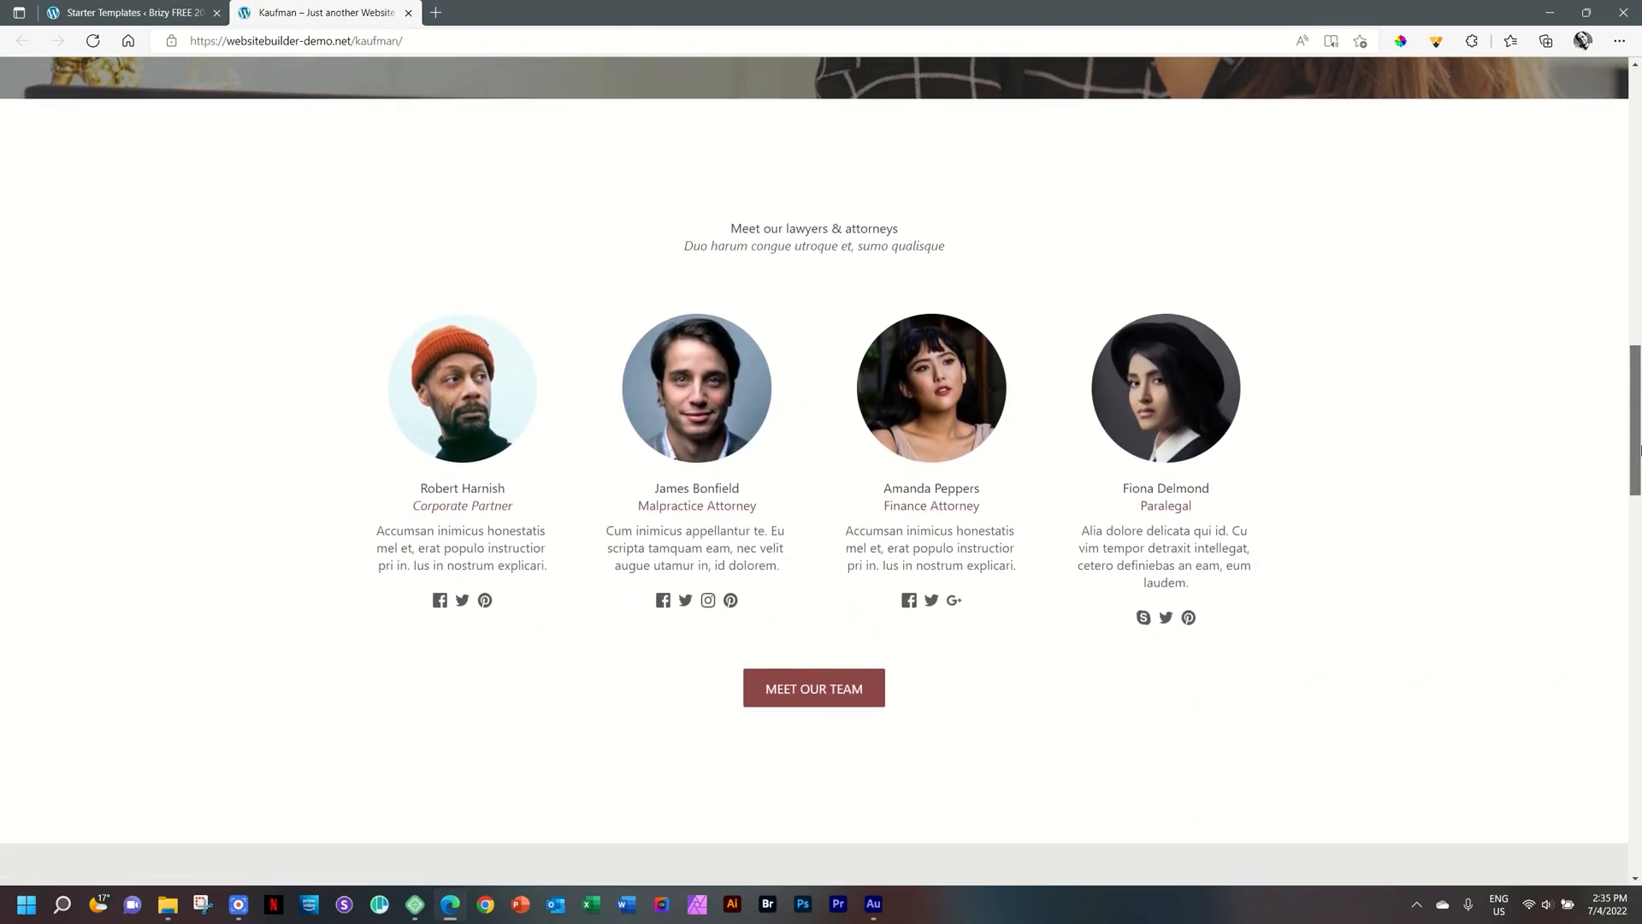
{"action": "scroll", "scroll_direction": "down", "scroll_amount": 3}
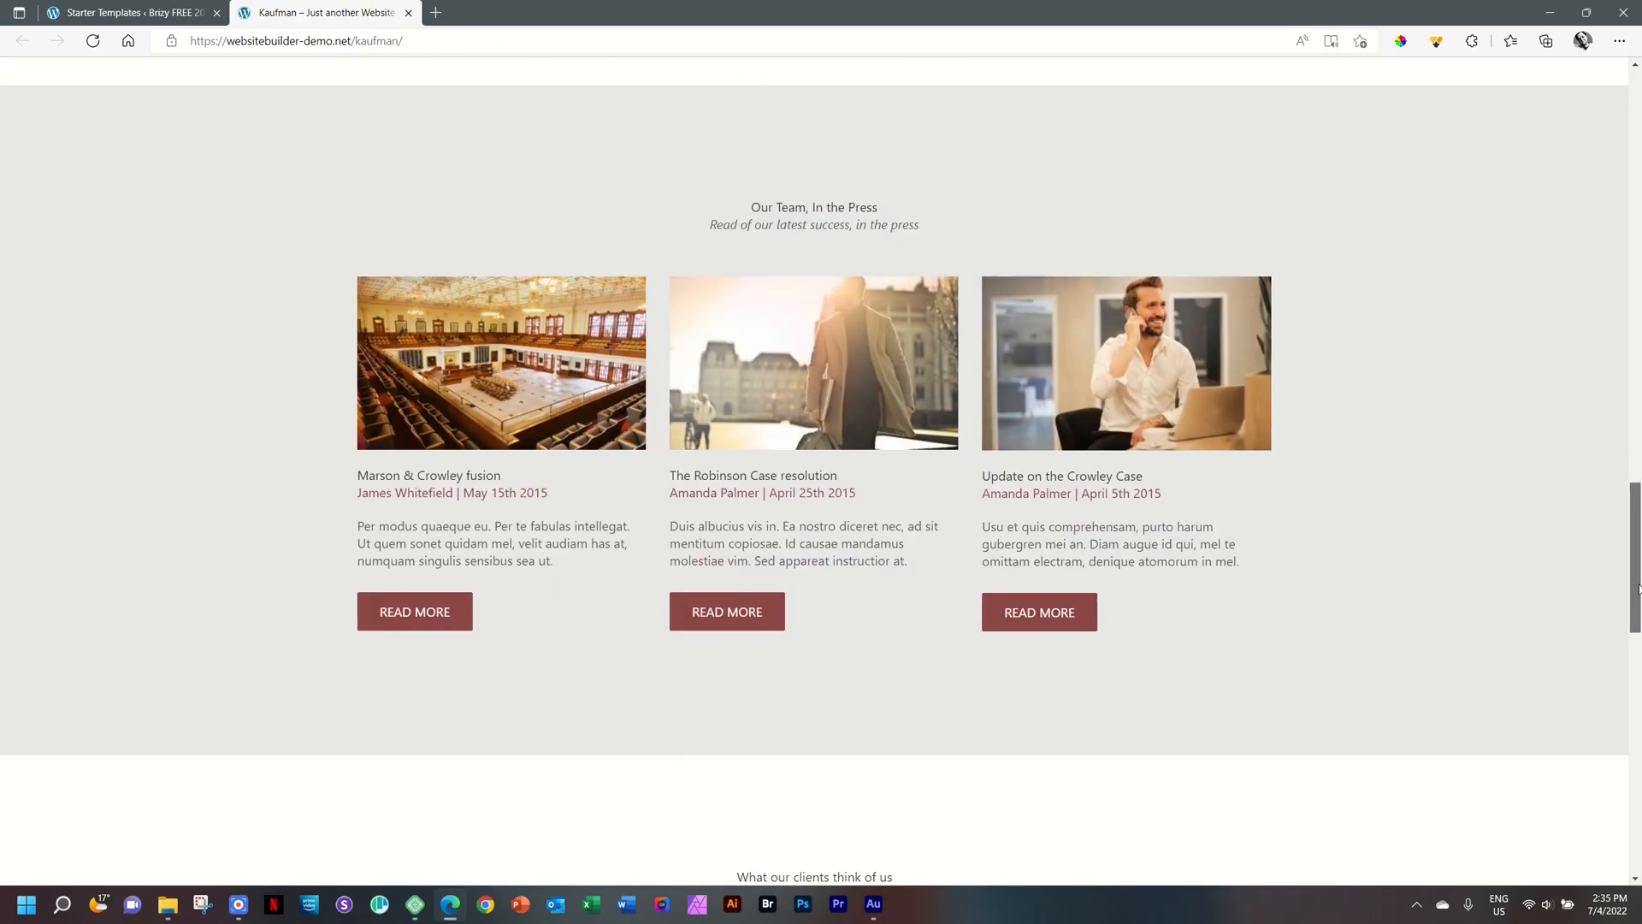
{"action": "scroll", "scroll_direction": "down", "scroll_amount": 3}
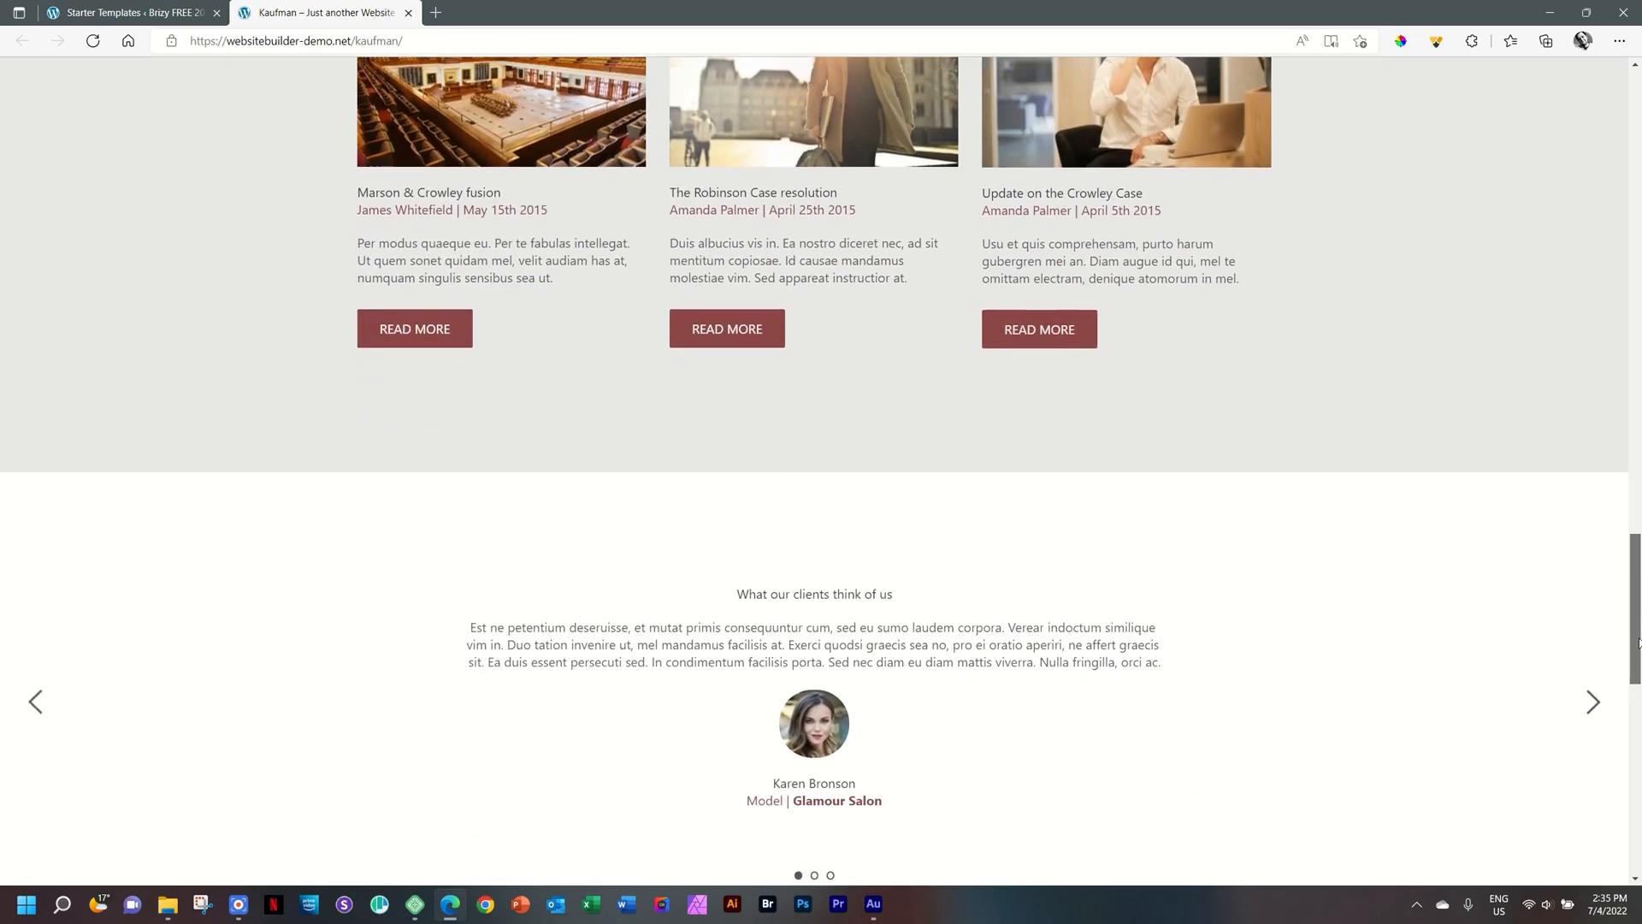
{"action": "scroll", "scroll_direction": "down", "scroll_amount": 3}
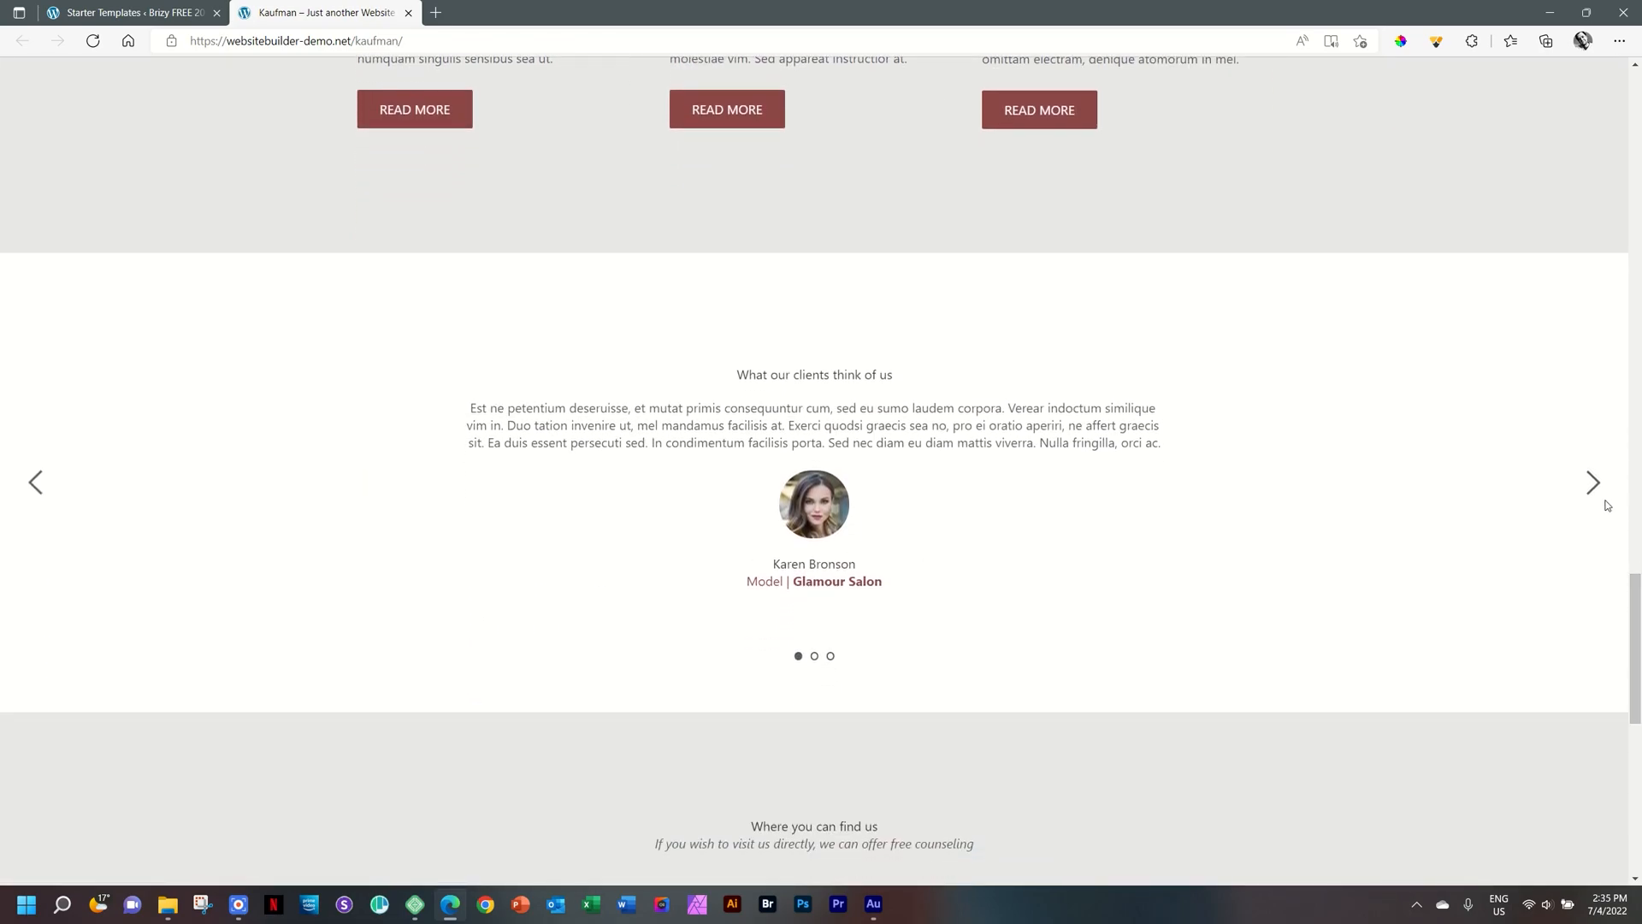
{"action": "left_click", "coordinate": [1593, 483]}
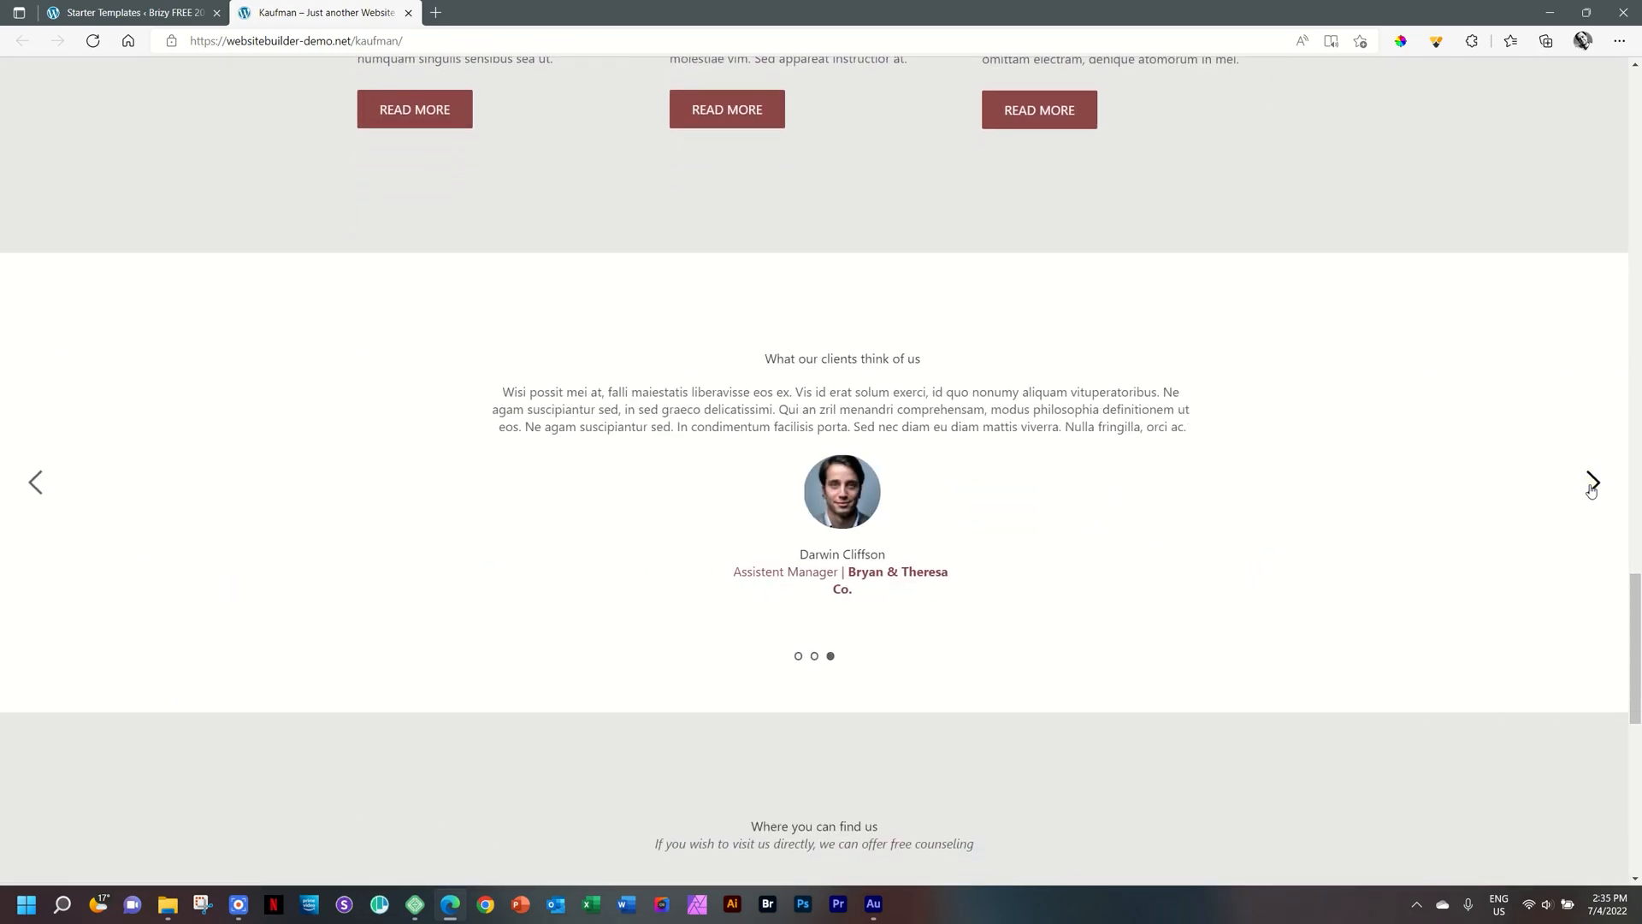
{"action": "scroll", "scroll_direction": "down", "scroll_amount": 3}
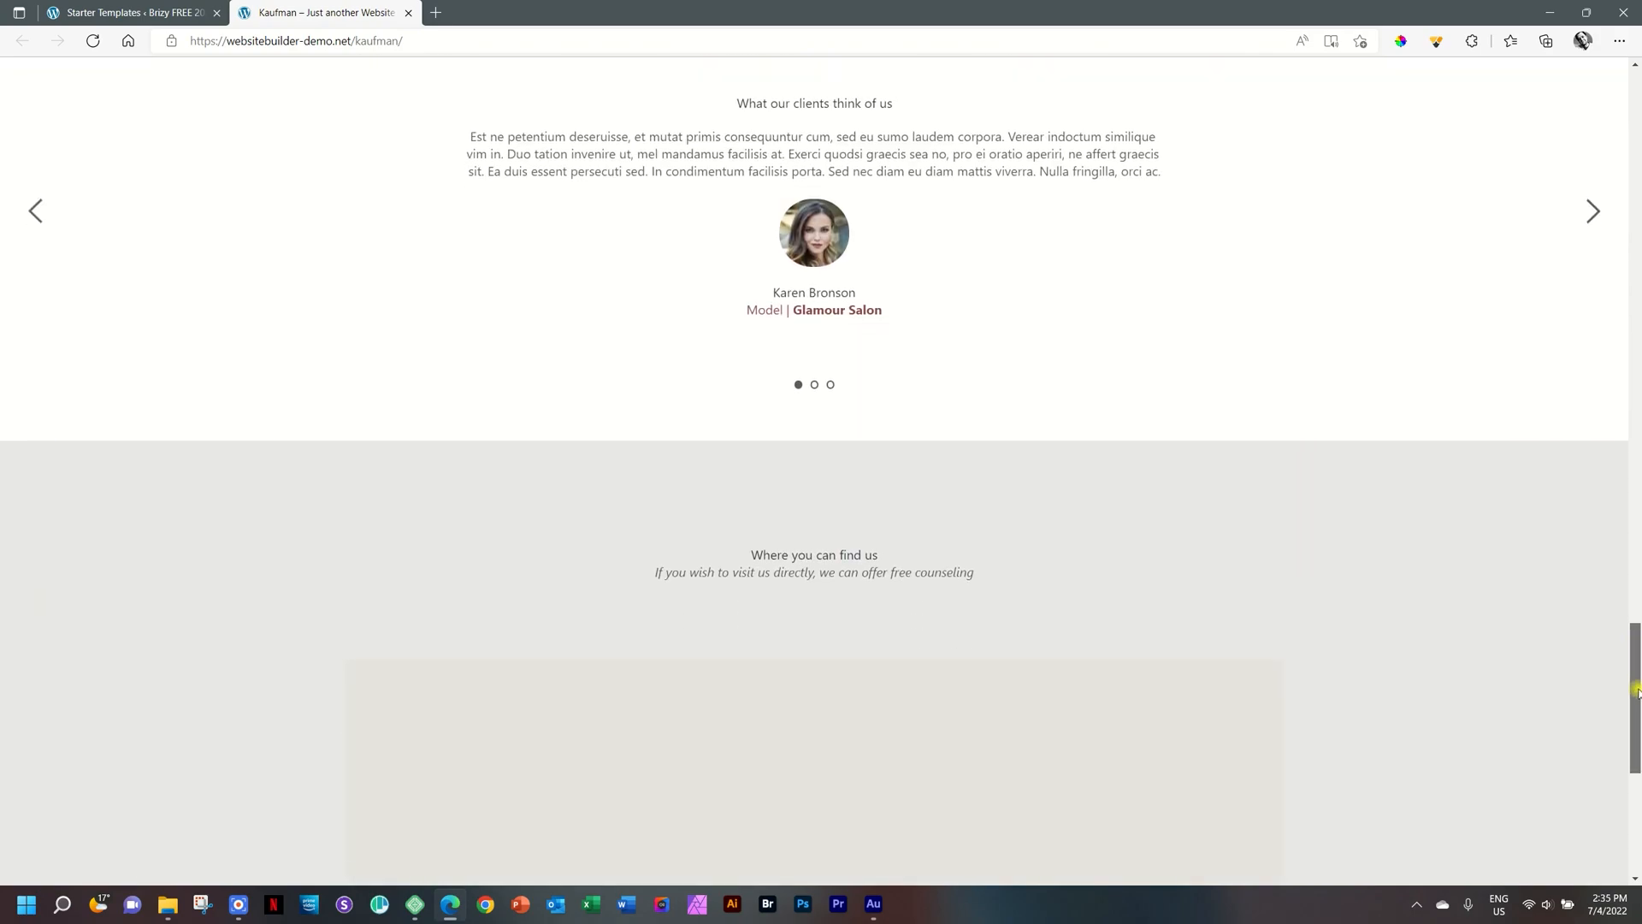
{"action": "scroll", "scroll_direction": "down", "scroll_amount": 3}
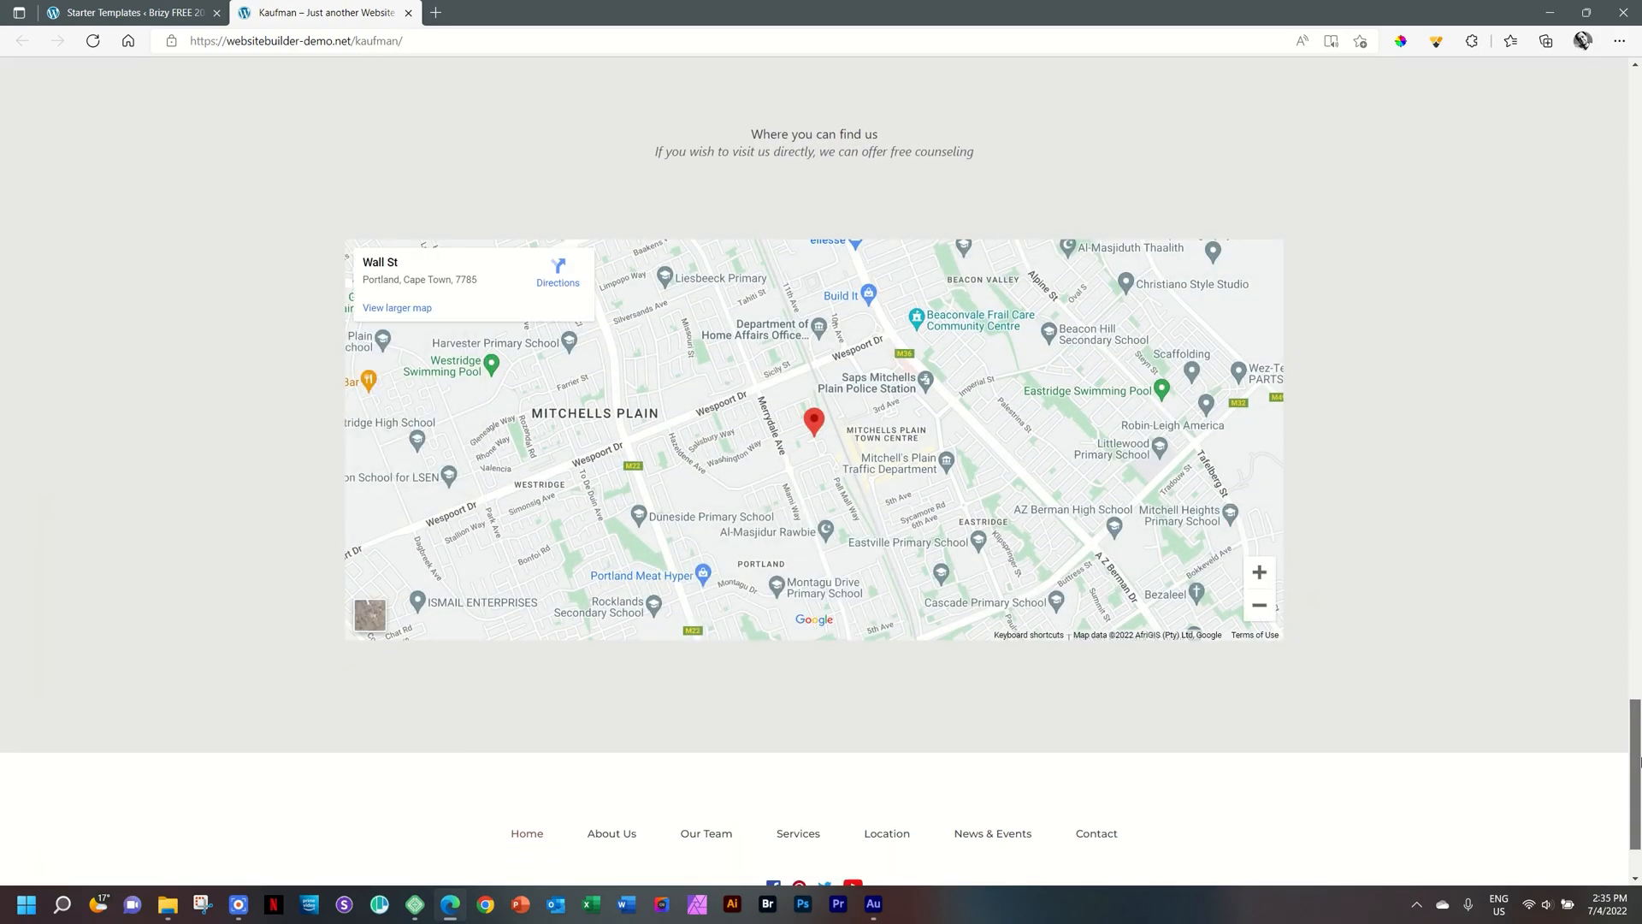
{"action": "scroll", "scroll_direction": "down", "scroll_amount": 3}
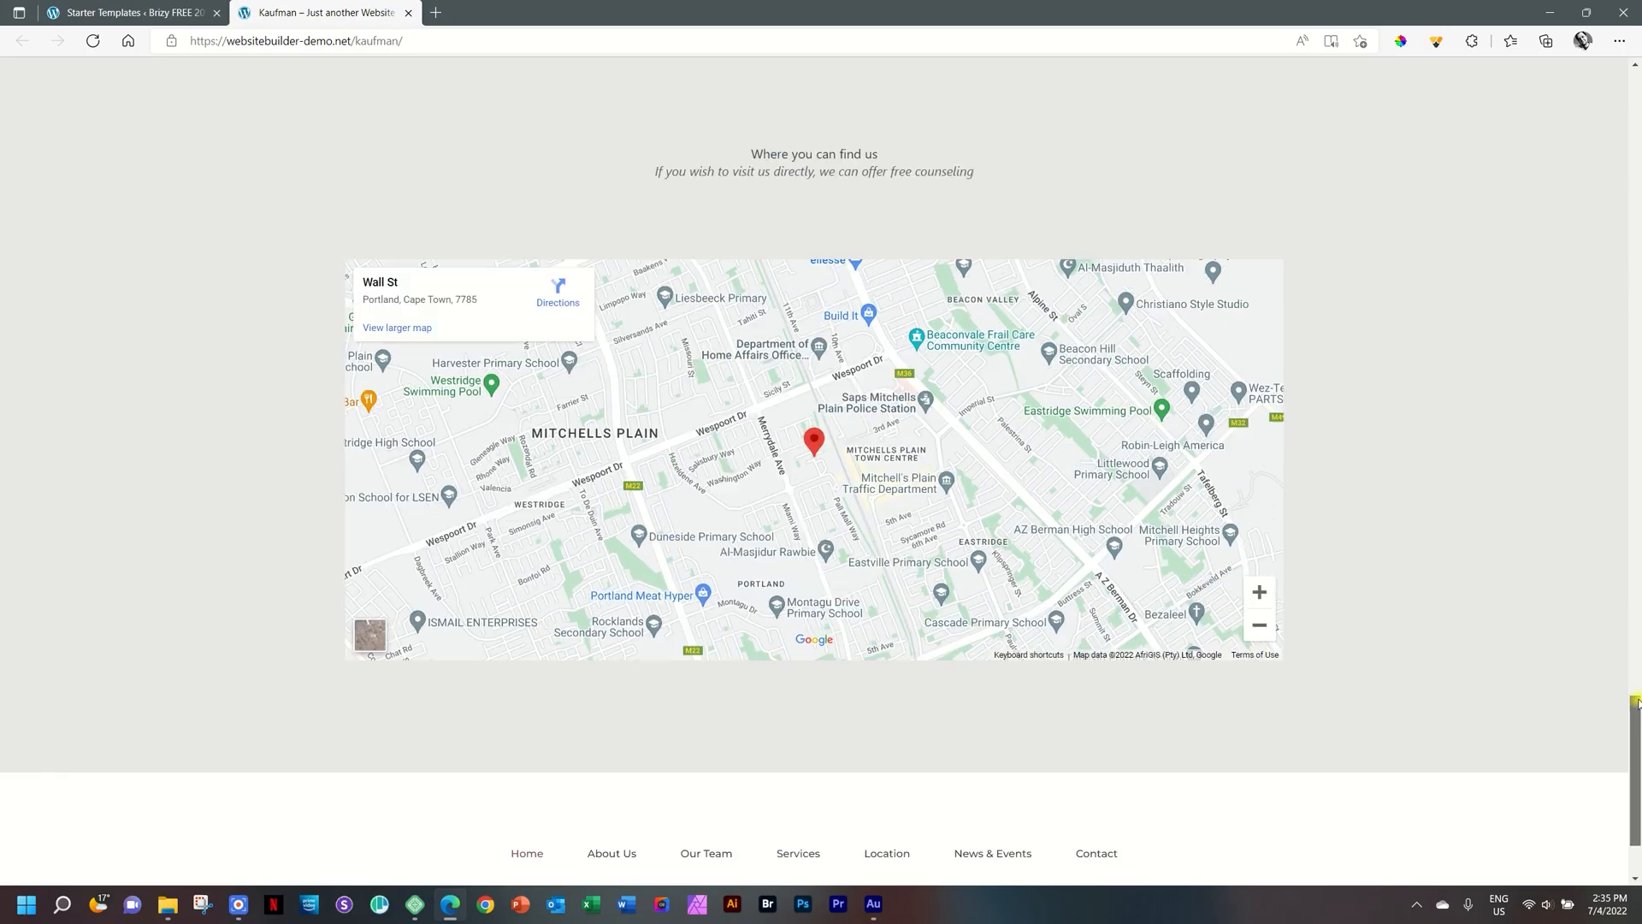
- Close the Kaufman preview and scroll back up the free templates gallery
{"action": "scroll", "scroll_direction": "up", "scroll_amount": 3}
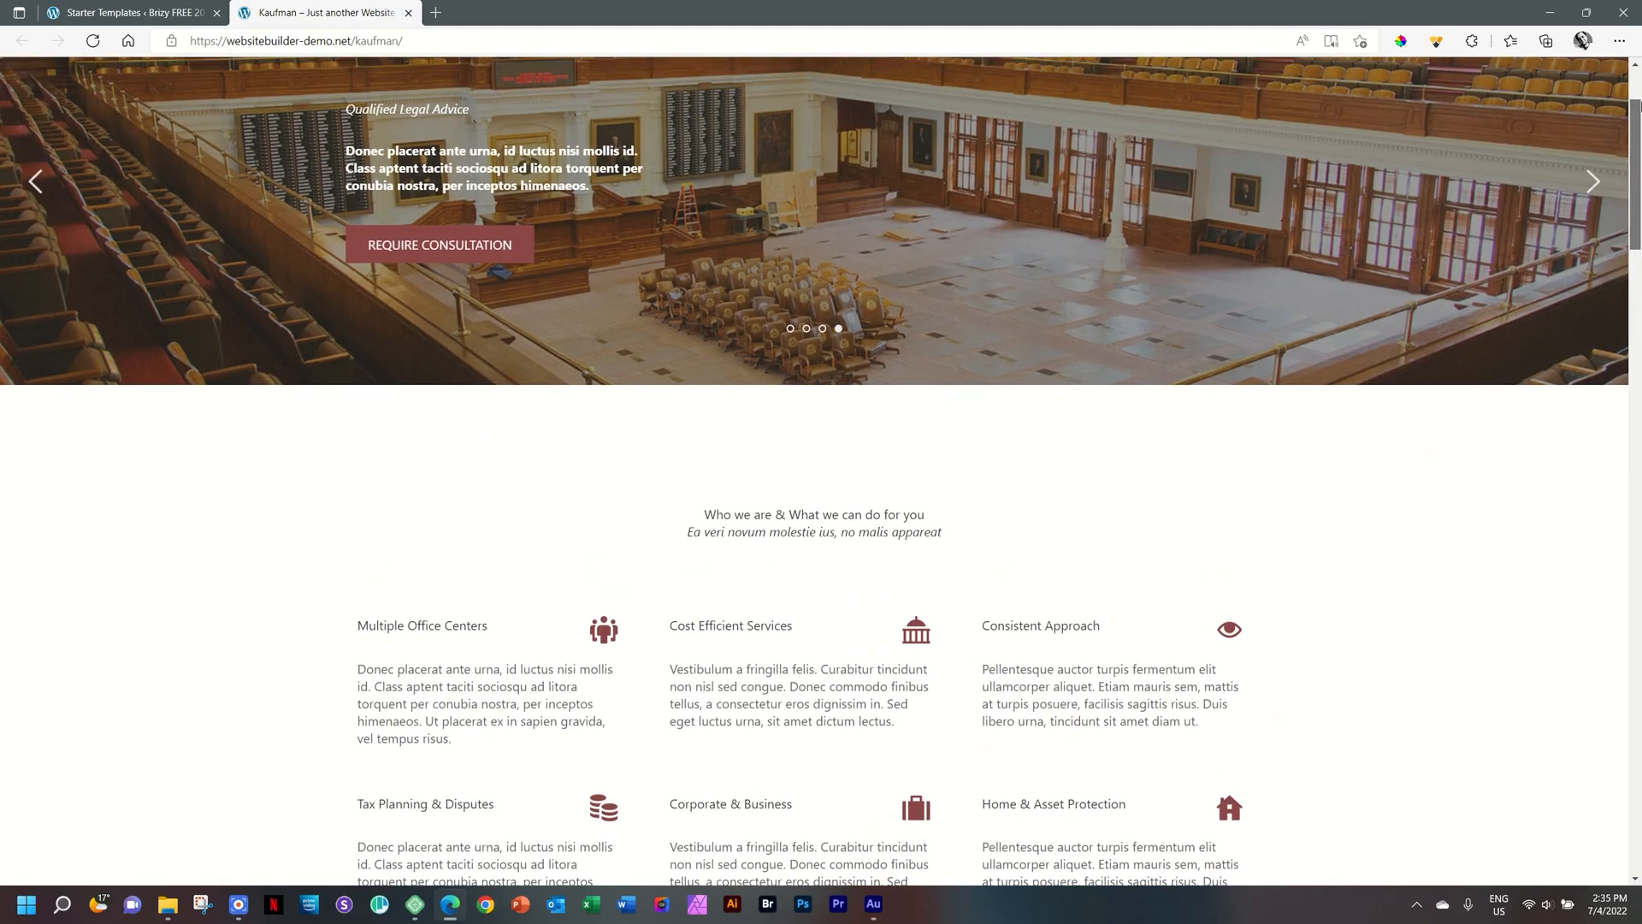
{"action": "scroll", "scroll_direction": "up", "scroll_amount": 3}
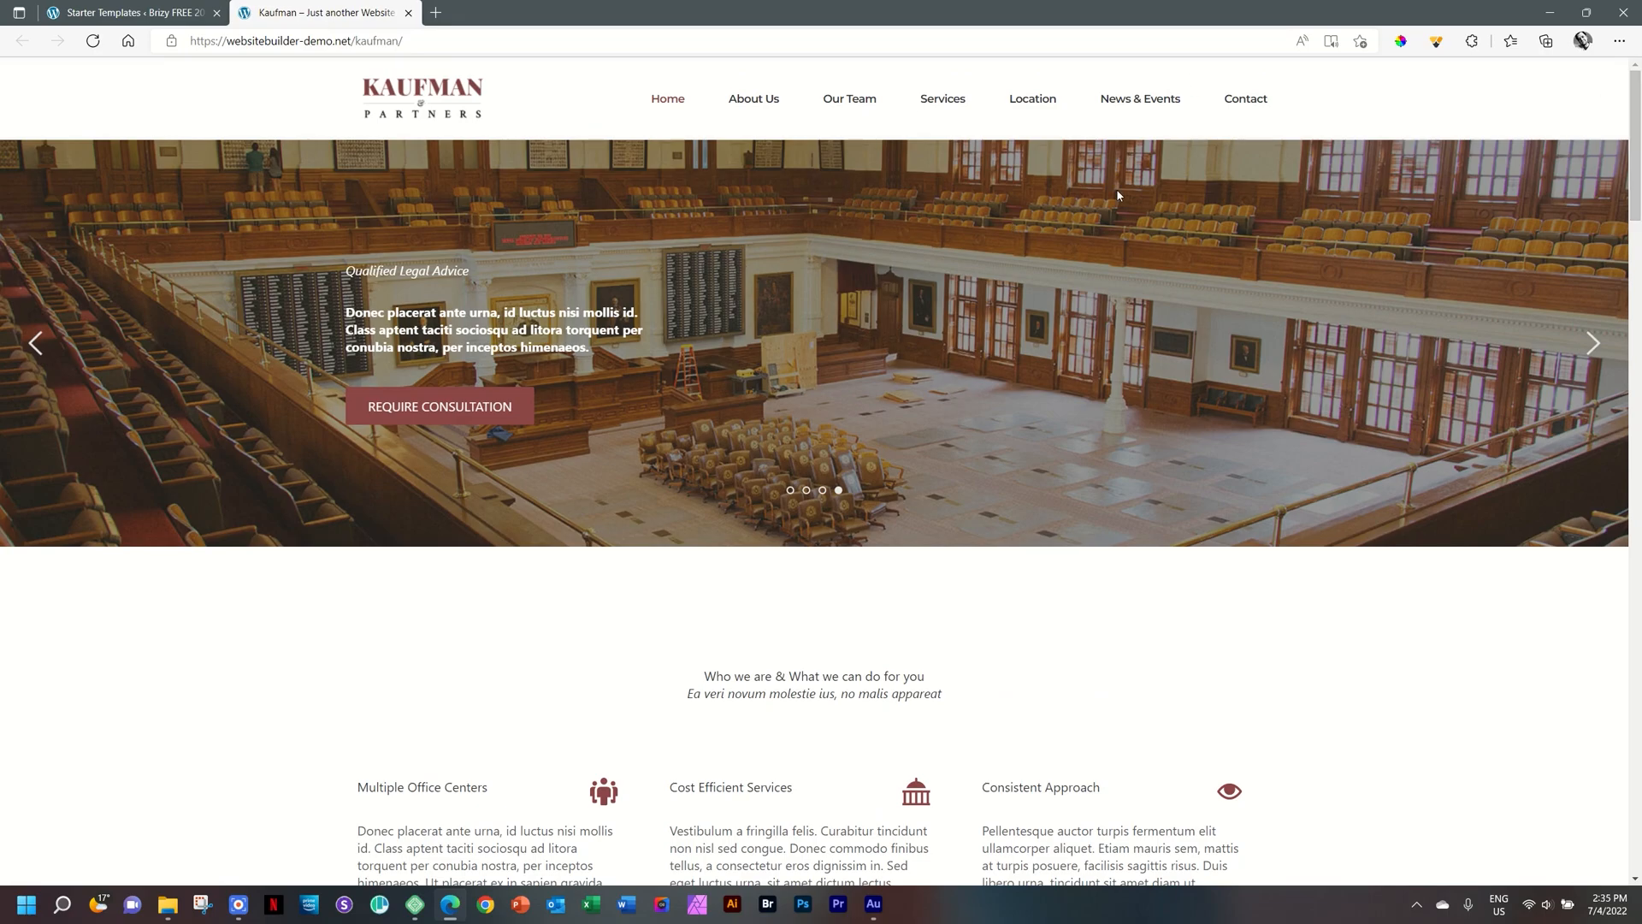
{"action": "mouse_move", "coordinate": [895, 97]}
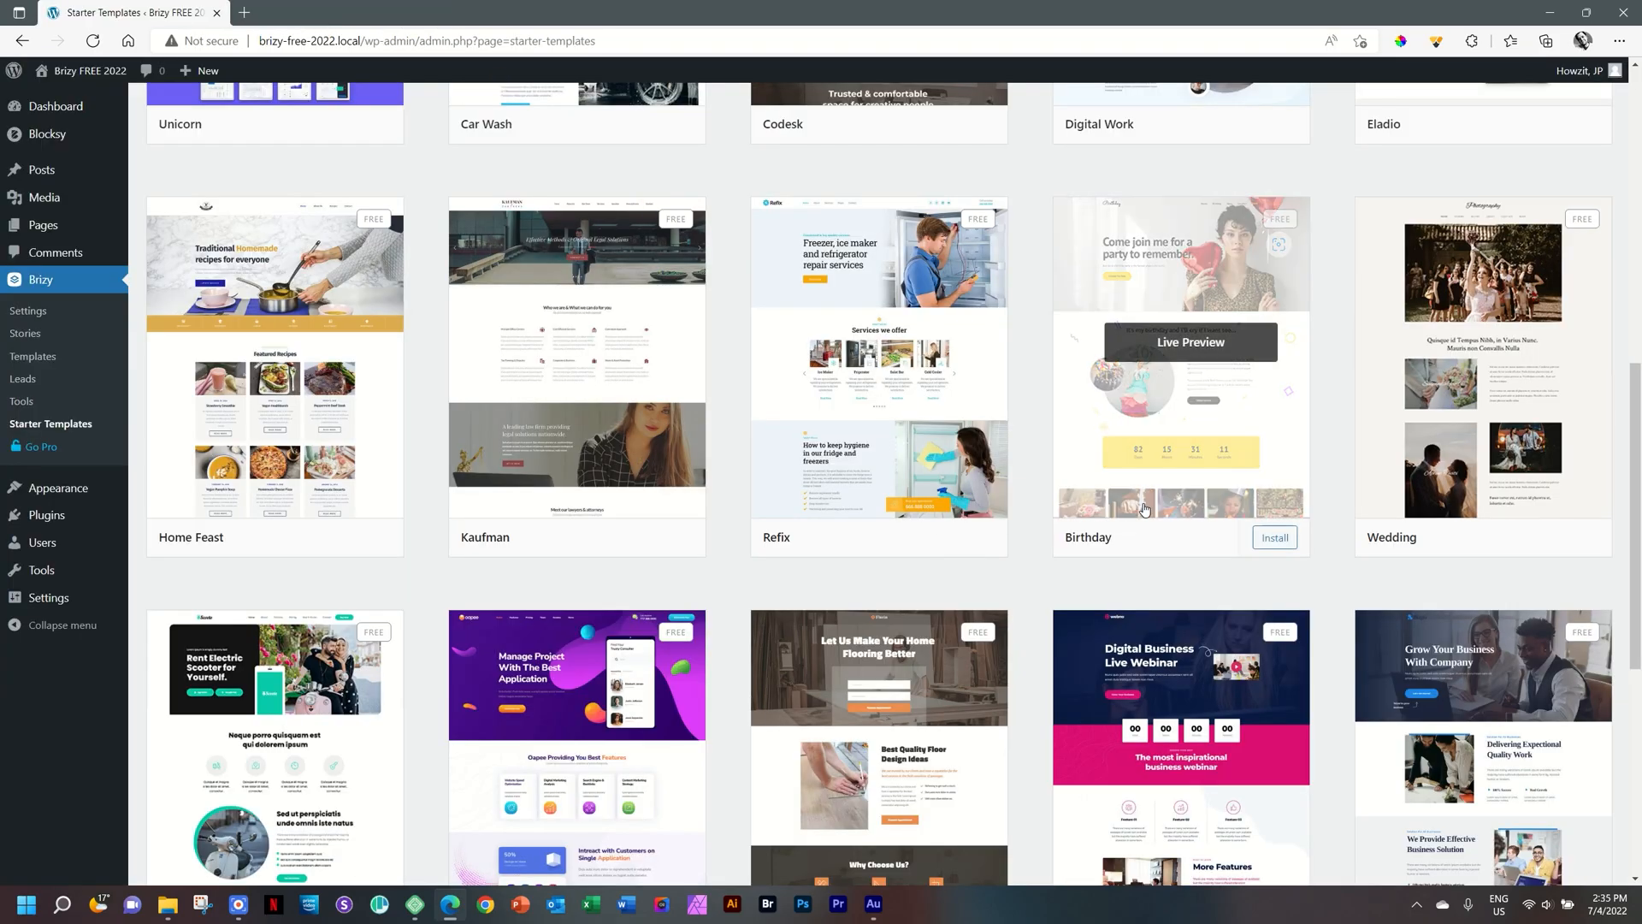
{"action": "scroll", "scroll_direction": "down", "scroll_amount": 3}
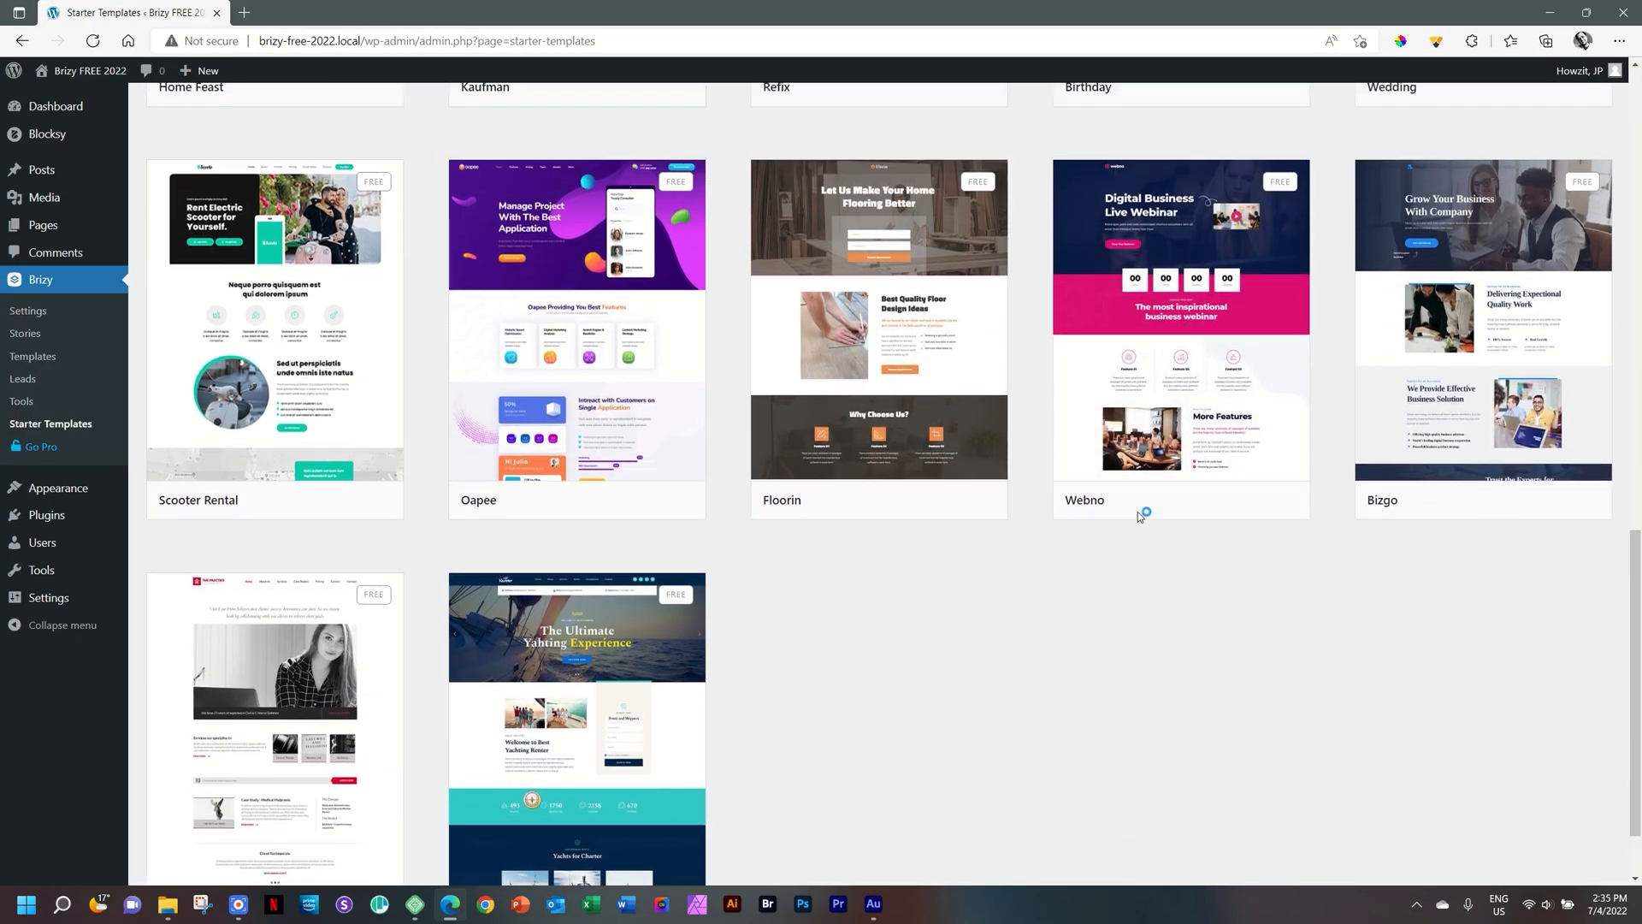
{"action": "scroll", "scroll_direction": "up", "scroll_amount": 3}
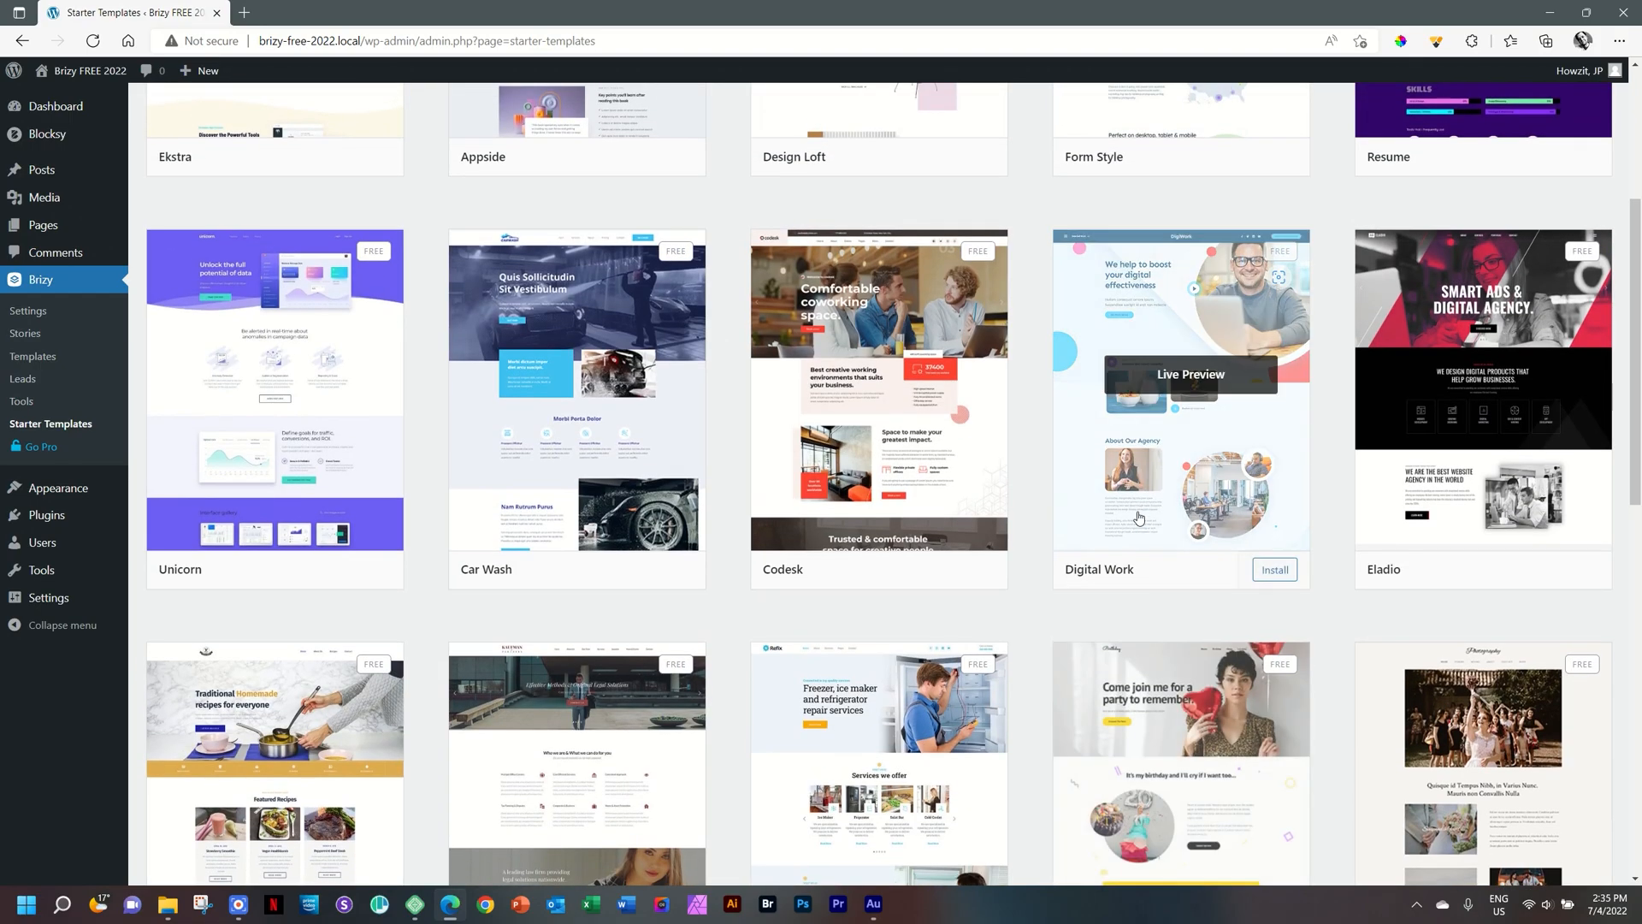
{"action": "scroll", "scroll_direction": "up", "scroll_amount": 3}
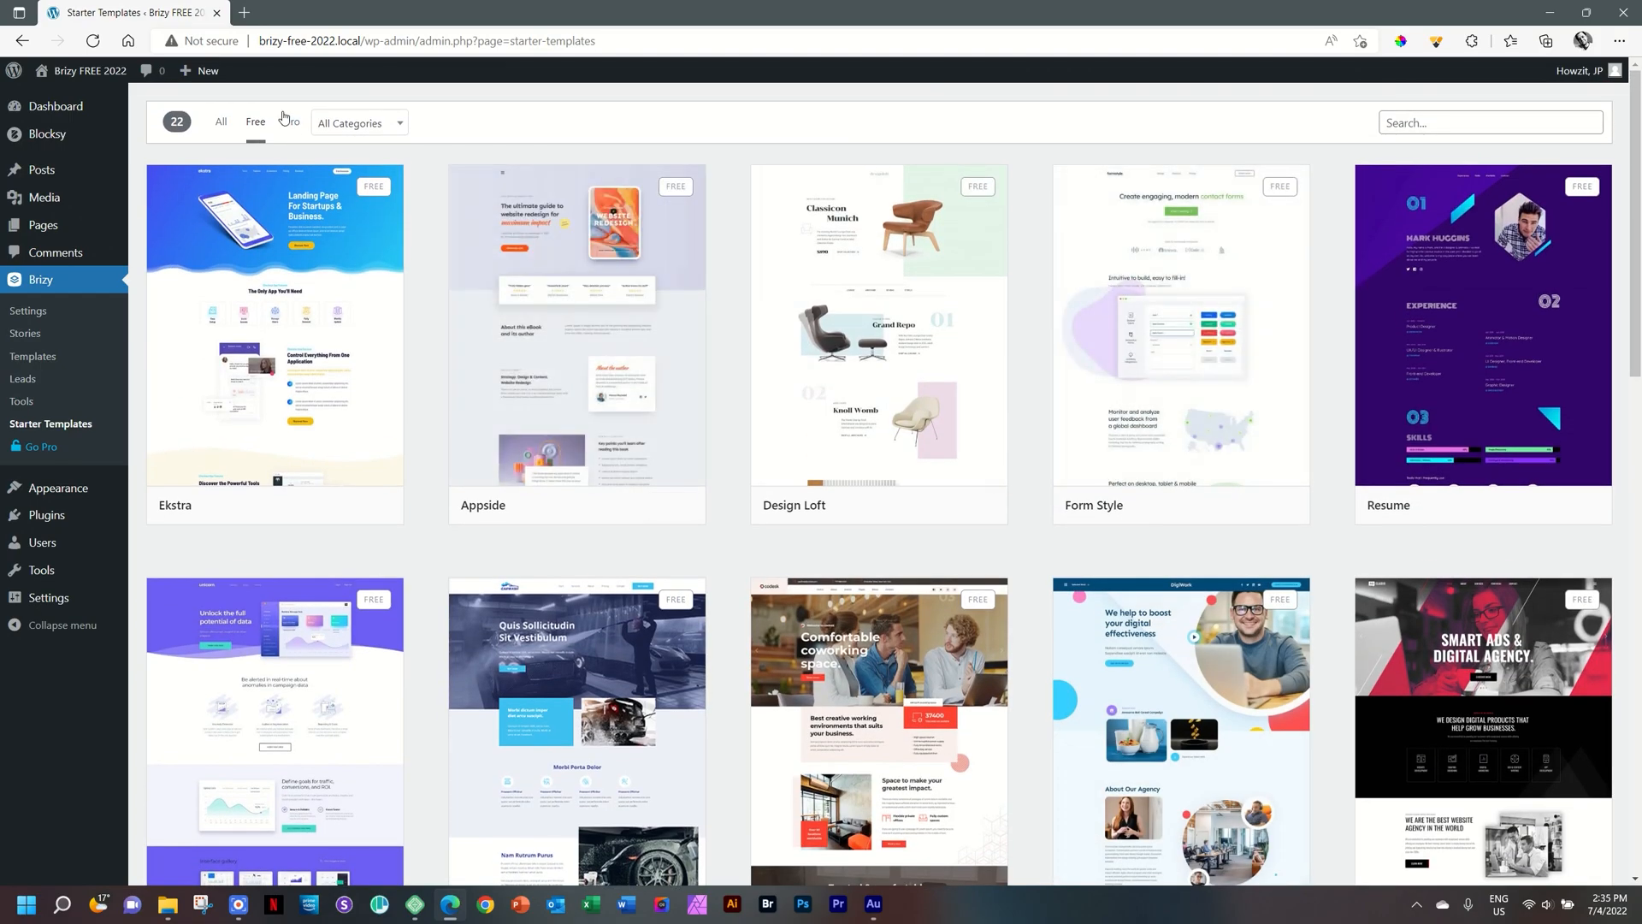
- Filter the gallery to the 105 Pro templates, such as Supreme, Summit and Empire
{"action": "left_click", "coordinate": [291, 123]}
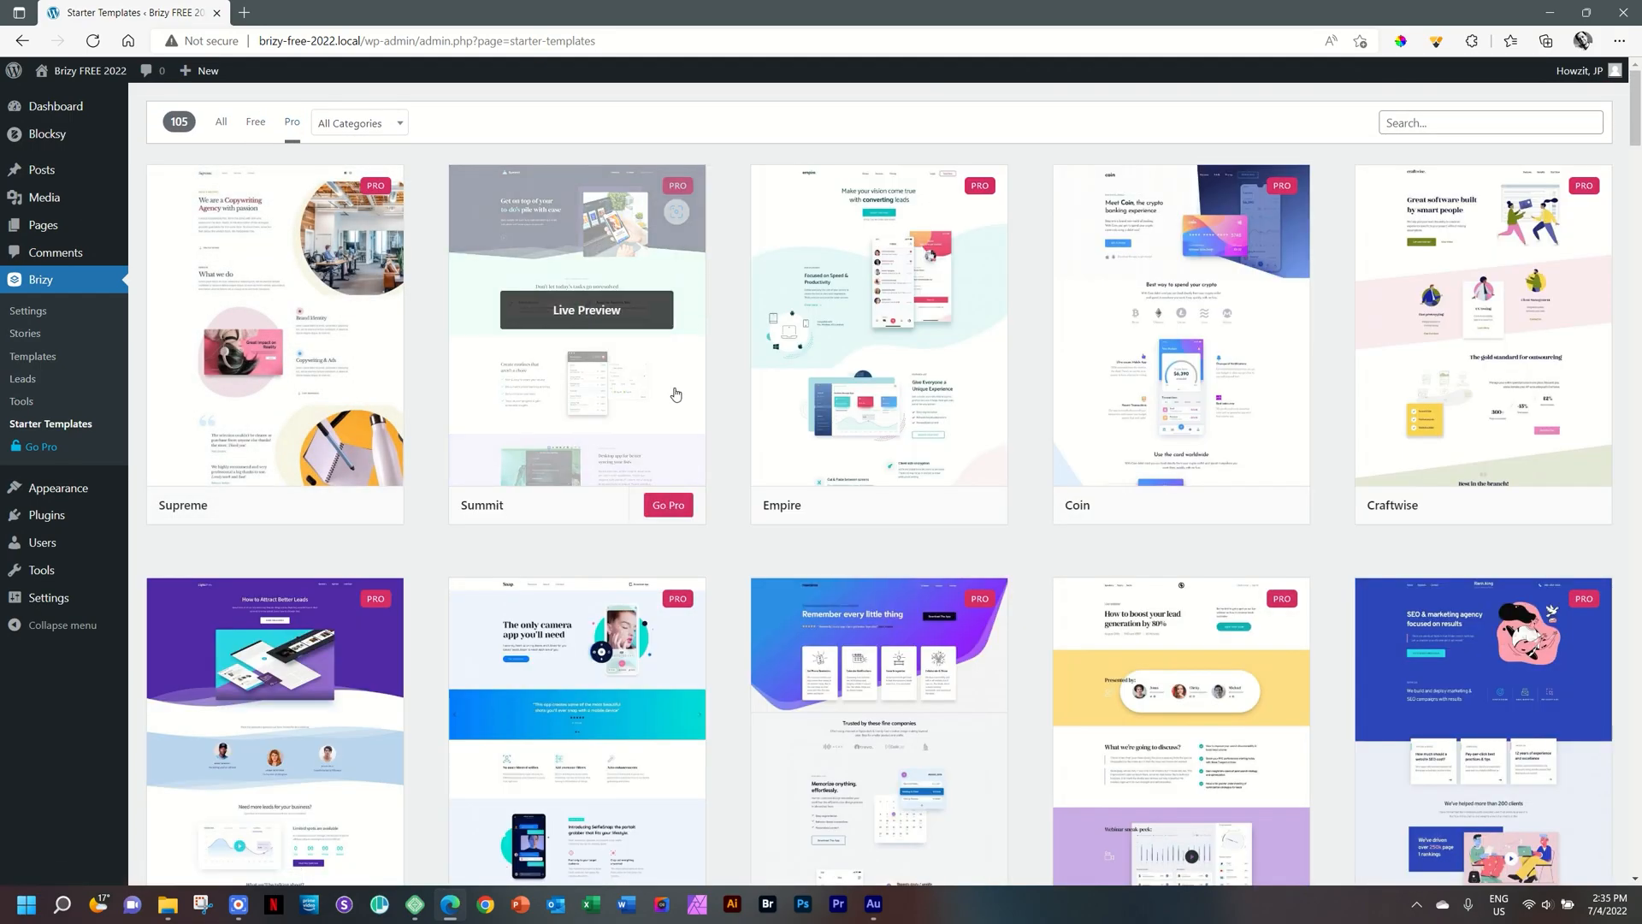
{"action": "mouse_move", "coordinate": [733, 342]}
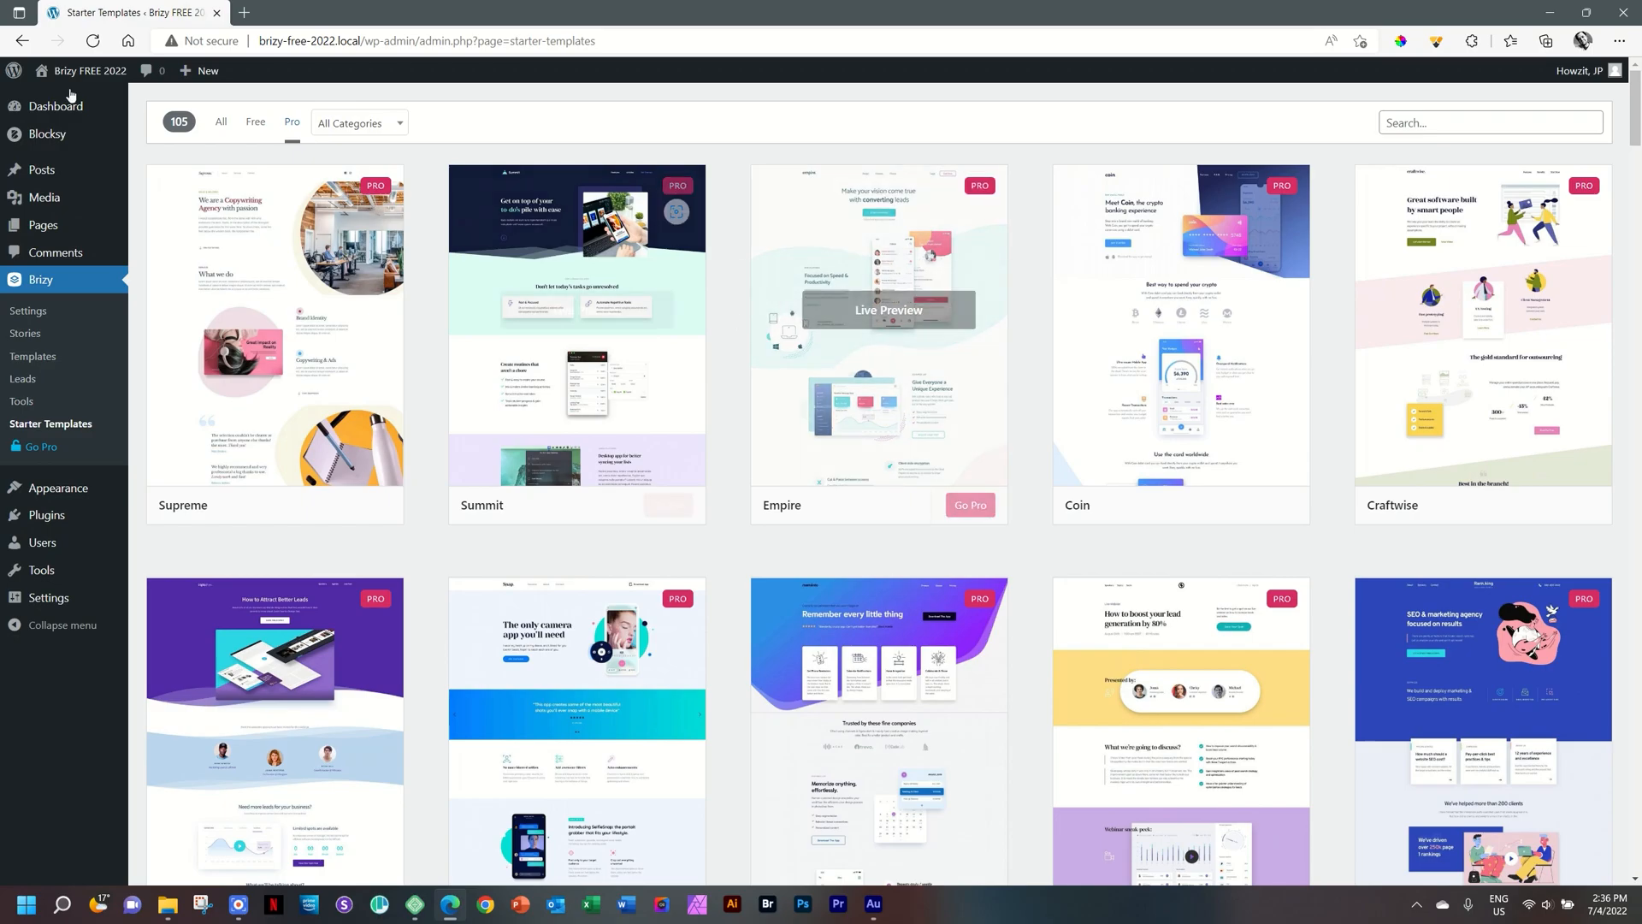
- Visit the blank Brizy FREE 2022 site front end from the admin bar
{"action": "left_click", "coordinate": [88, 71]}
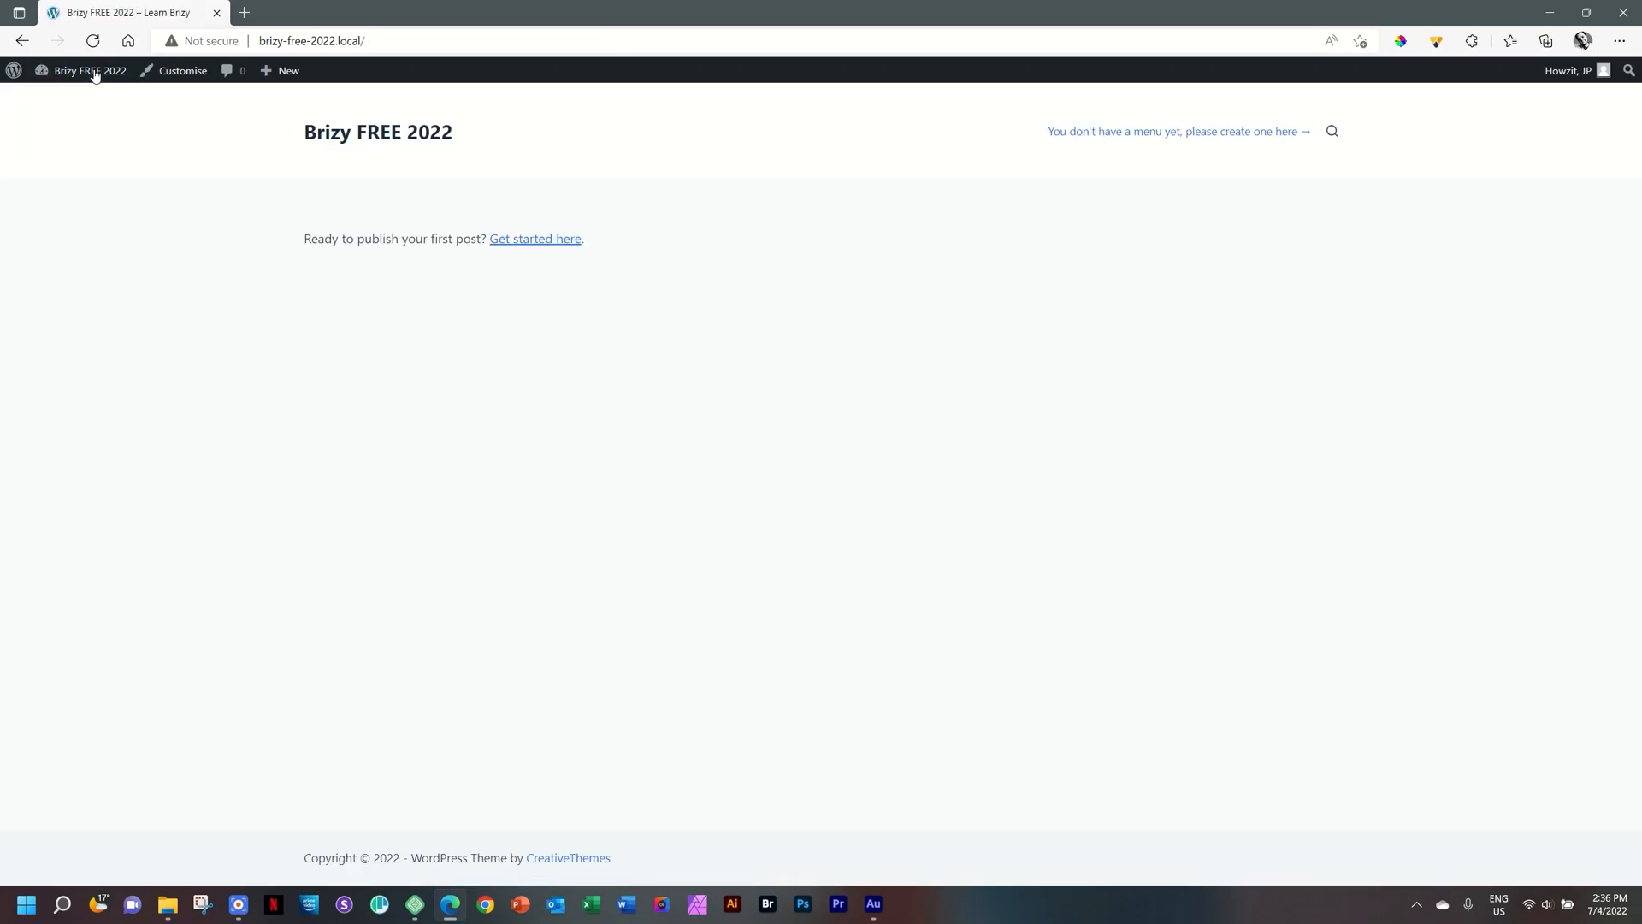
{"action": "mouse_move", "coordinate": [946, 400]}
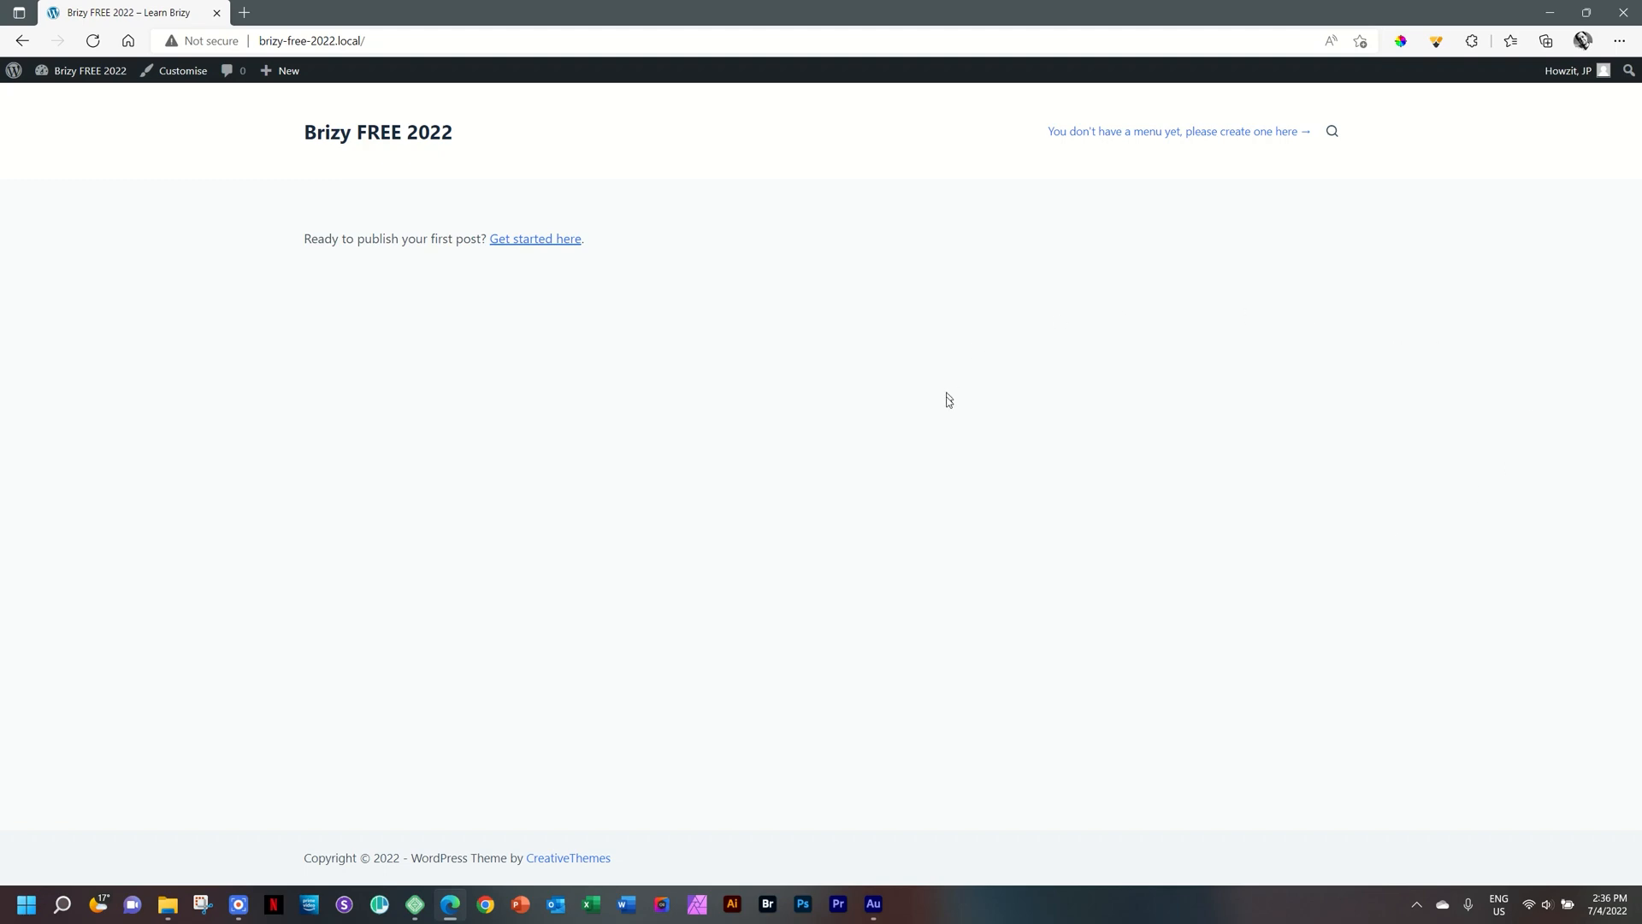
{"action": "mouse_move", "coordinate": [988, 431]}
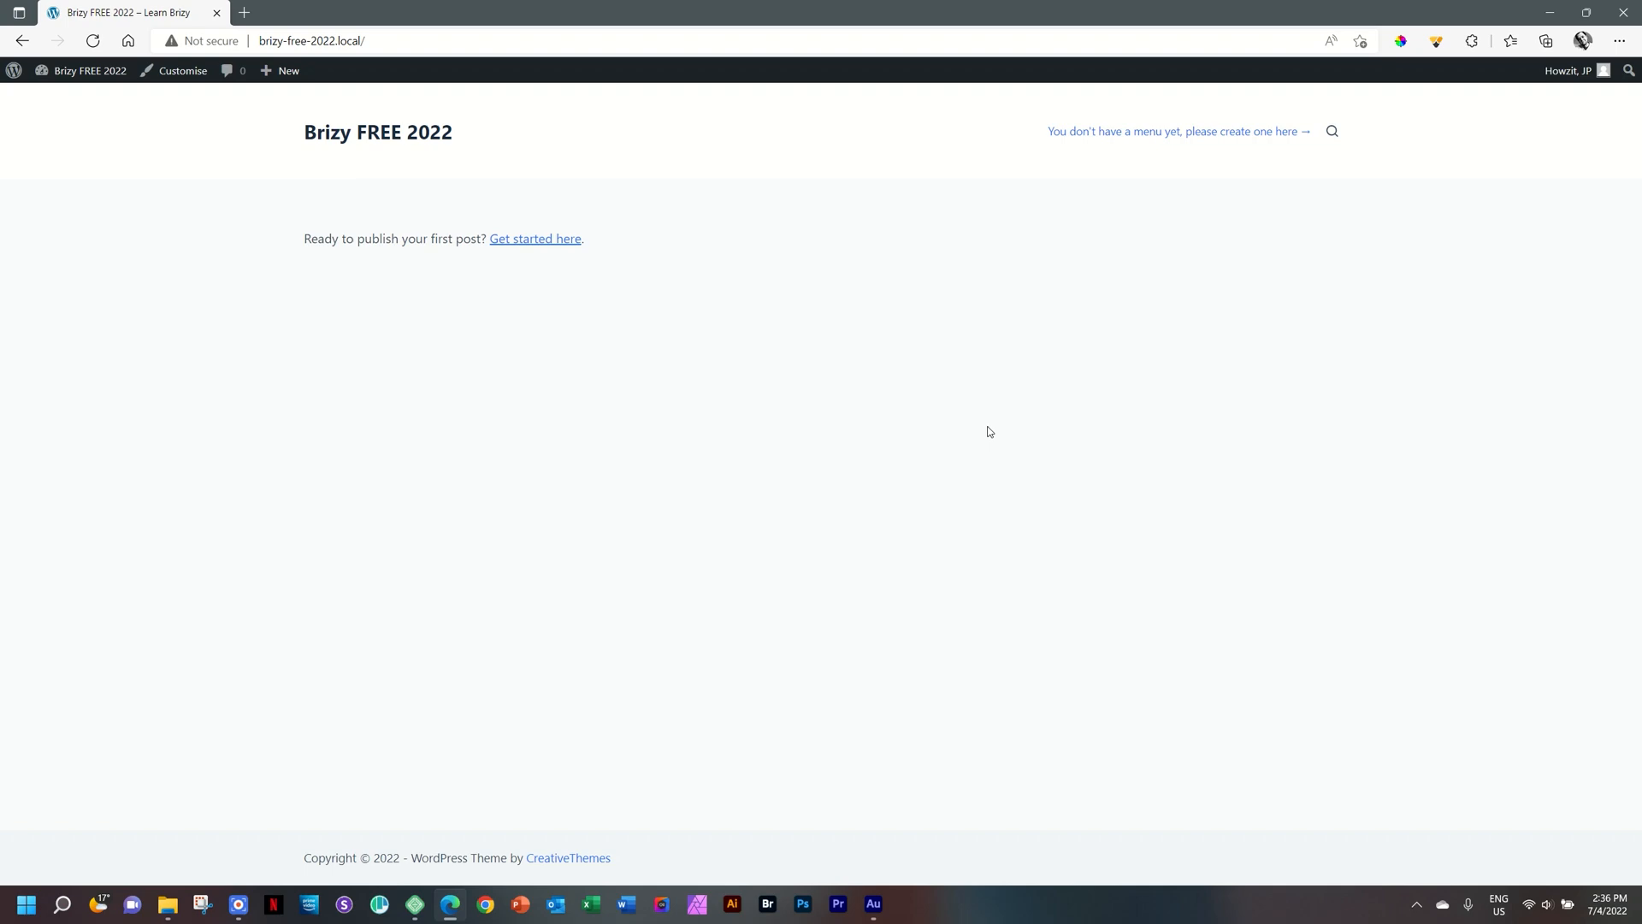
{"action": "mouse_move", "coordinate": [579, 291]}
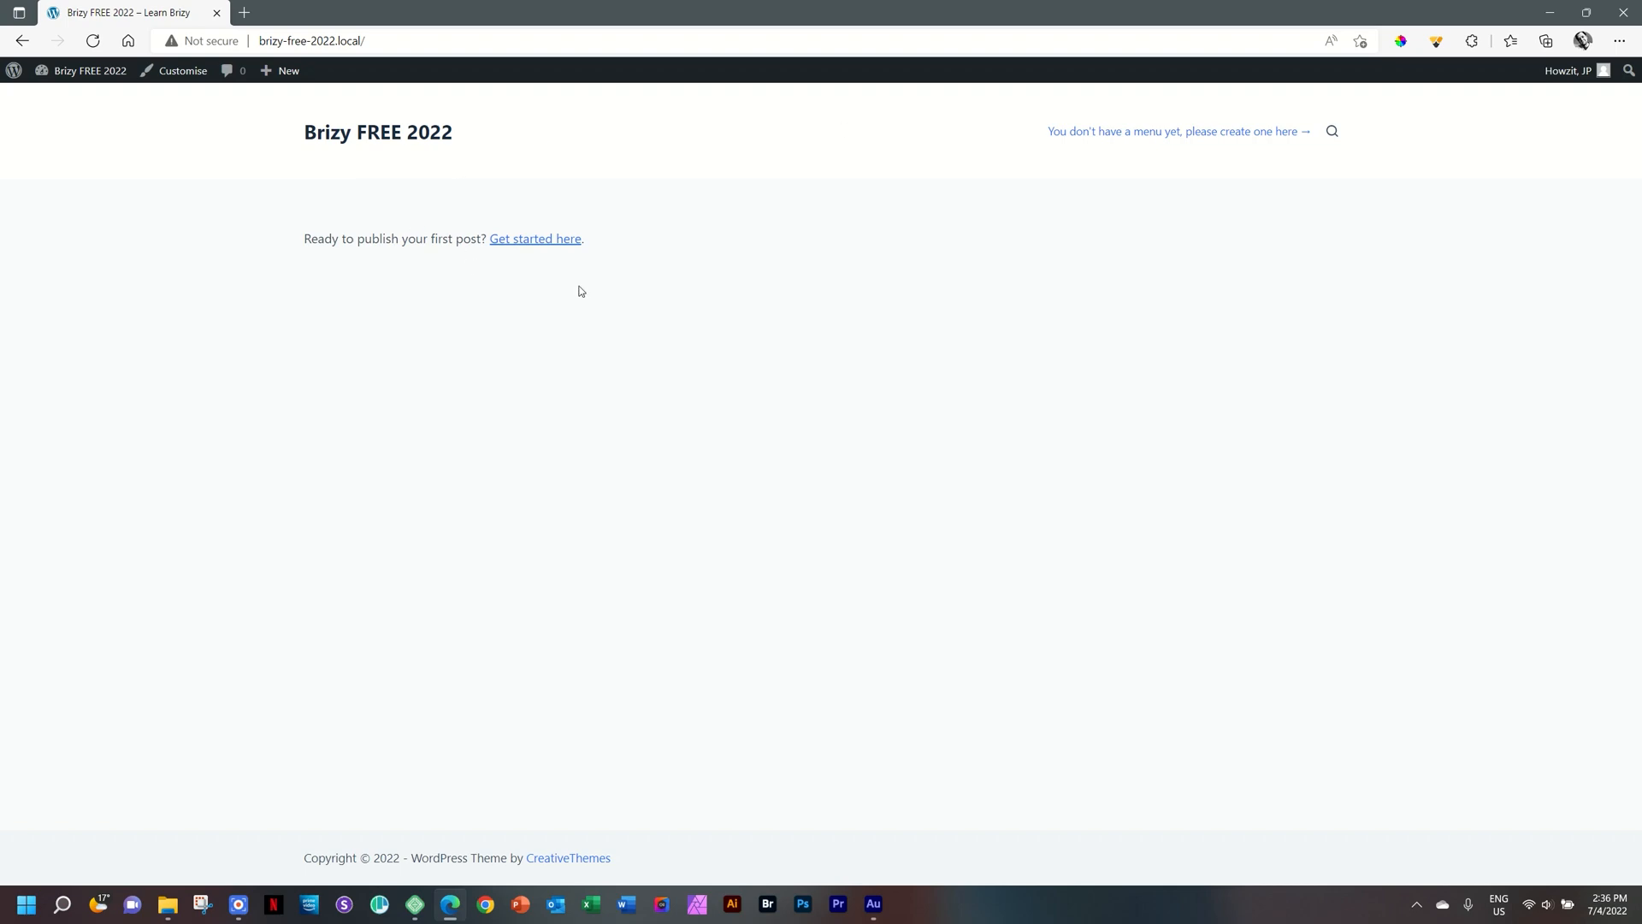
{"action": "mouse_move", "coordinate": [807, 265]}
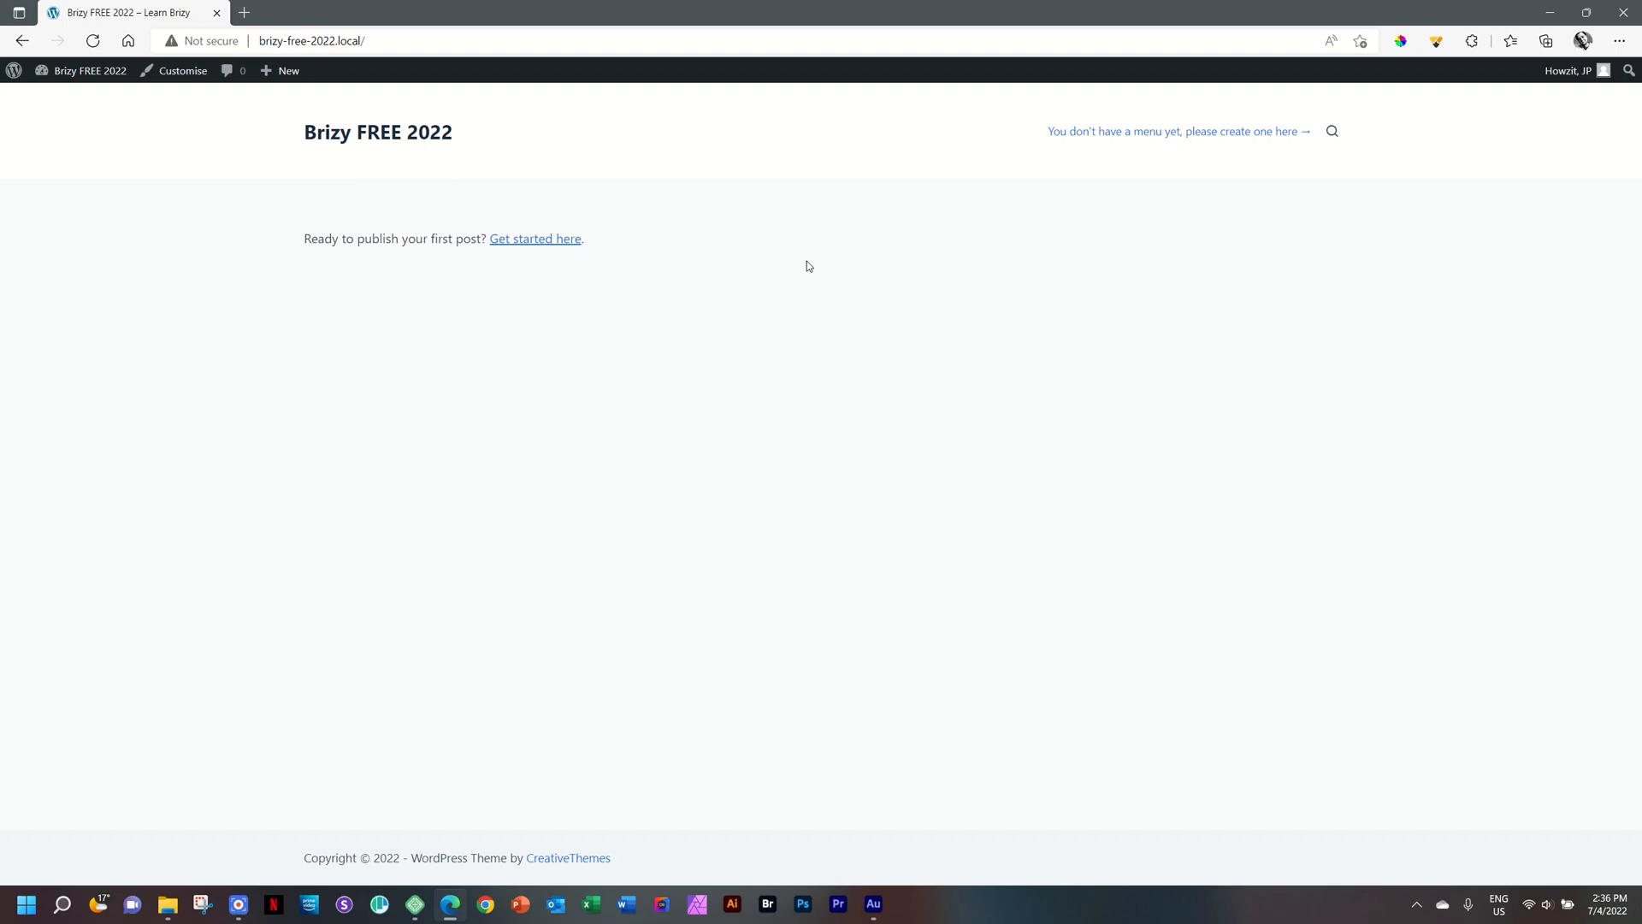